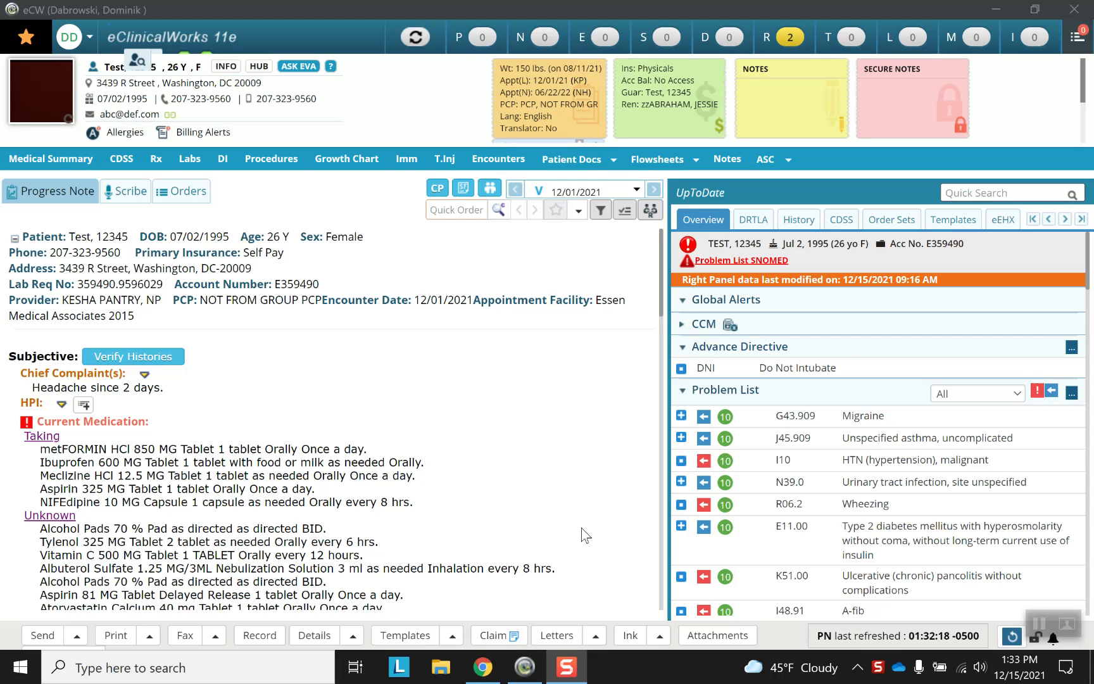
pyautogui.moveTo(303, 321)
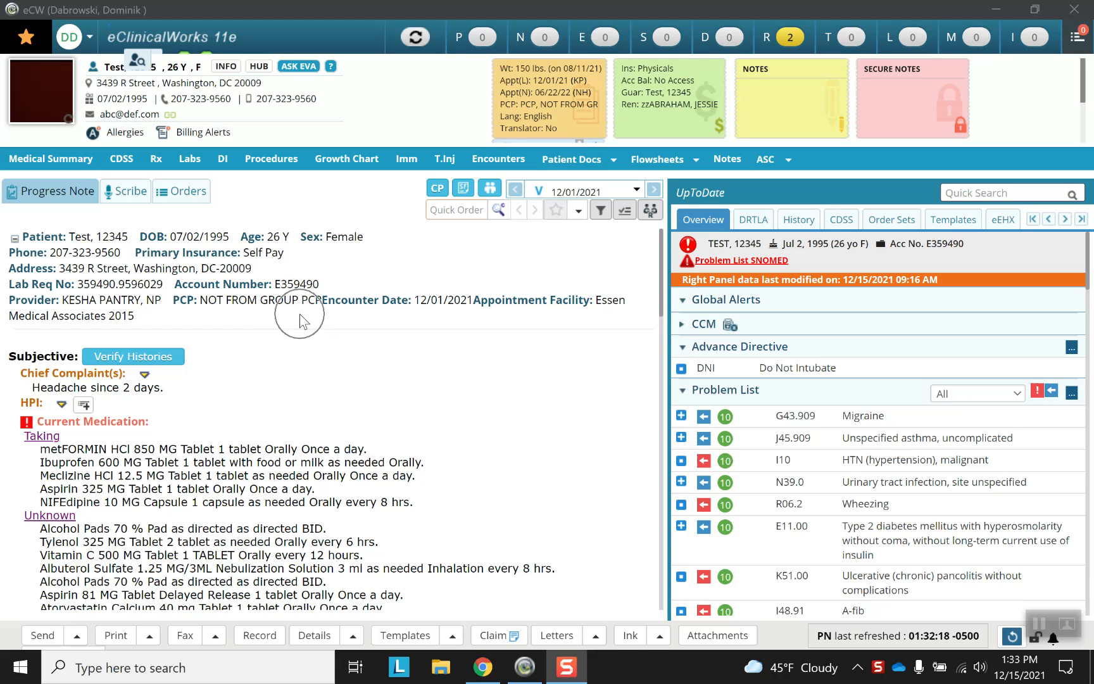
# Step: Scroll the progress note and open the Surgical History window
pyautogui.scroll(-3)
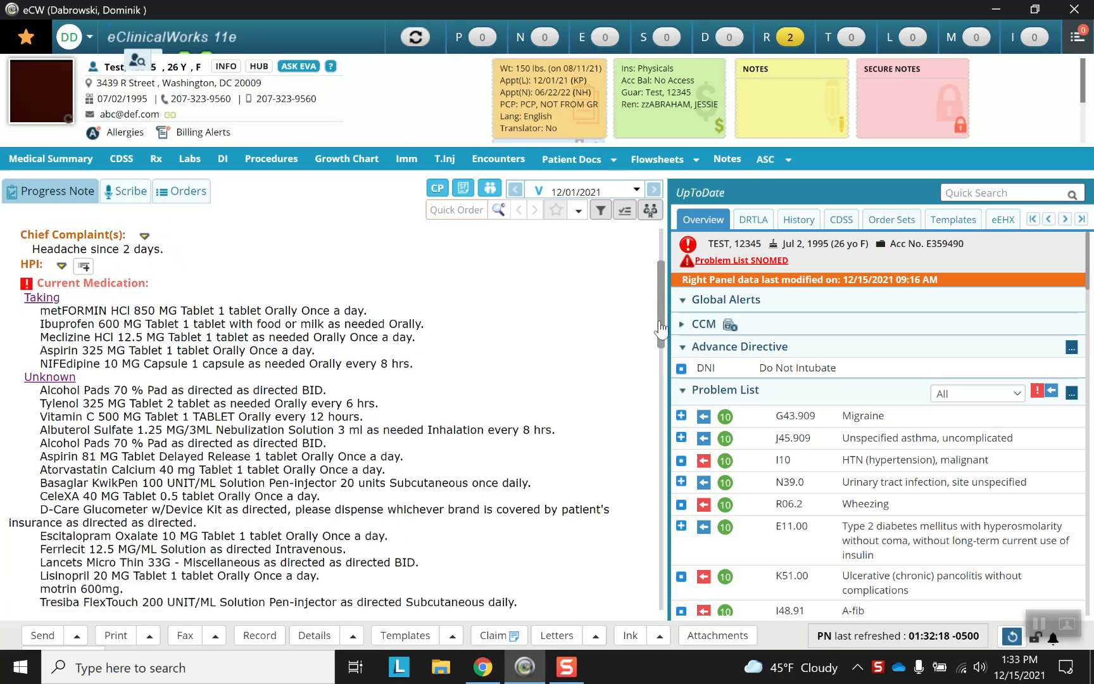
pyautogui.scroll(-3)
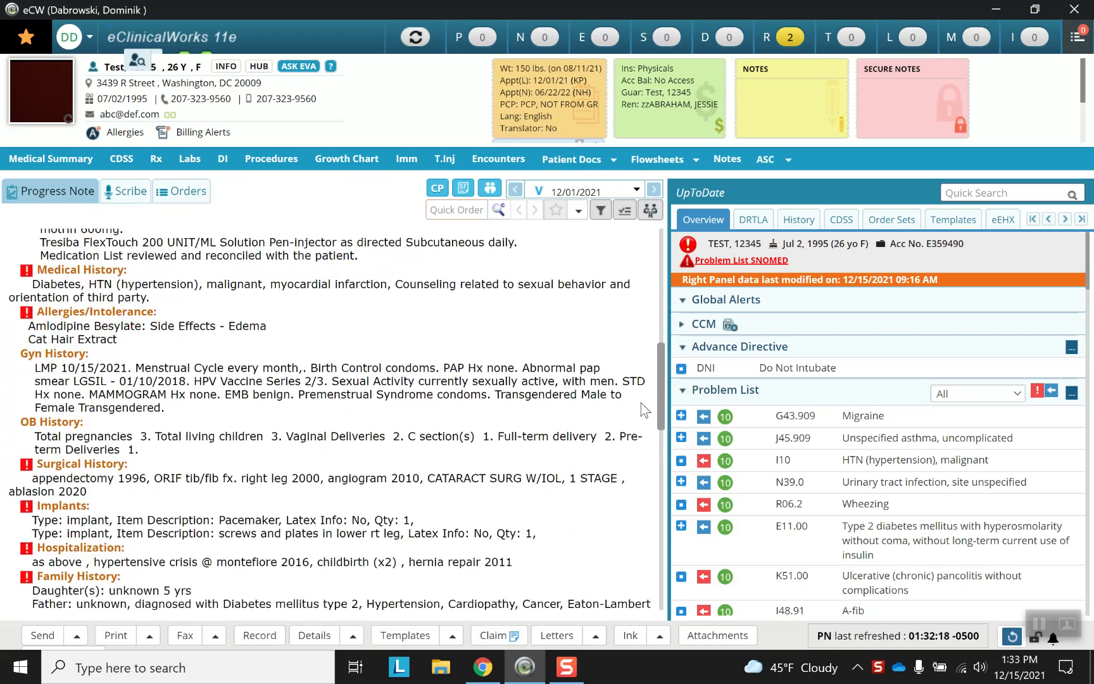
pyautogui.scroll(-3)
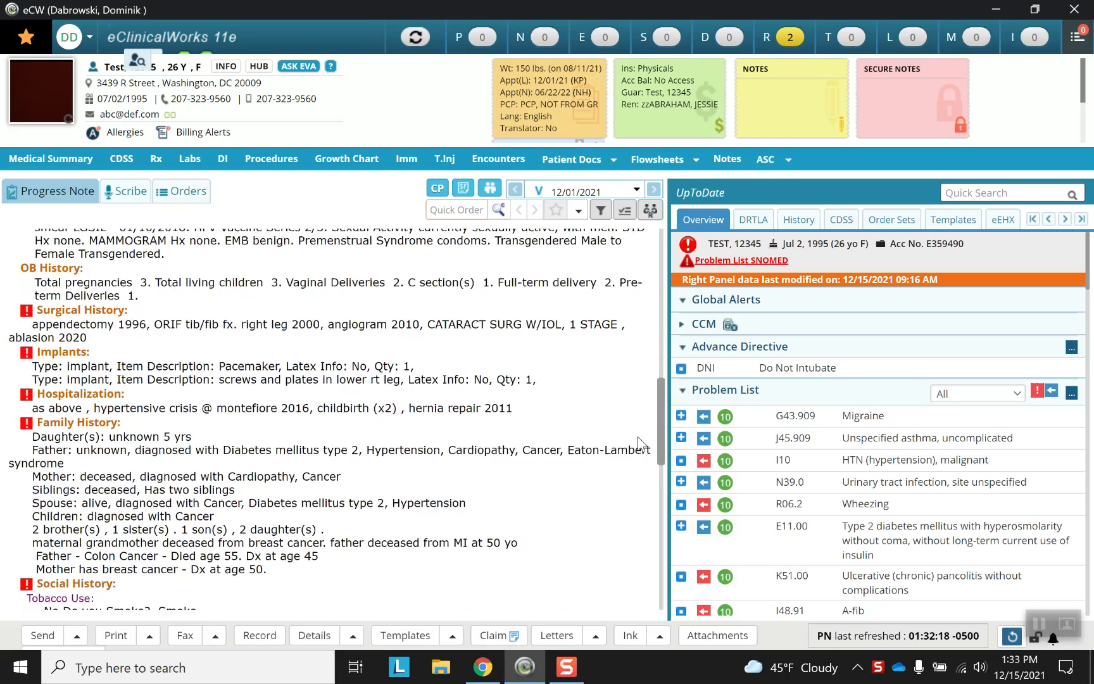
pyautogui.scroll(-3)
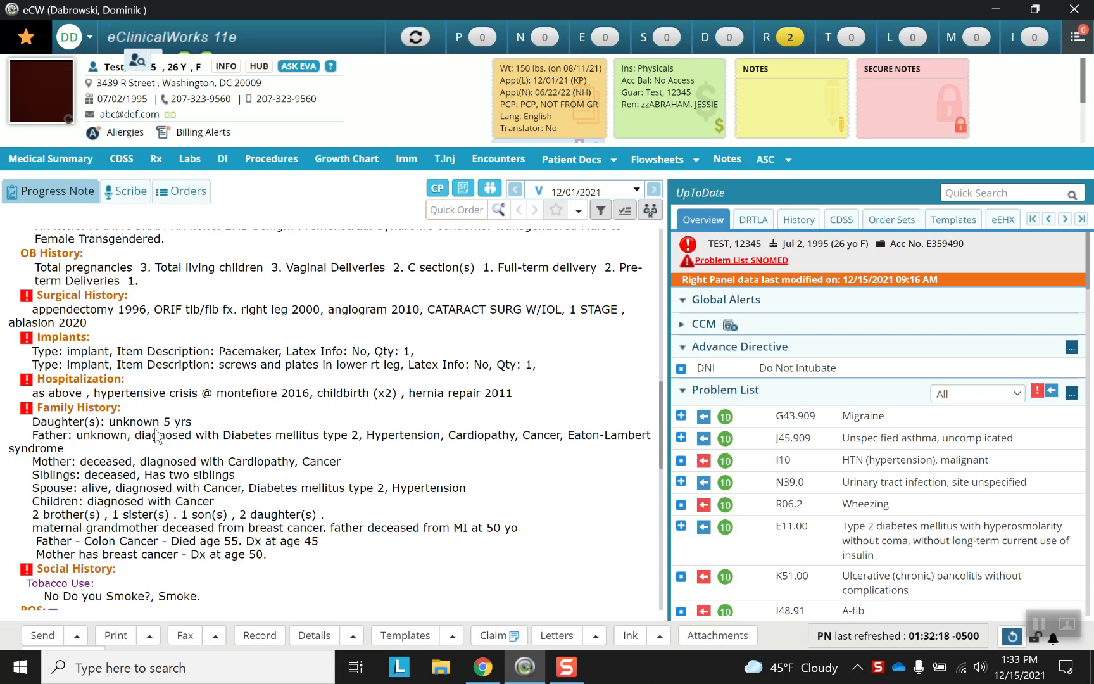
pyautogui.moveTo(85, 303)
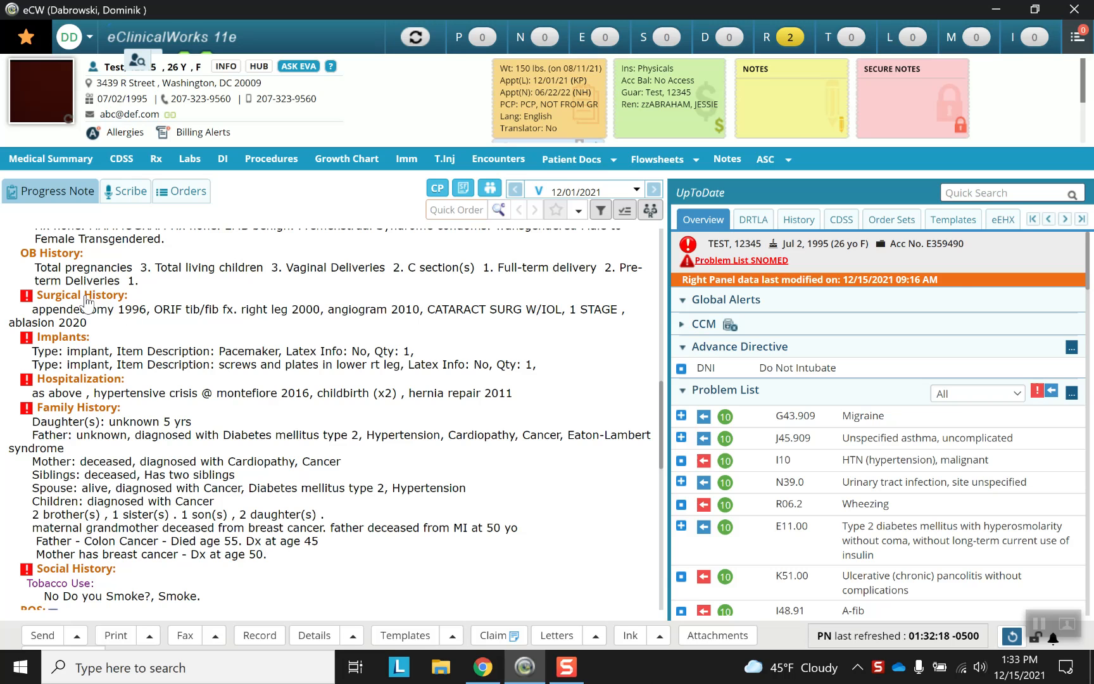
pyautogui.click(79, 295)
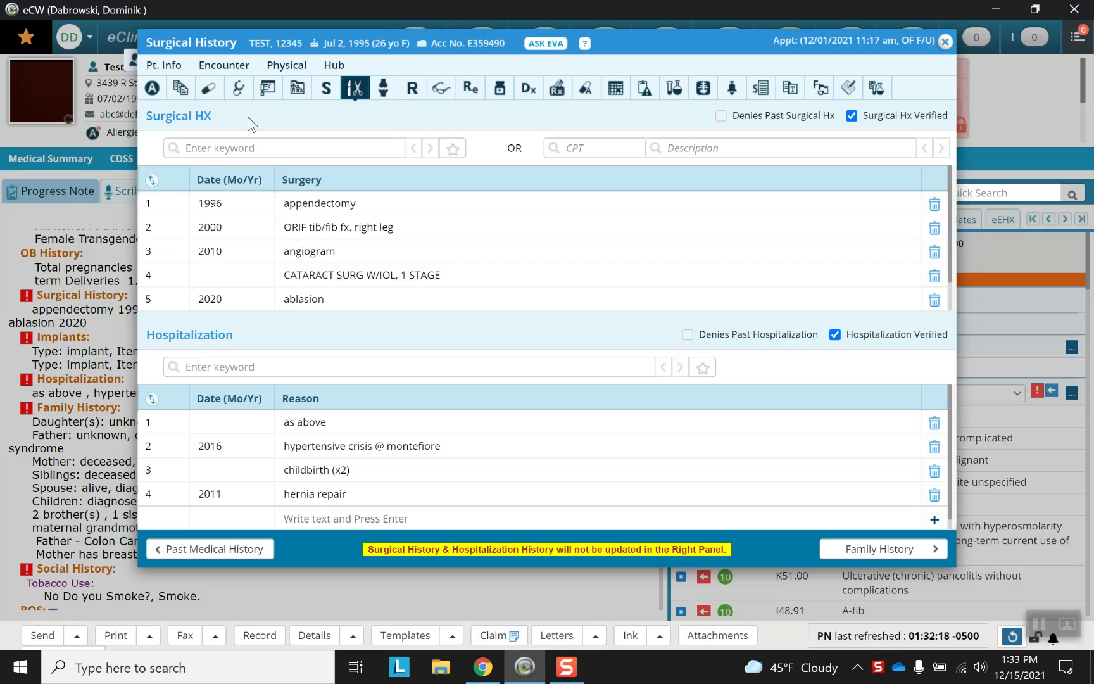
pyautogui.moveTo(152, 330)
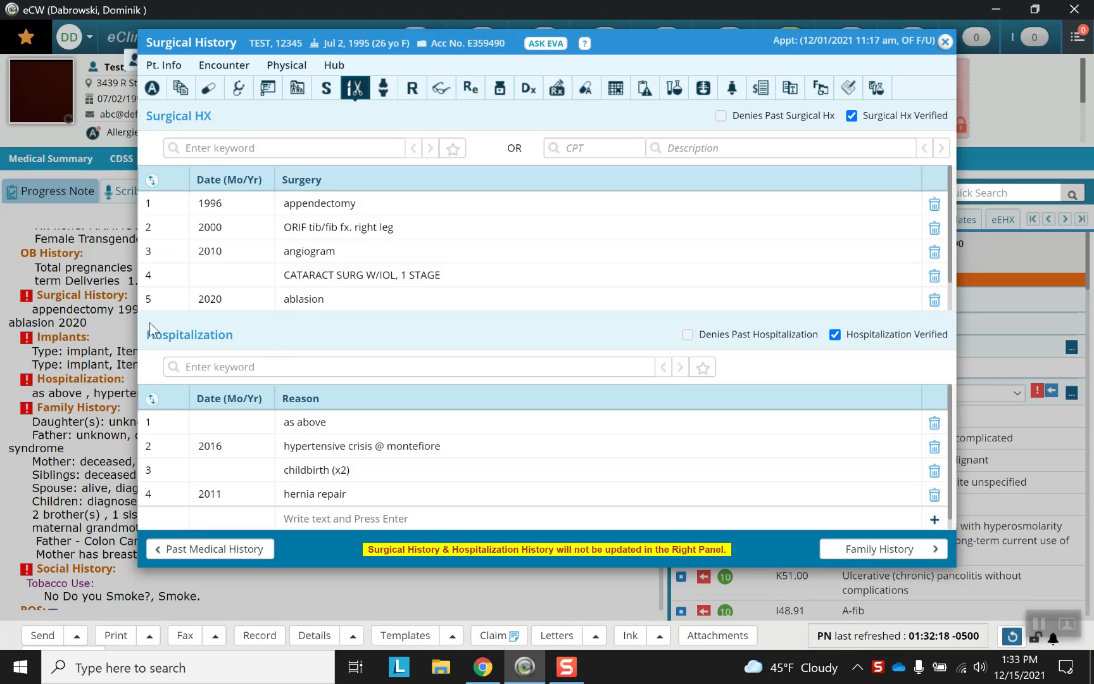
pyautogui.moveTo(210, 342)
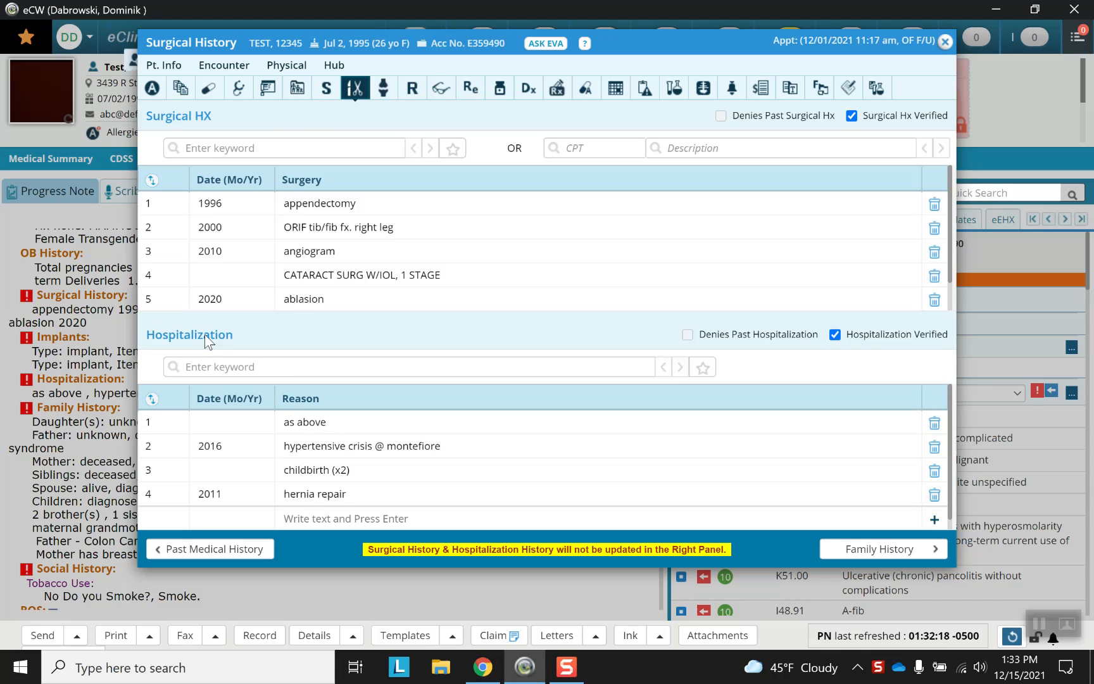
pyautogui.moveTo(358, 99)
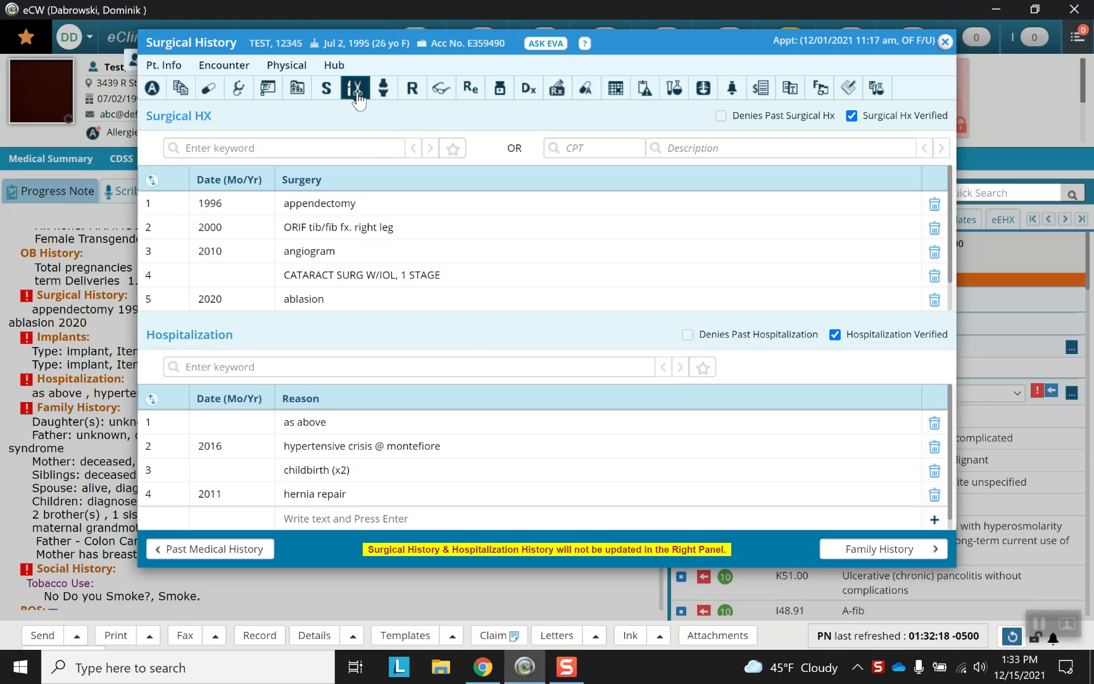
pyautogui.moveTo(355, 88)
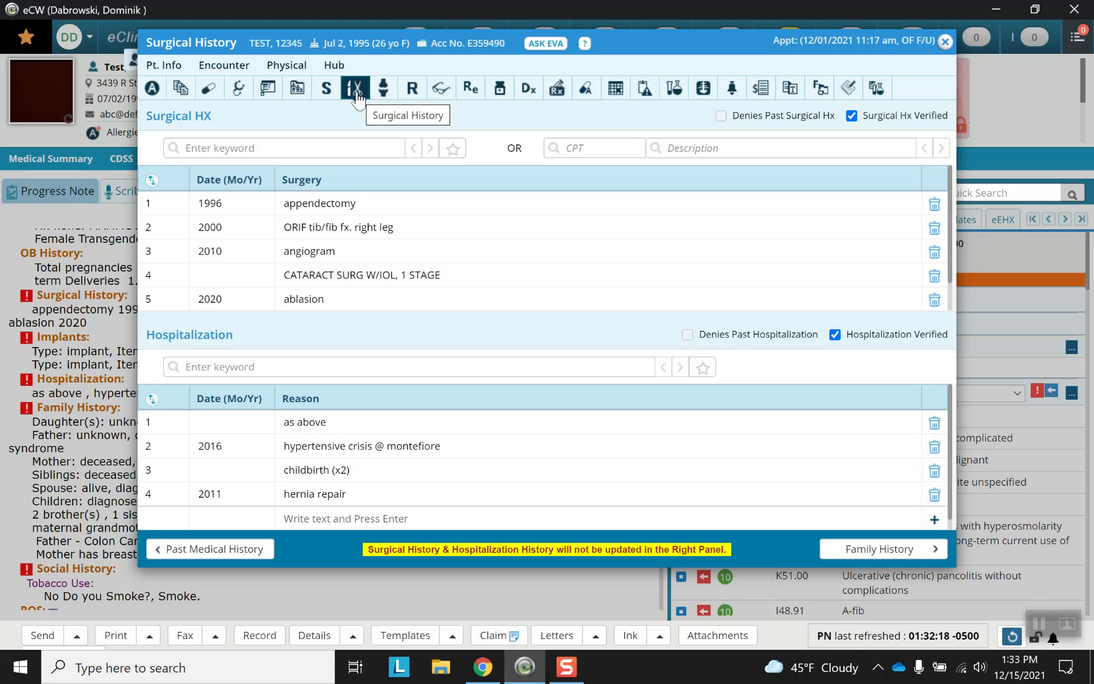
pyautogui.moveTo(351, 103)
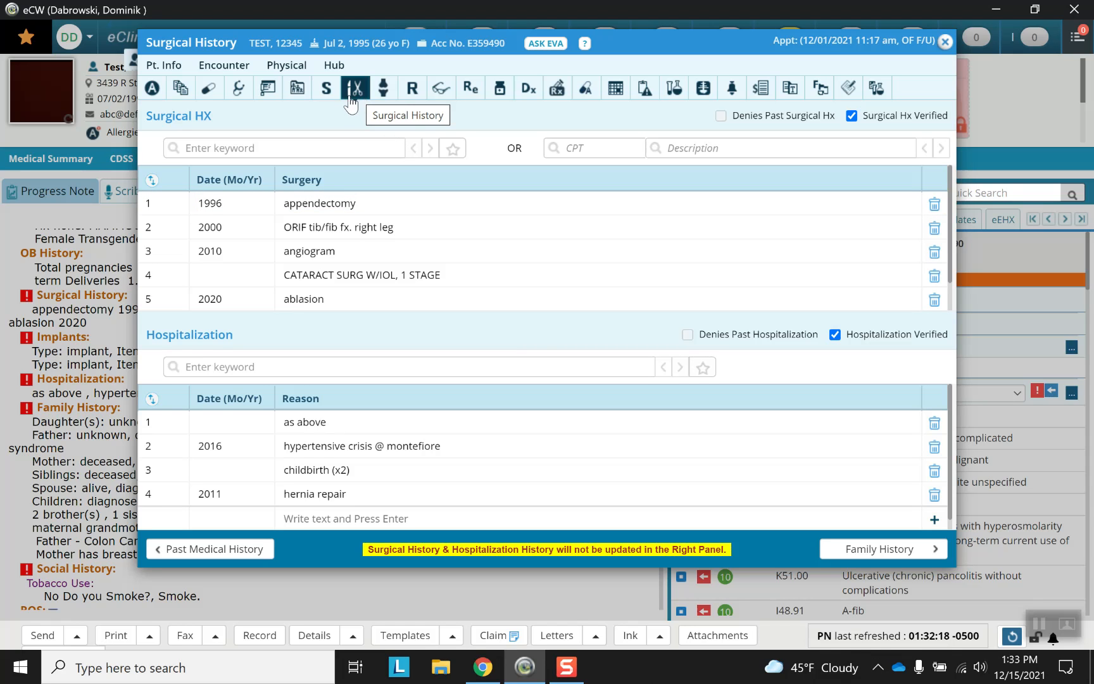
pyautogui.moveTo(263, 198)
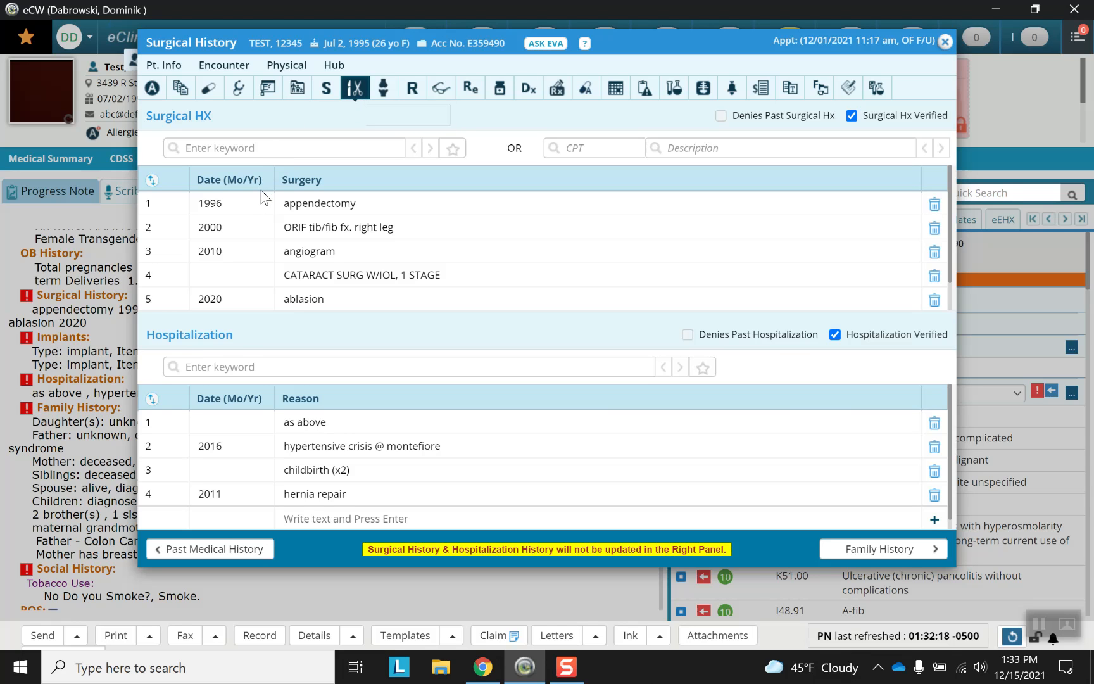
# Step: Inspect the ablasion and appendectomy surgery entries
pyautogui.click(377, 298)
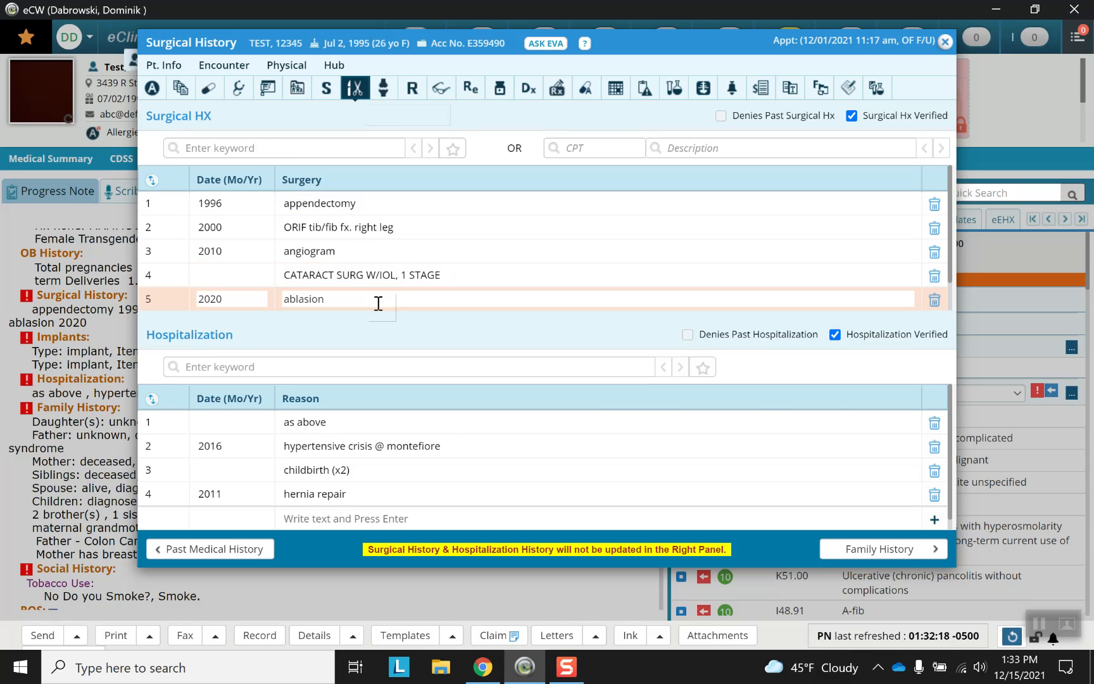
pyautogui.click(328, 204)
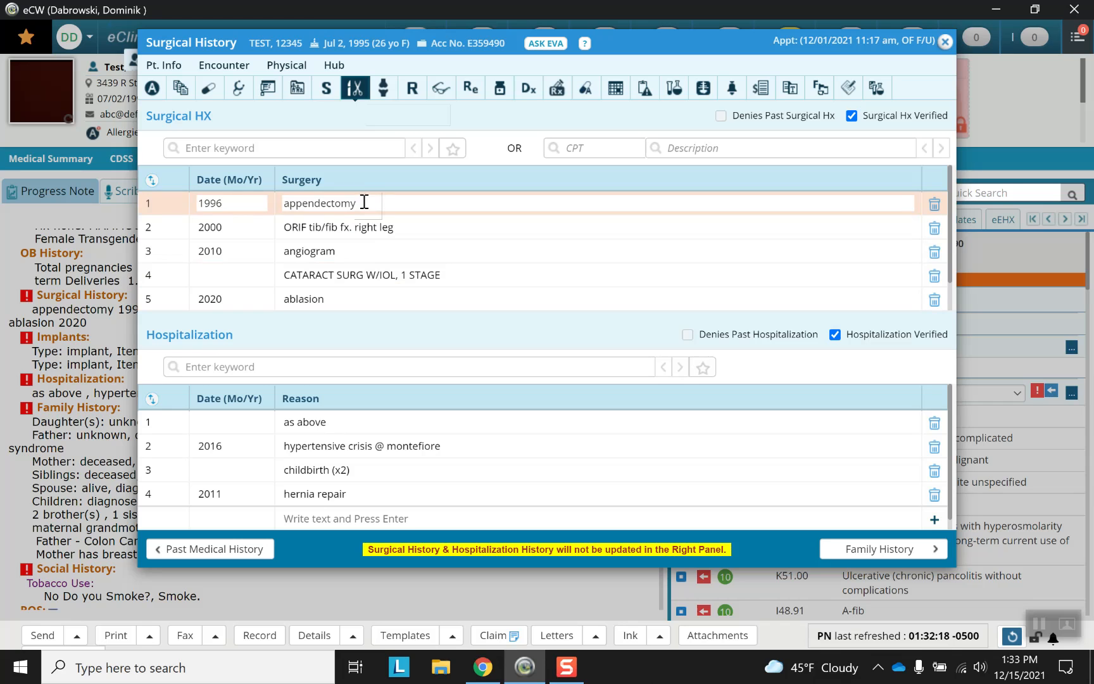
pyautogui.click(310, 251)
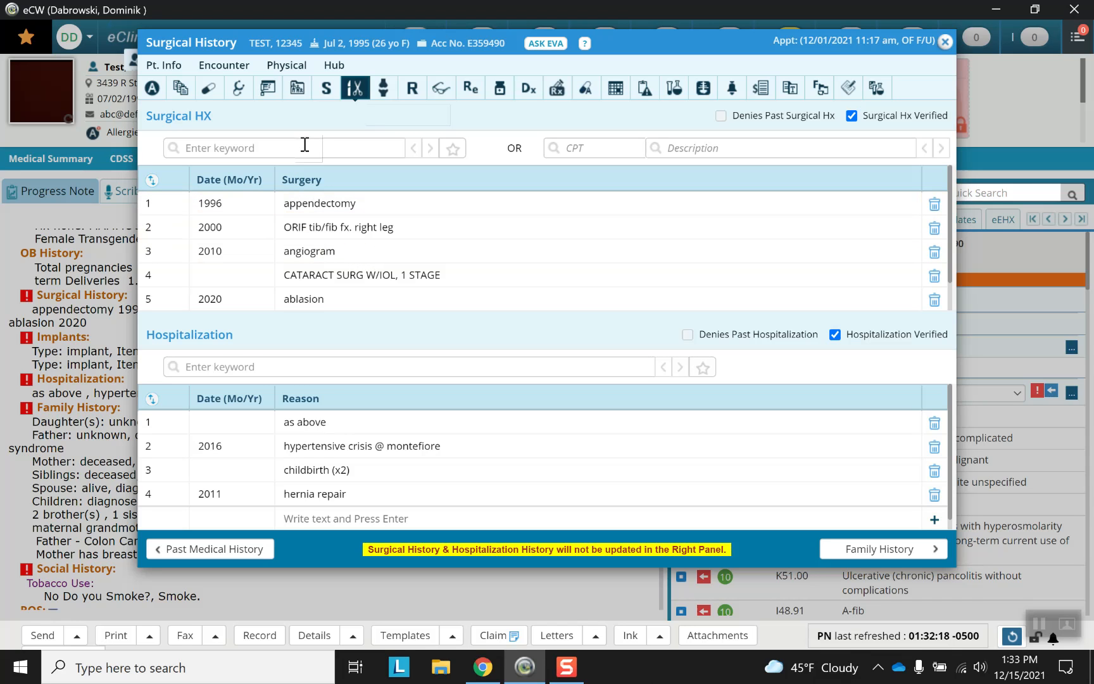
pyautogui.moveTo(593, 148)
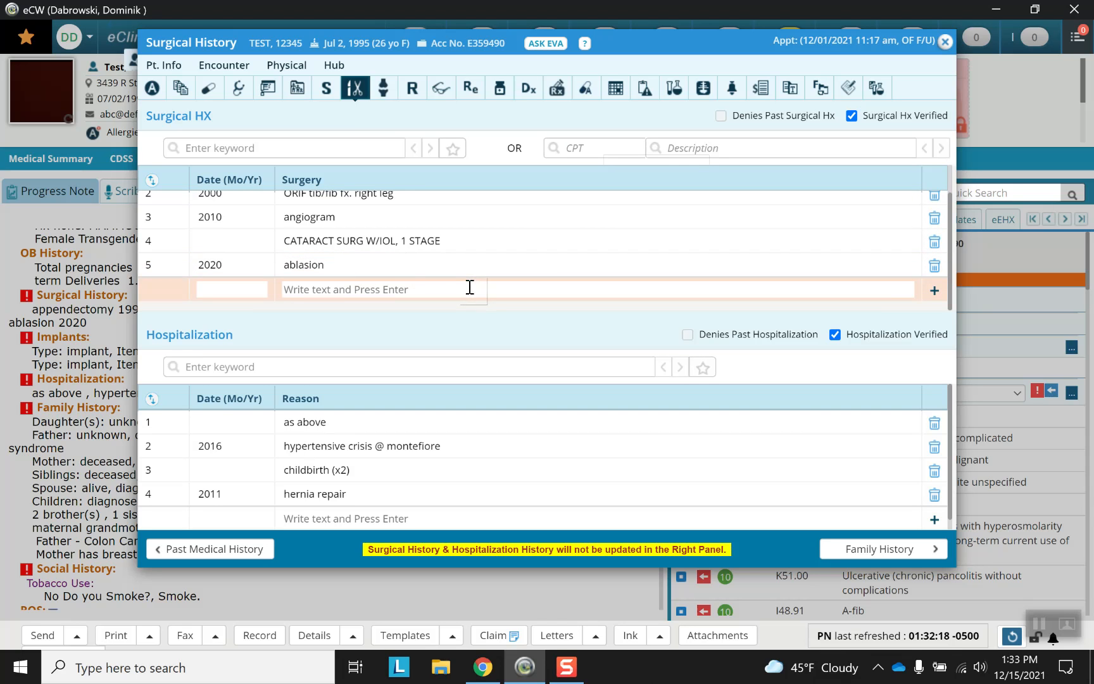
pyautogui.scroll(3)
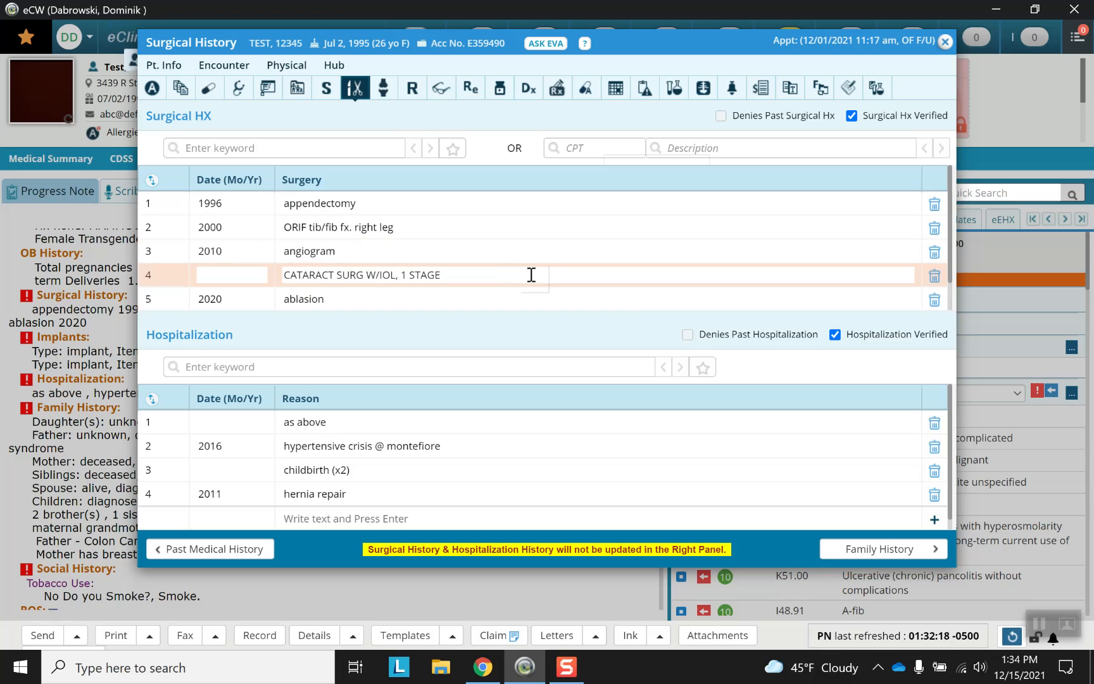
# Step: Delete the ablasion surgery and add a CABG surgery dated 2020
pyautogui.click(935, 300)
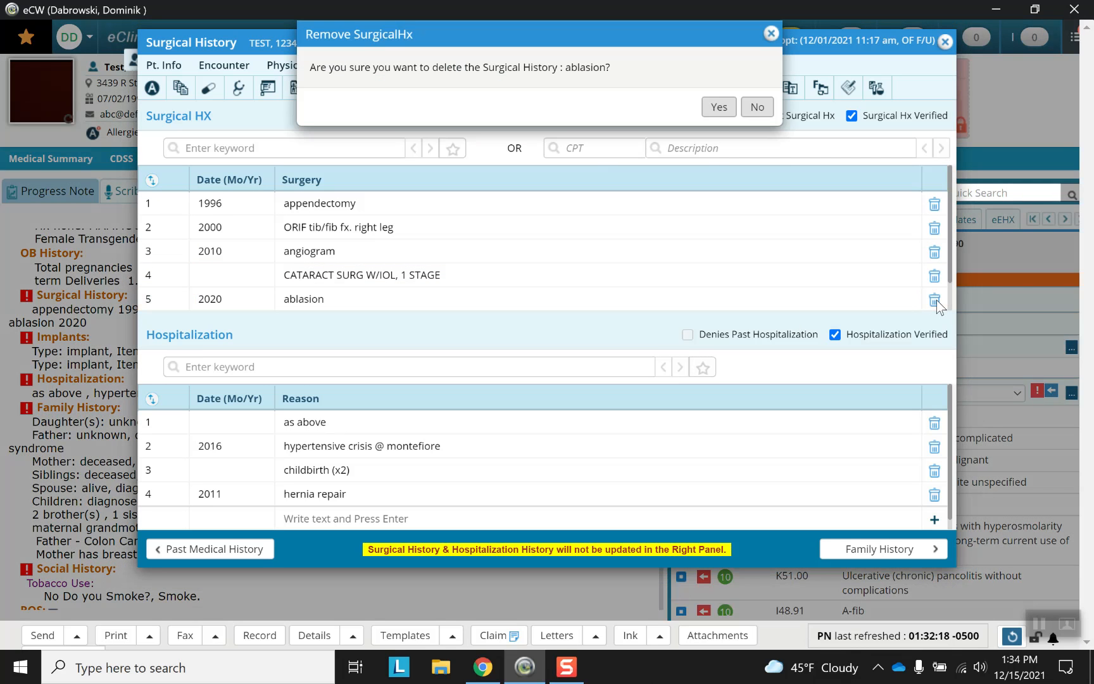
pyautogui.click(717, 107)
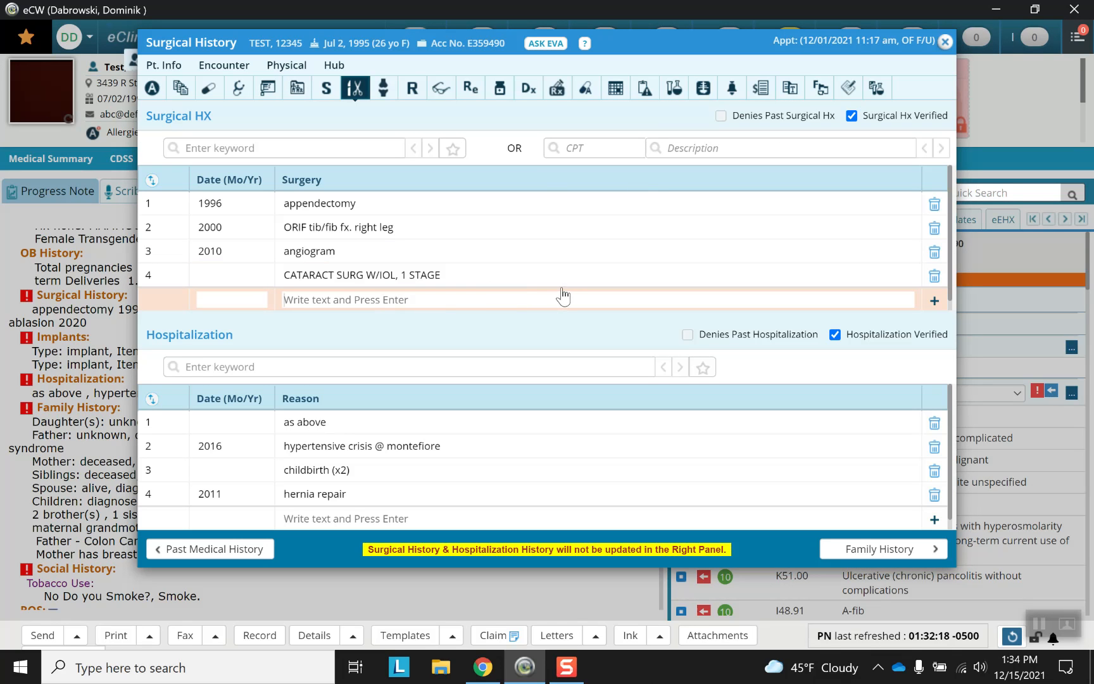
pyautogui.moveTo(572, 294)
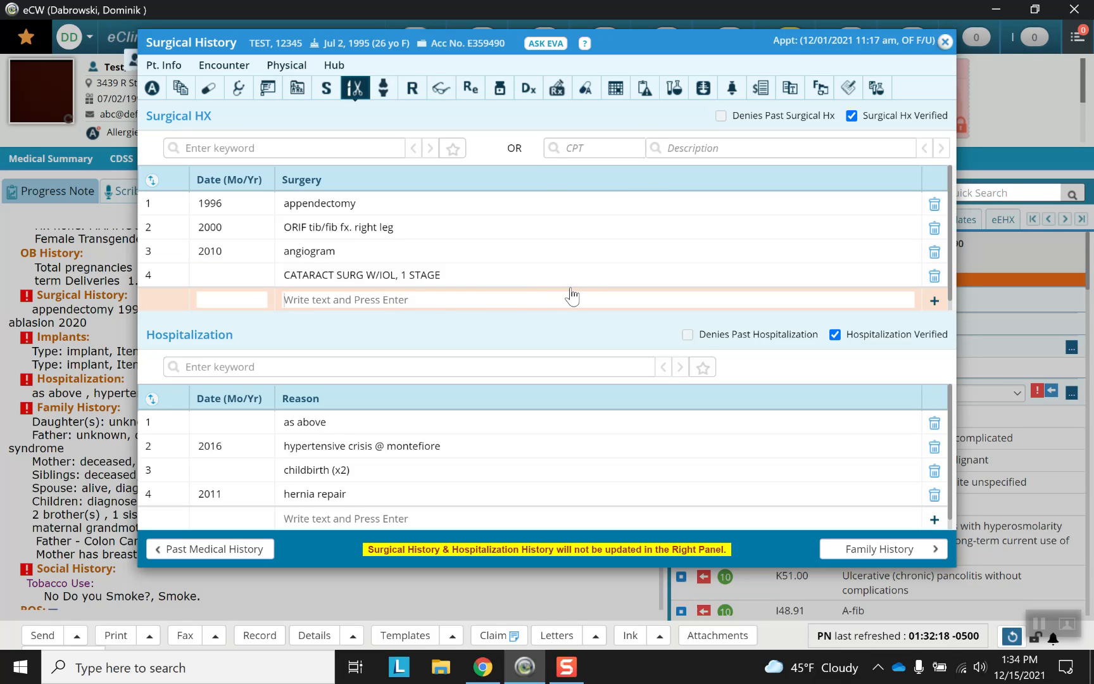
pyautogui.write('CABG')
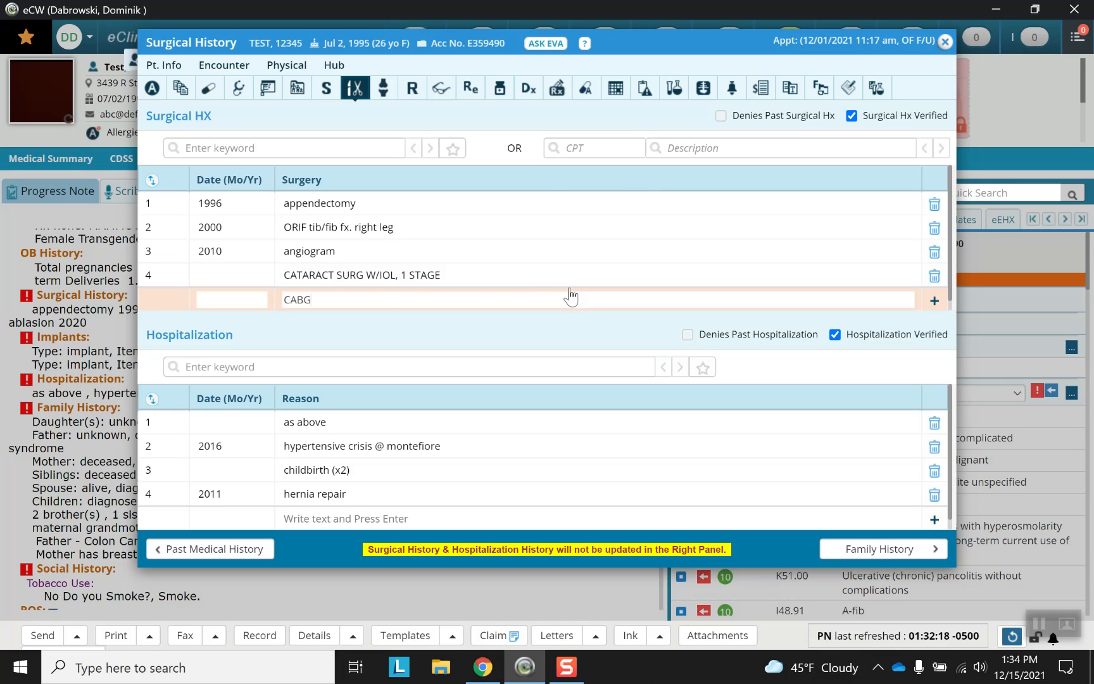
pyautogui.click(231, 300)
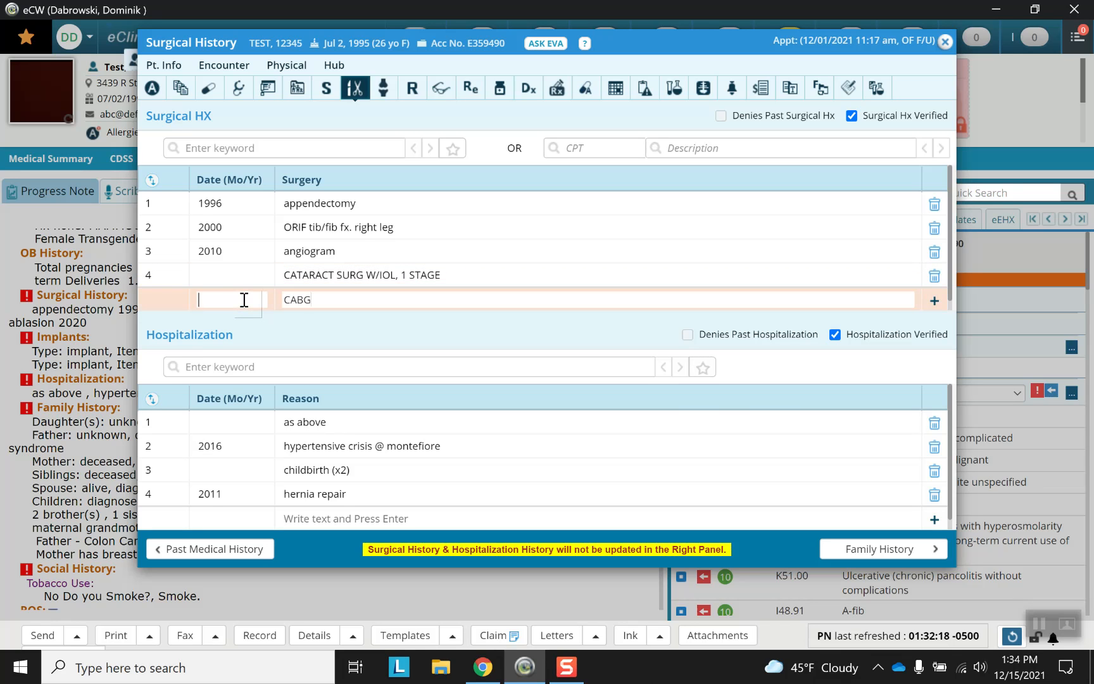
pyautogui.write('2020')
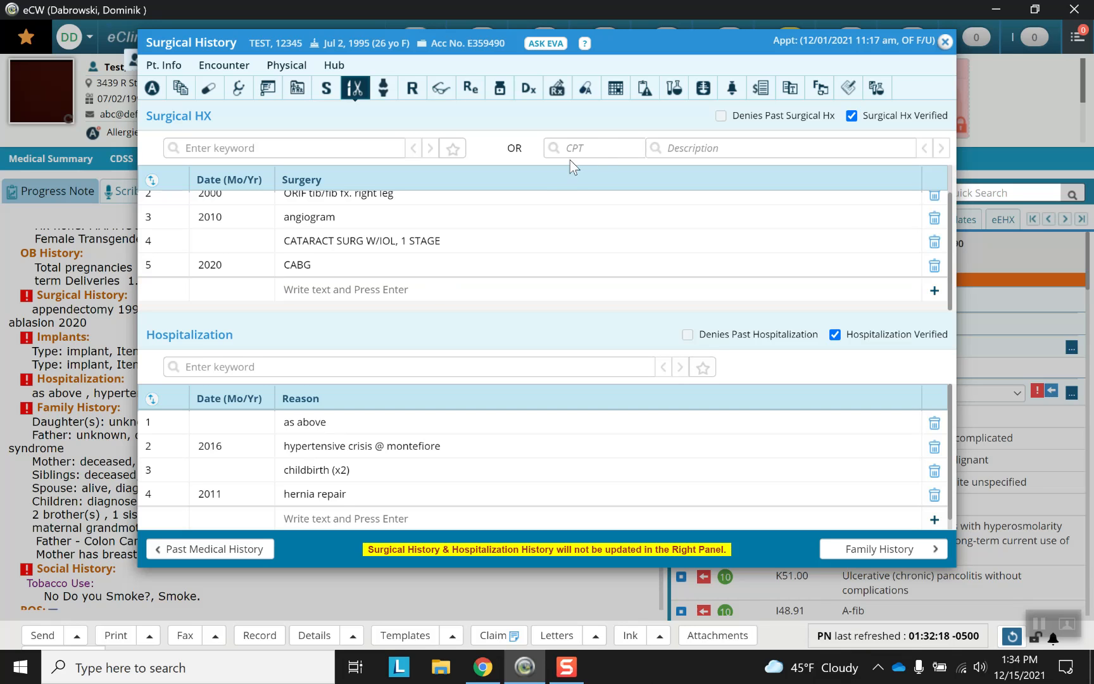
# Step: Try a CPT code lookup with '92', then dismiss the suggestions
pyautogui.click(593, 147)
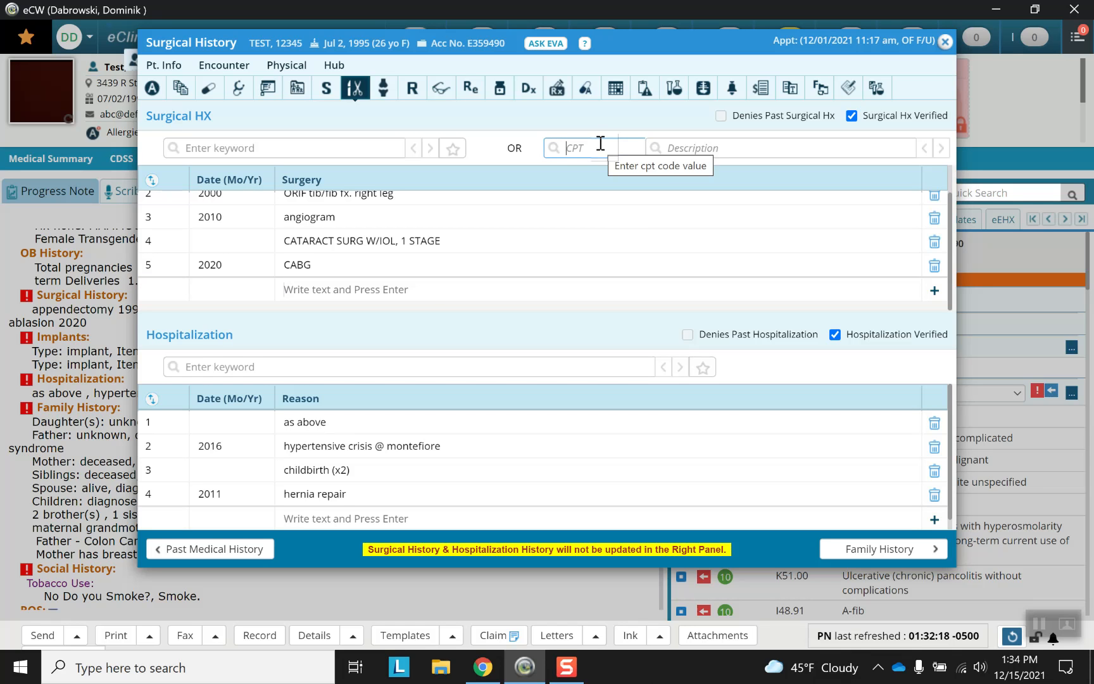
pyautogui.write('92')
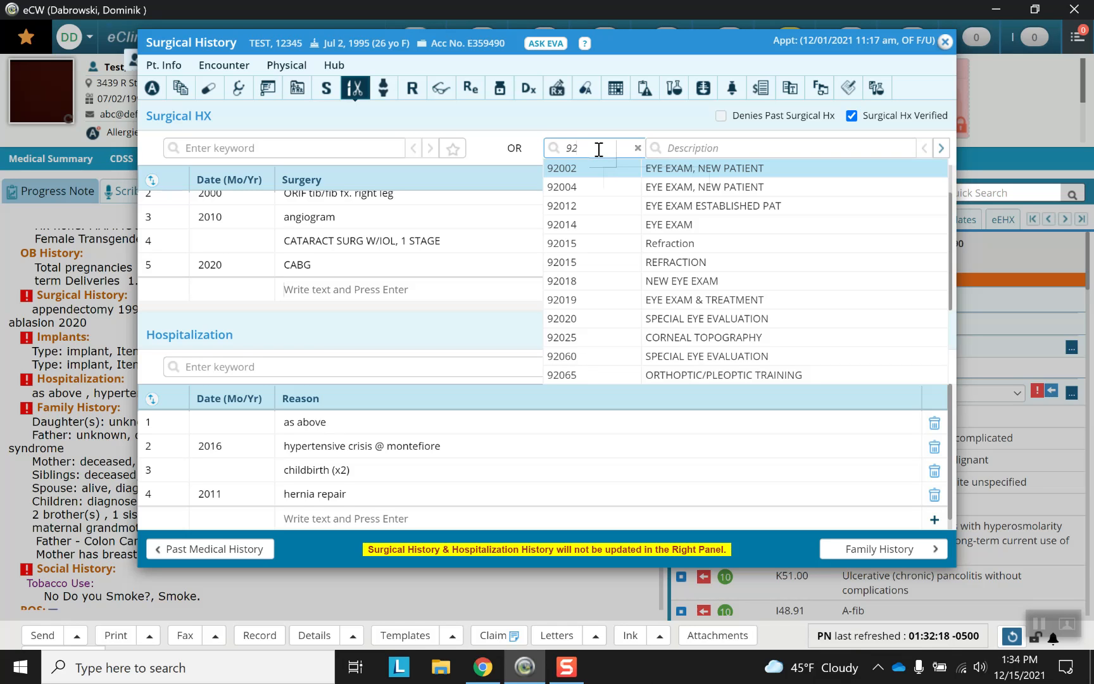
pyautogui.click(637, 148)
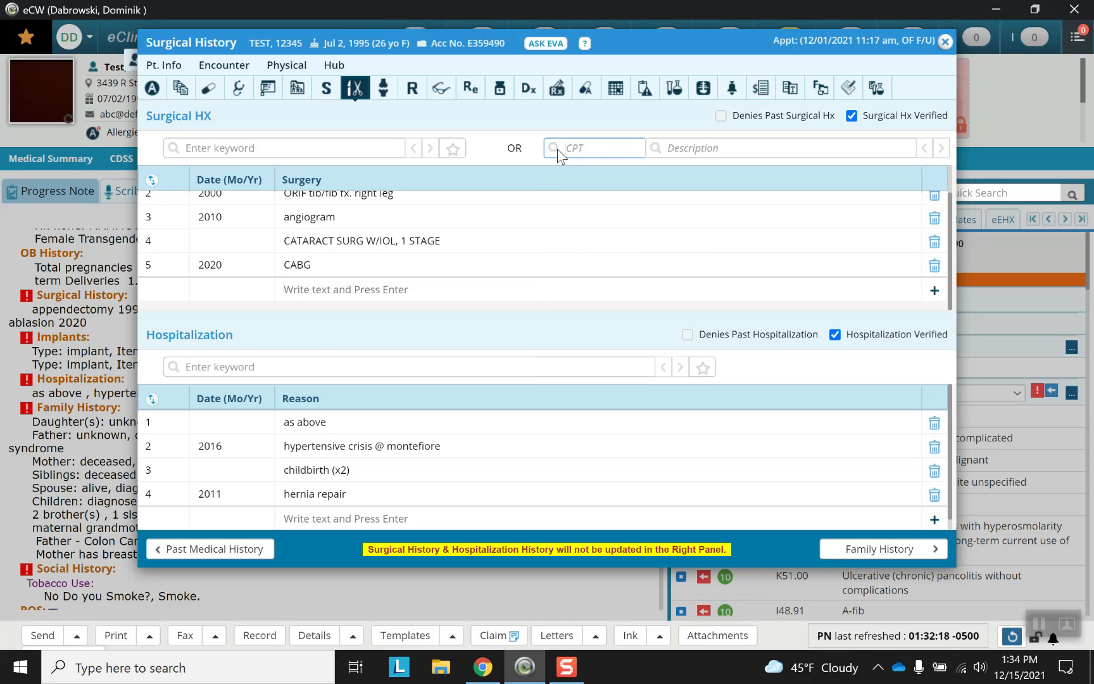
pyautogui.moveTo(575, 169)
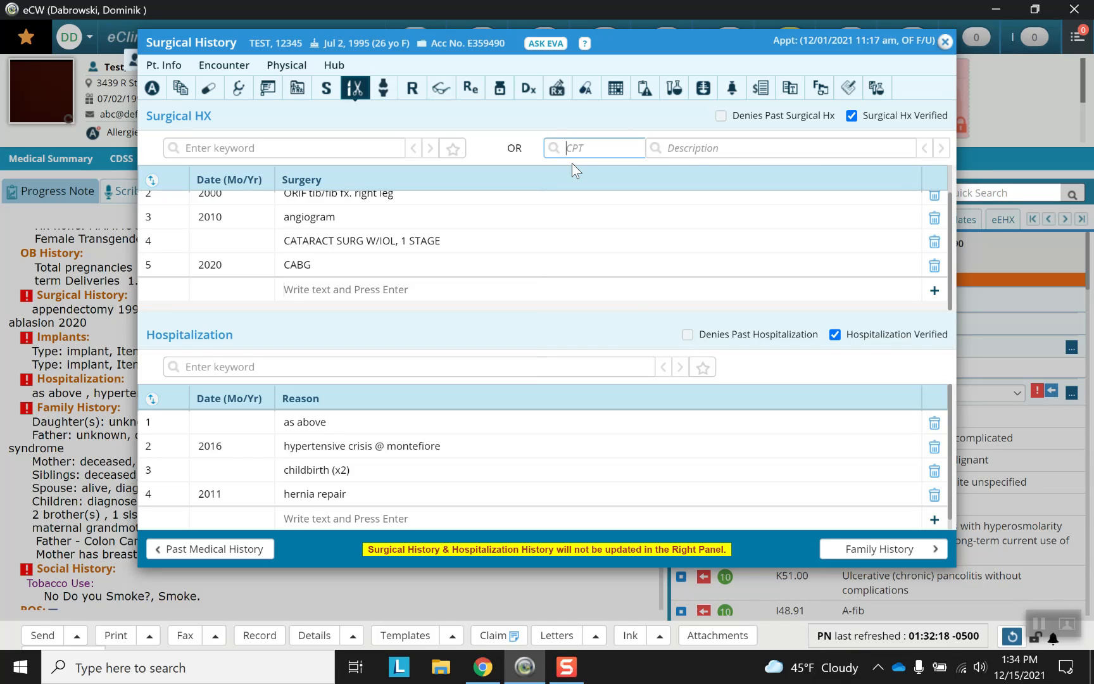
pyautogui.moveTo(589, 171)
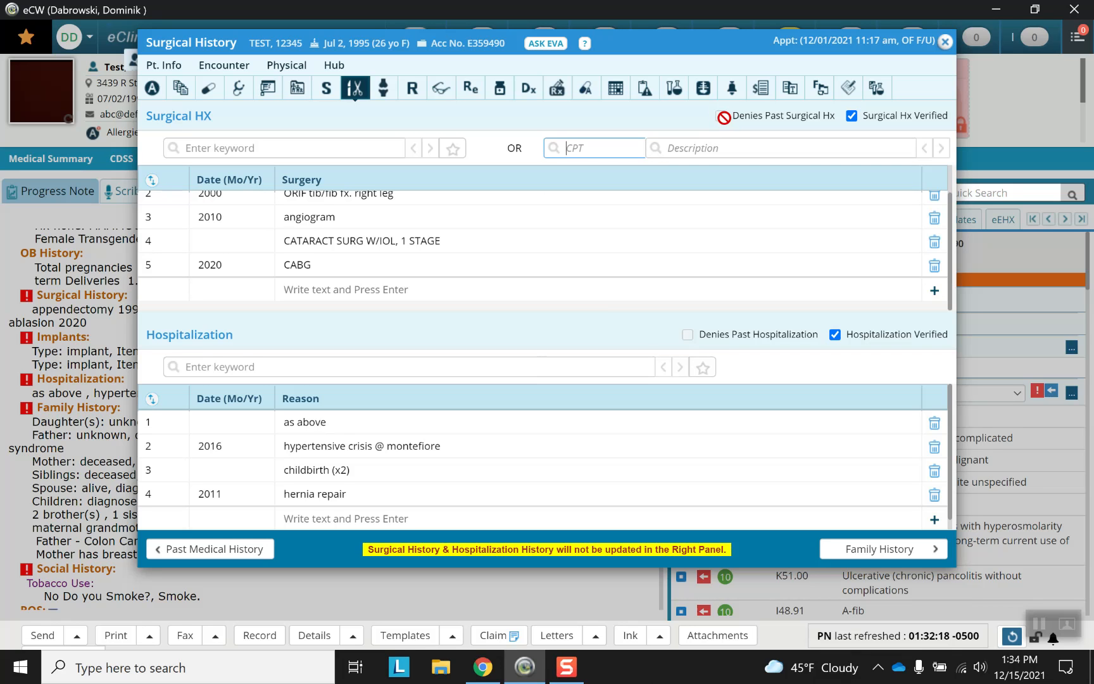
pyautogui.click(720, 115)
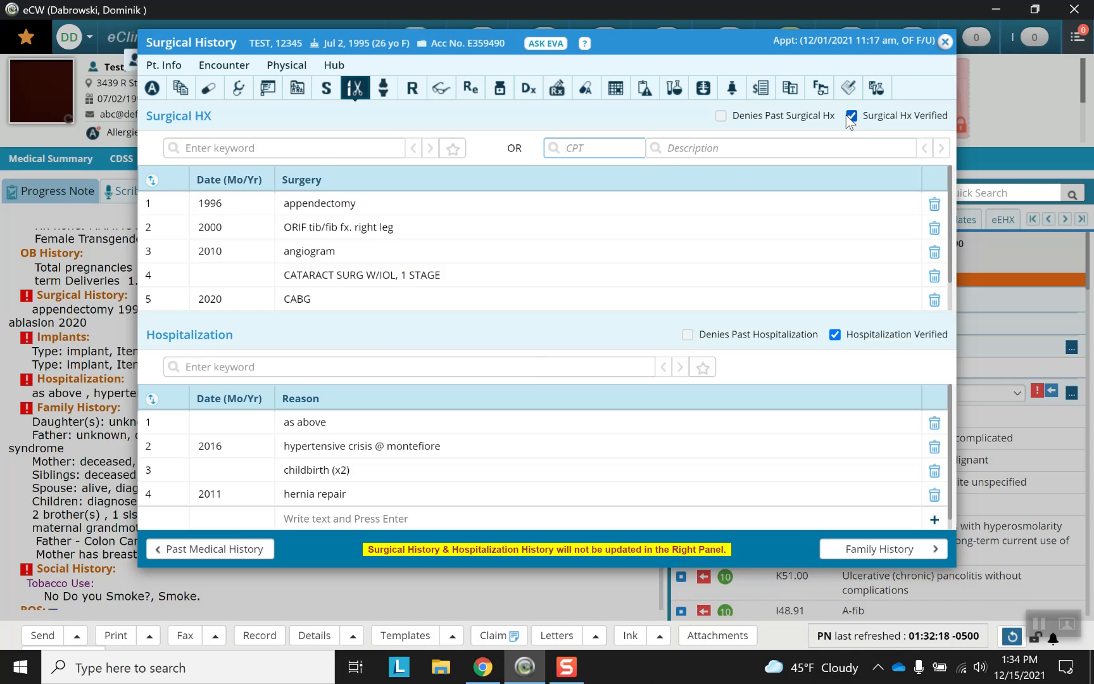
pyautogui.moveTo(244, 352)
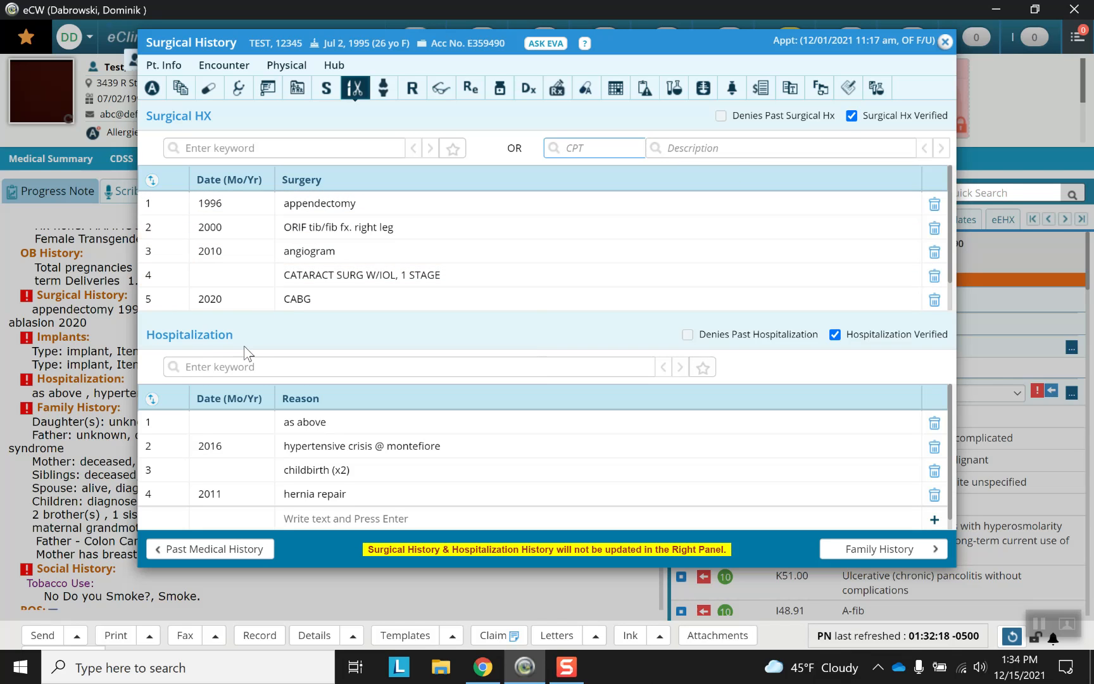
pyautogui.click(305, 422)
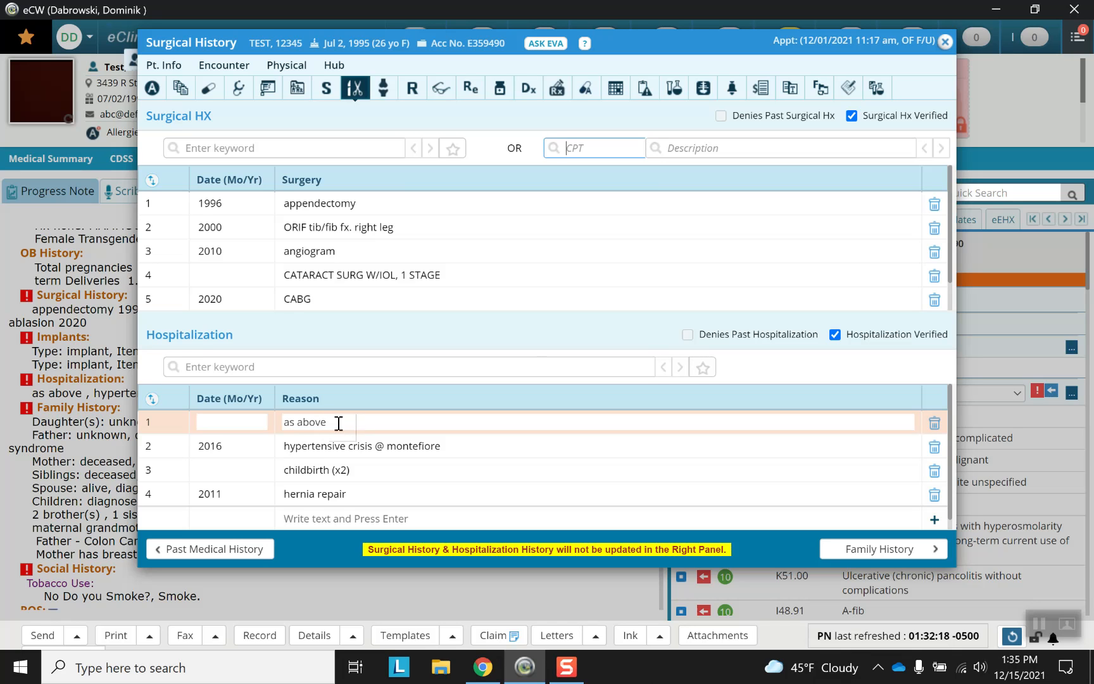
pyautogui.click(319, 250)
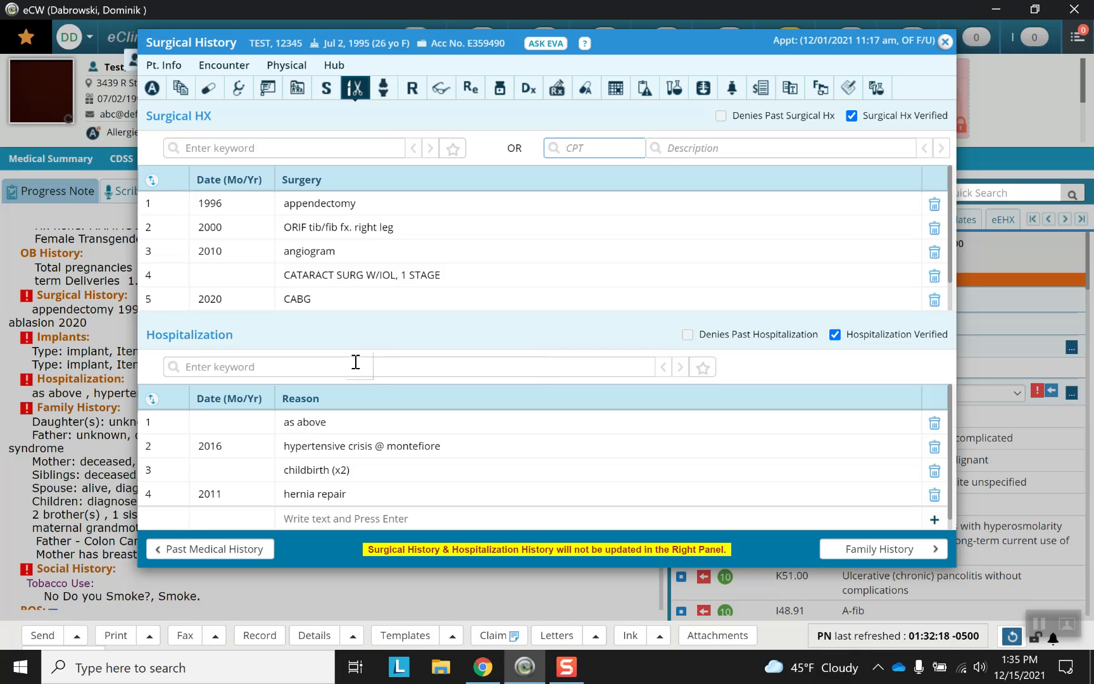
pyautogui.moveTo(342, 385)
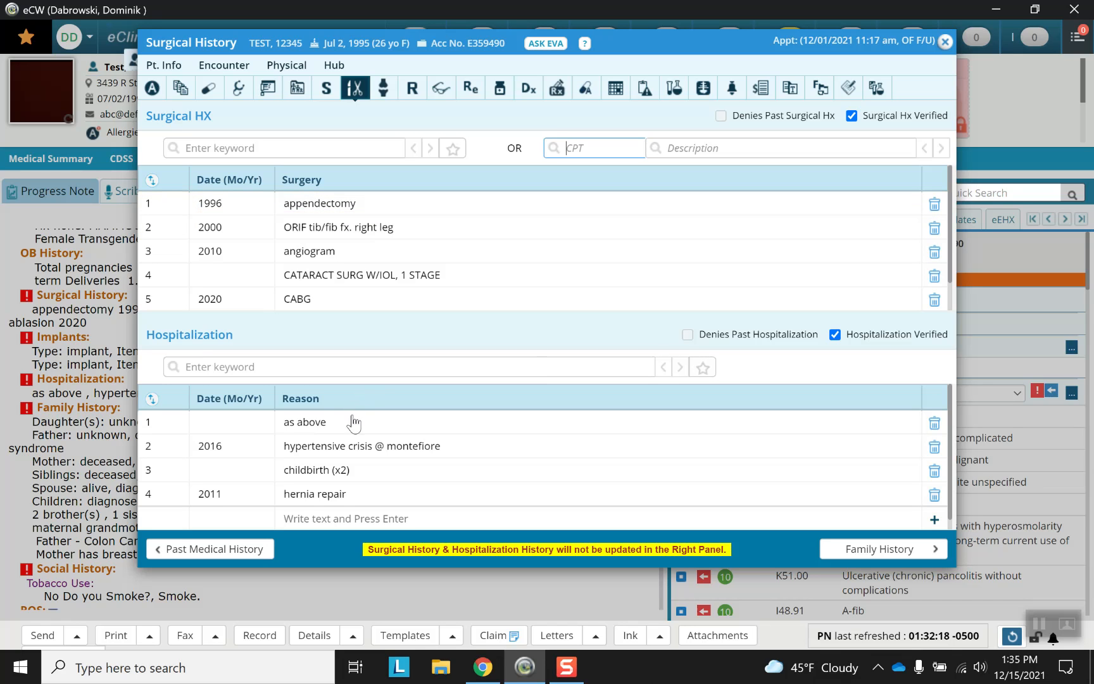
pyautogui.click(303, 422)
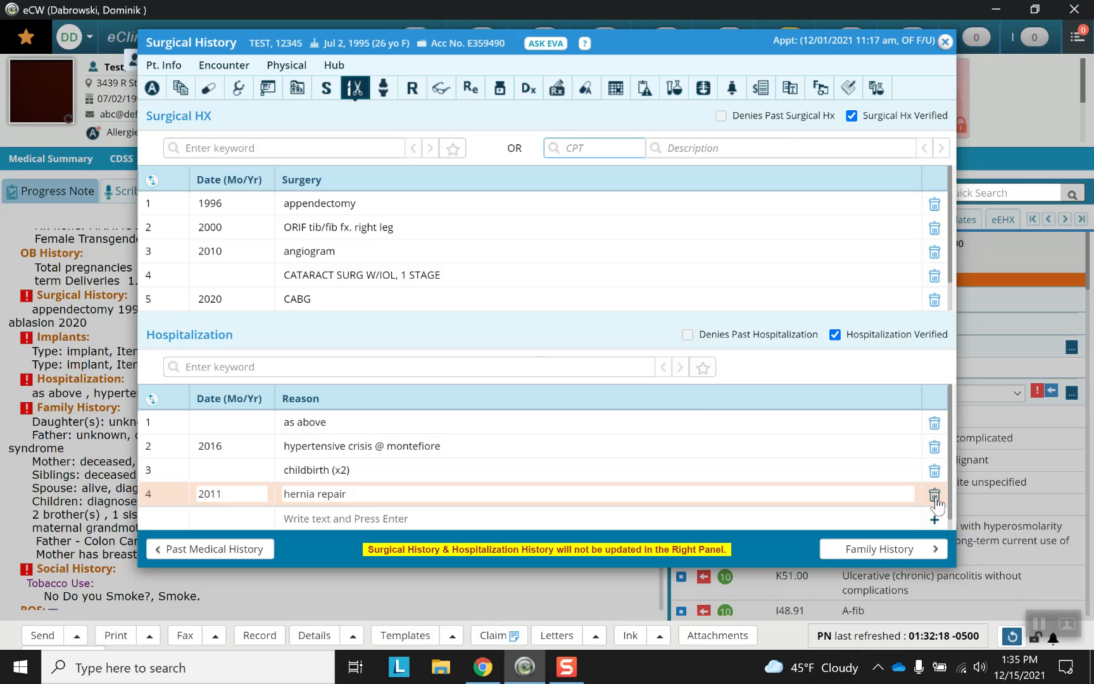
# Step: Delete the hernia repair hospitalization and add a Pneumonia entry
pyautogui.click(935, 493)
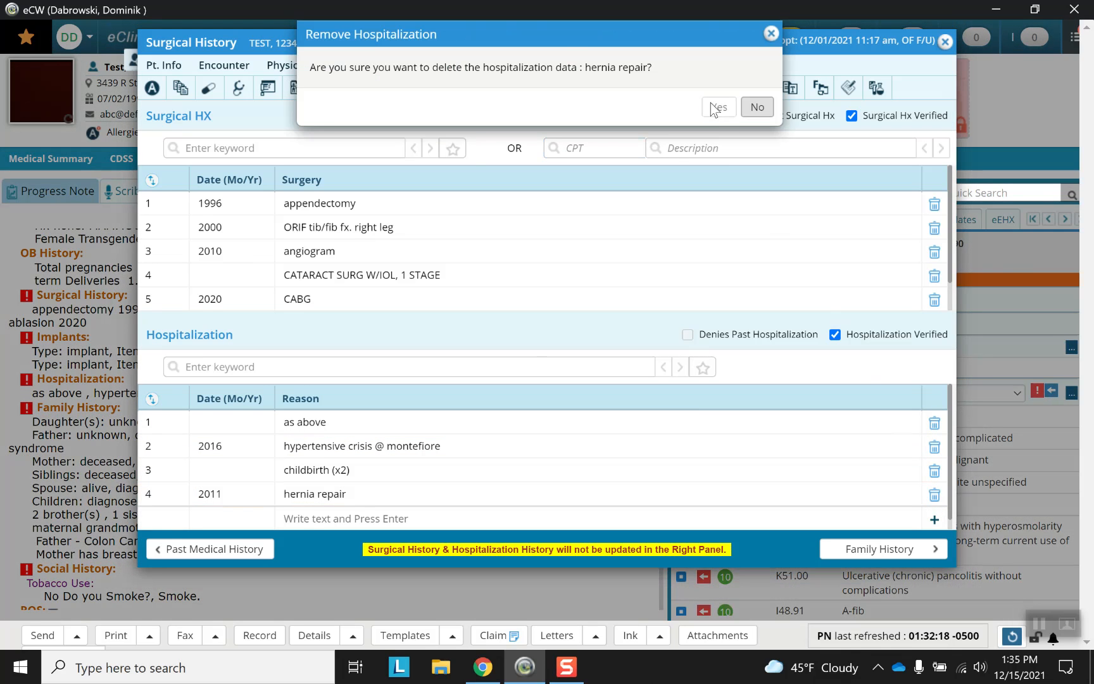
pyautogui.click(718, 107)
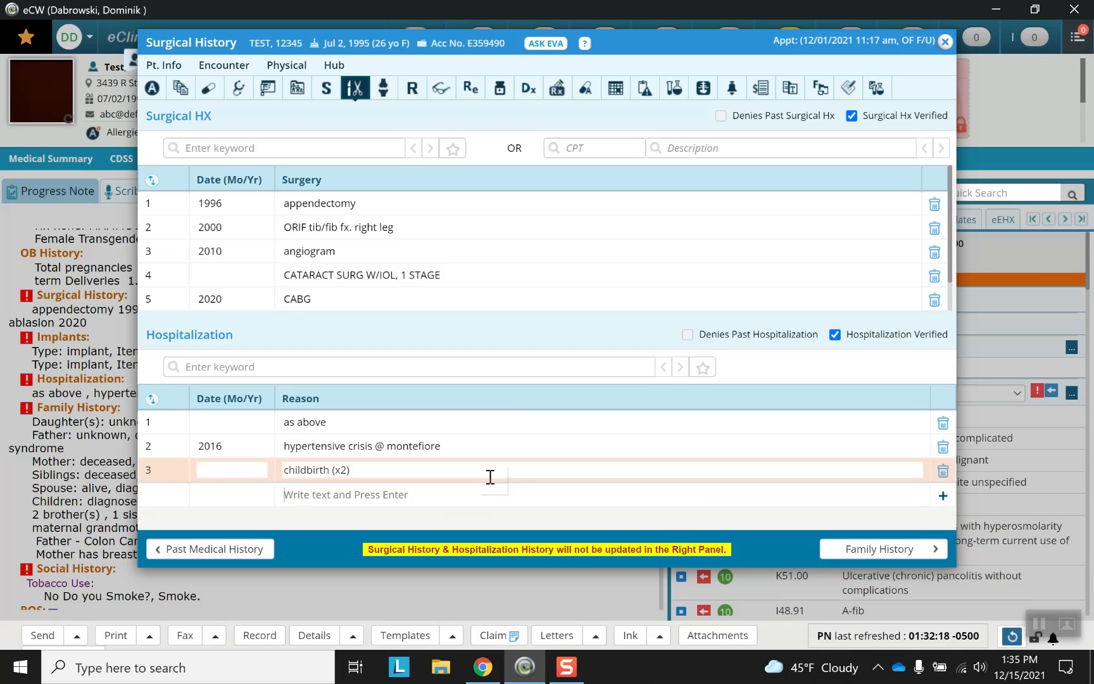
pyautogui.write('Pneumon')
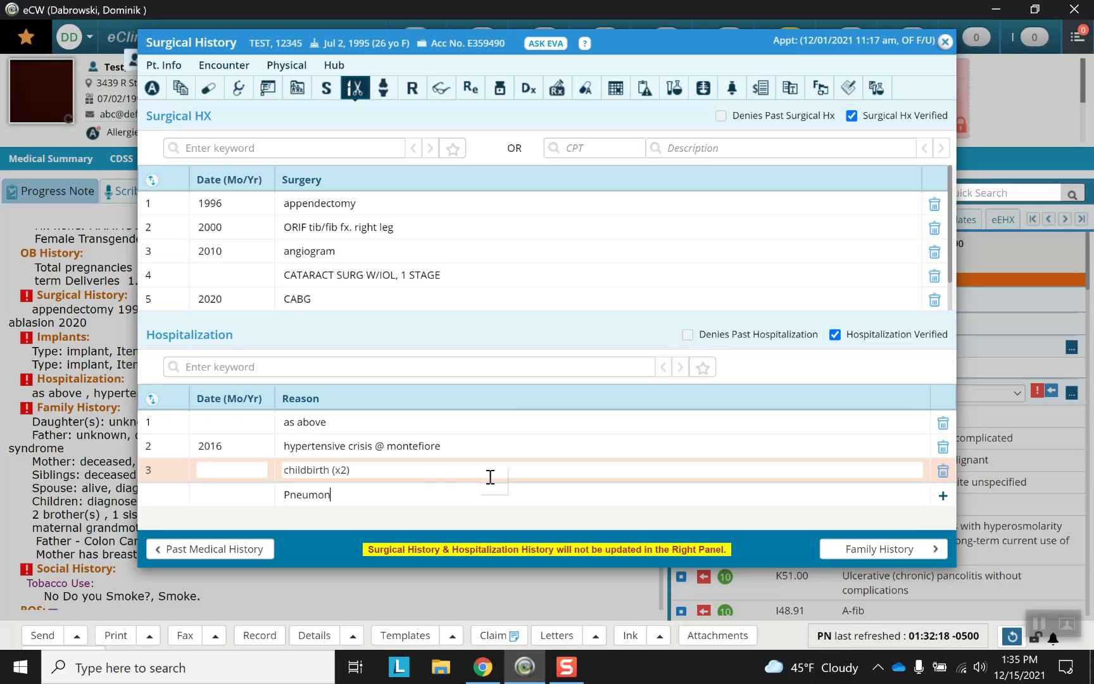
pyautogui.write('ia')
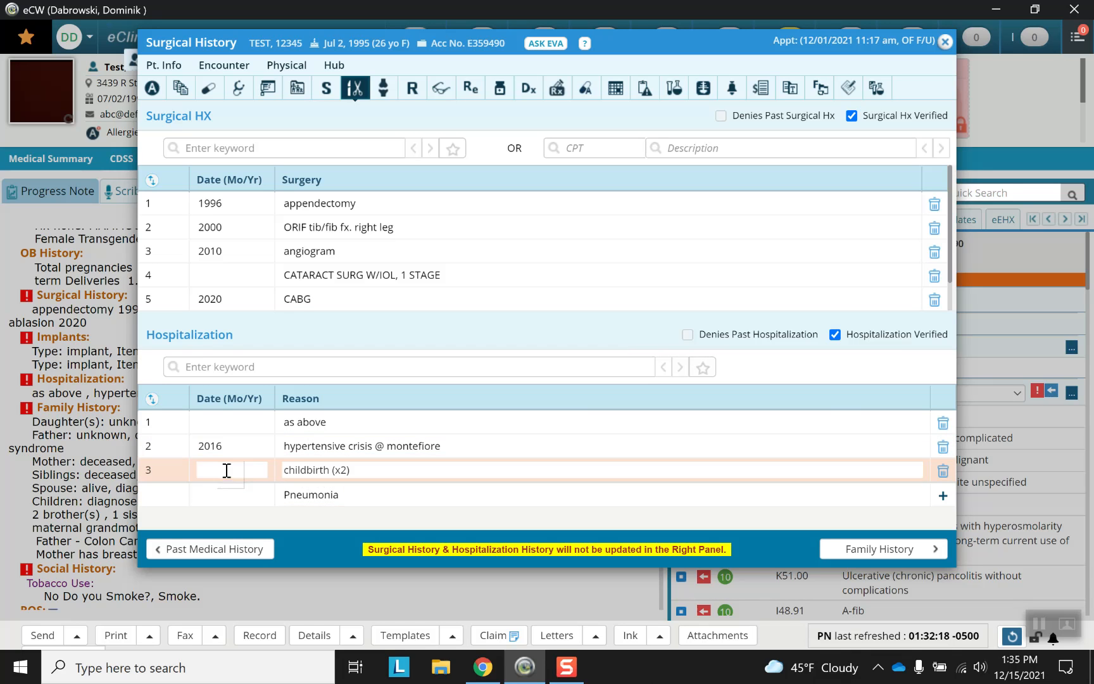
# Step: Date hypertensive crisis 2016 and Pneumonia 08/2019, then mark hospitalizations verified
pyautogui.click(230, 445)
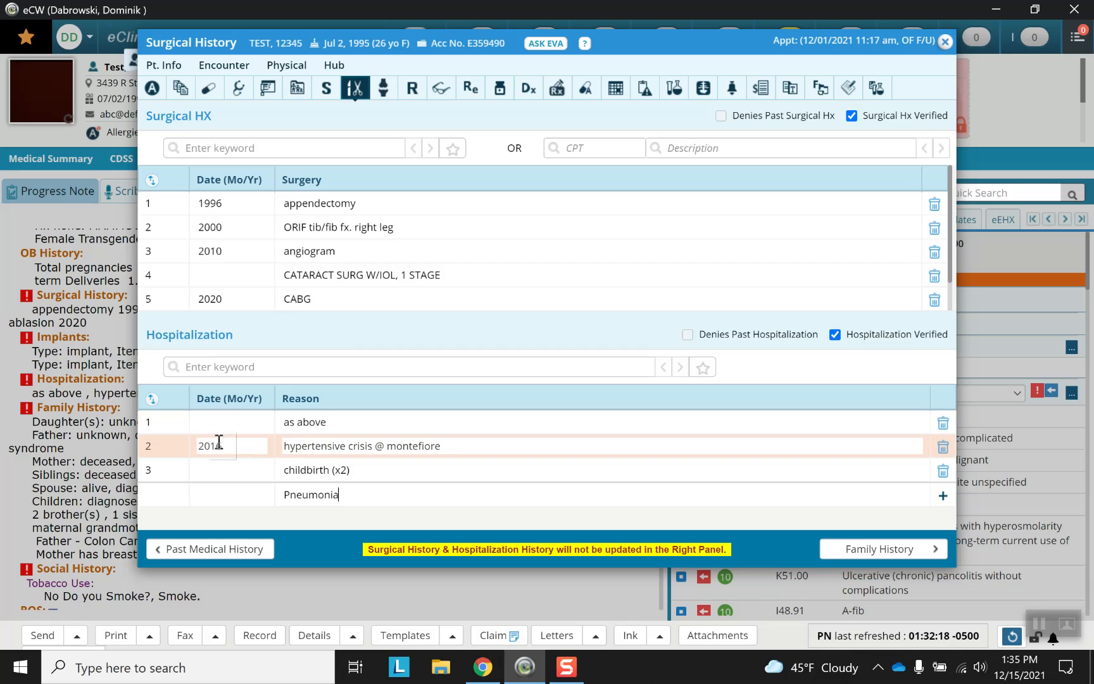
pyautogui.write('2016')
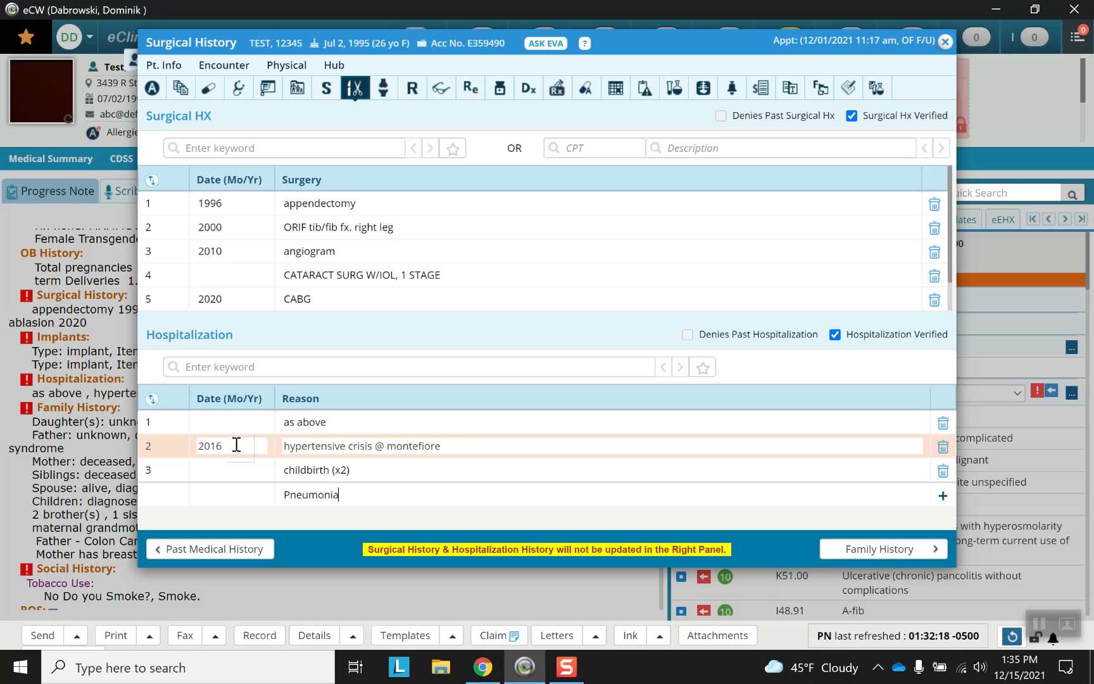
pyautogui.click(221, 494)
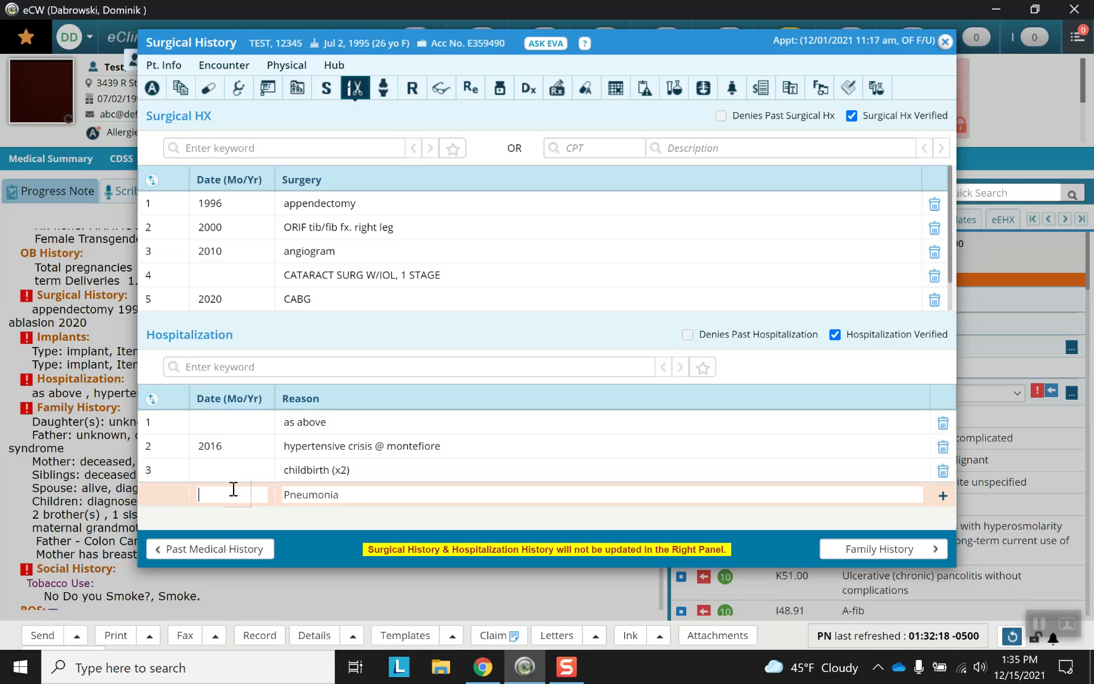
pyautogui.write('08/2019')
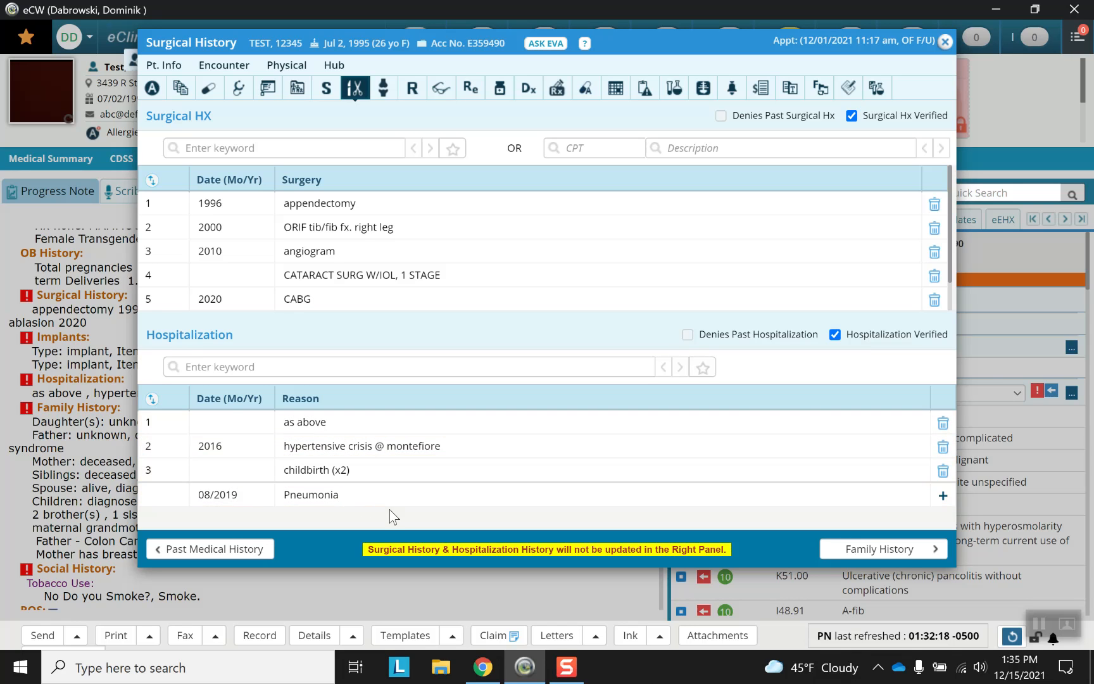
pyautogui.click(316, 469)
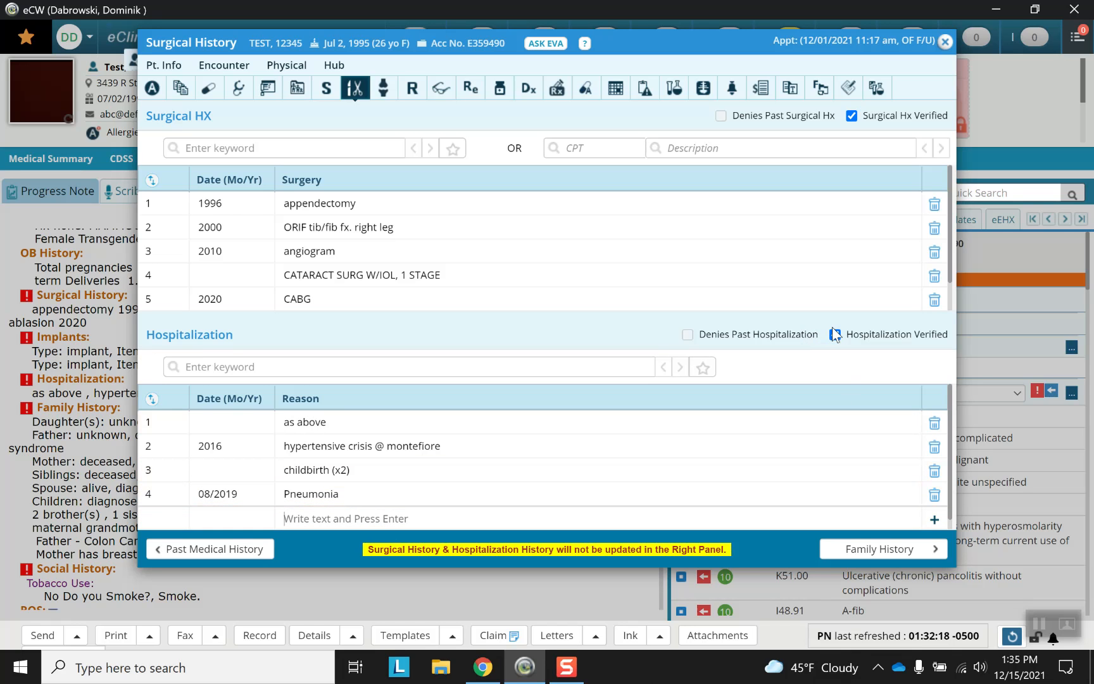
pyautogui.click(835, 335)
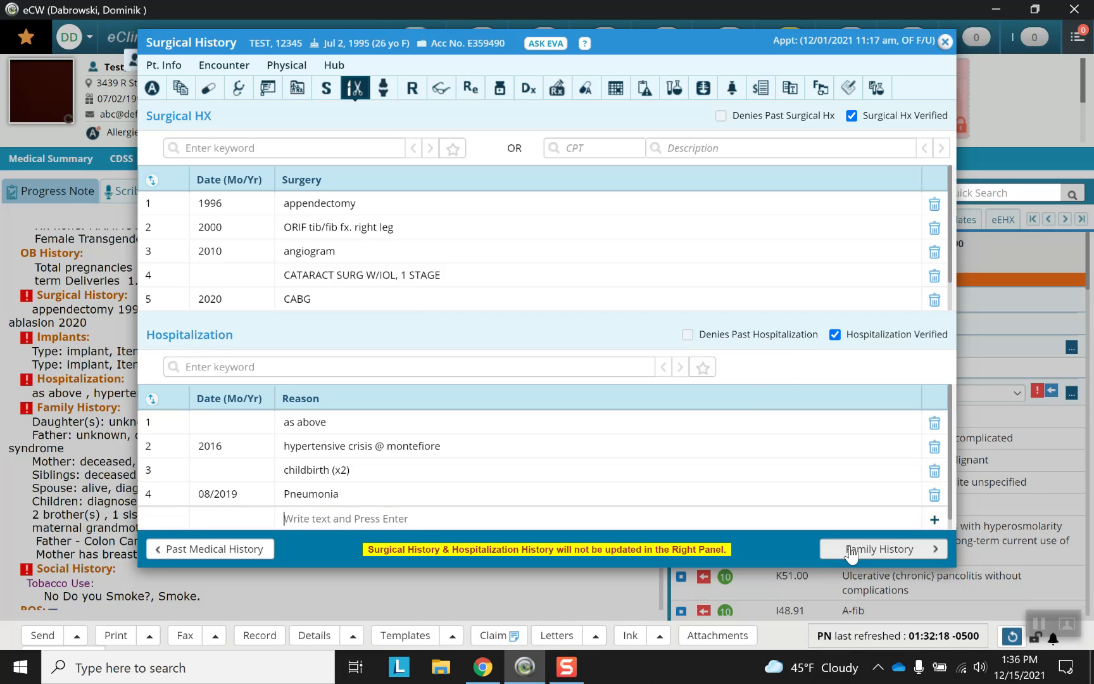
# Step: Open Family History and scroll through the relatives' conditions and notes
pyautogui.click(882, 548)
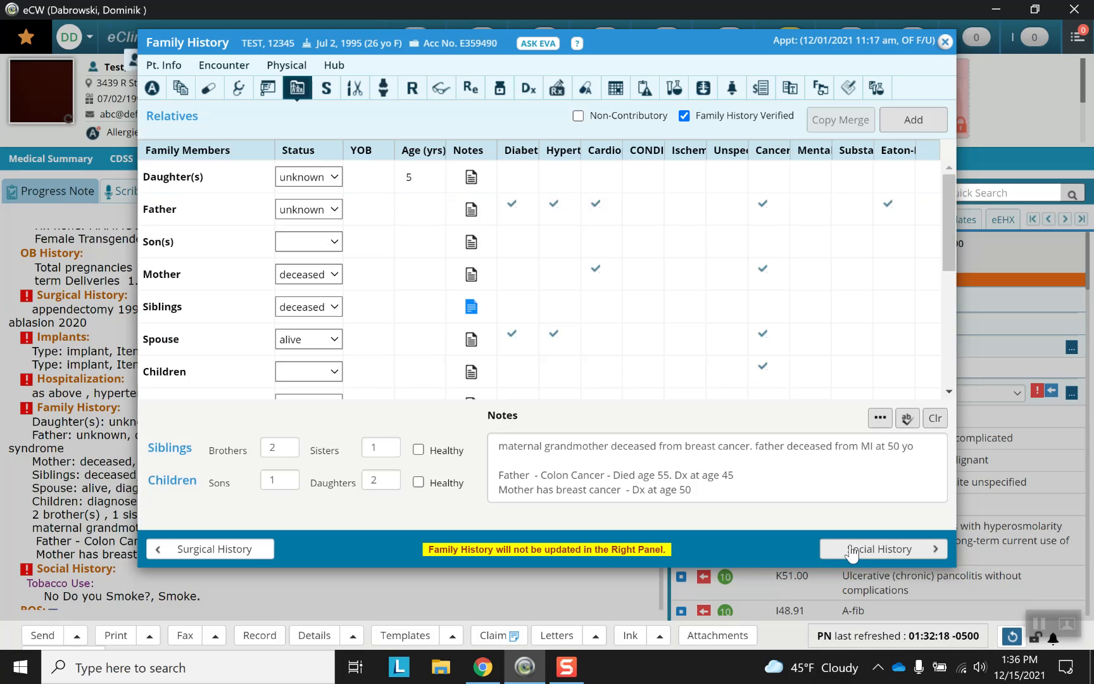
pyautogui.moveTo(367, 360)
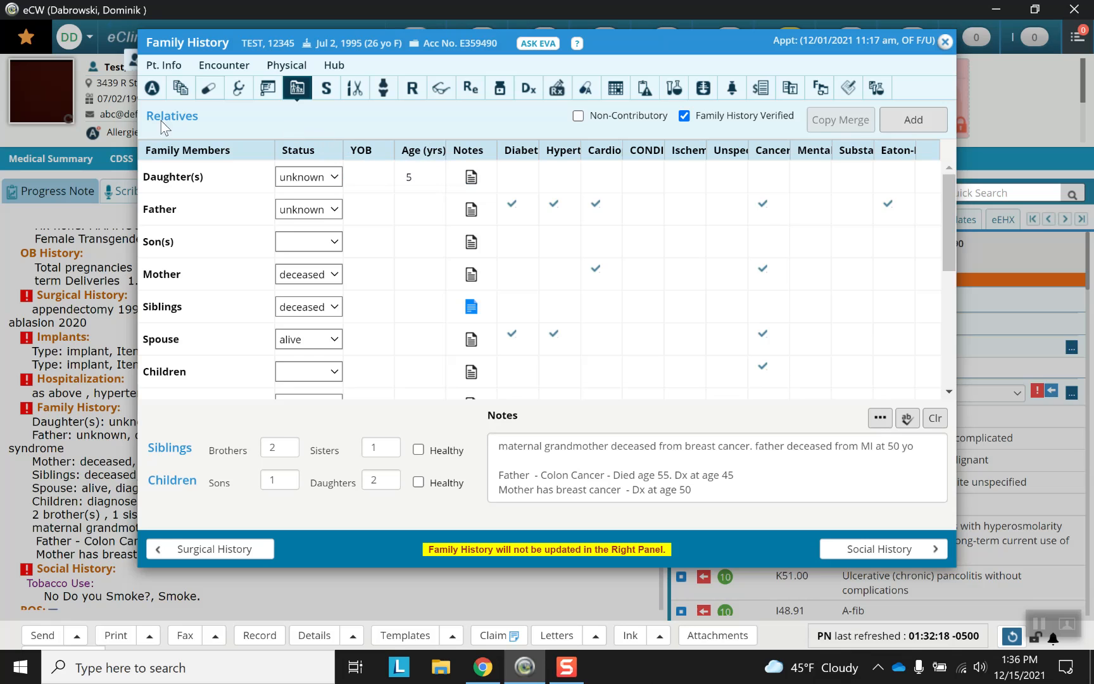
pyautogui.moveTo(179, 354)
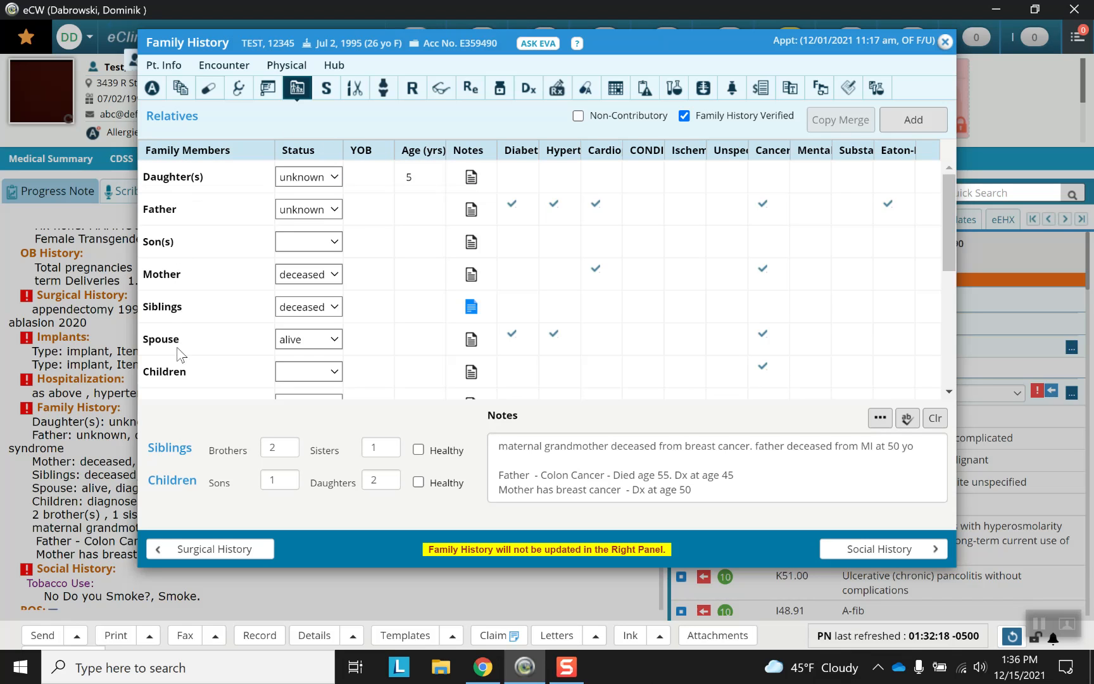
pyautogui.scroll(-3)
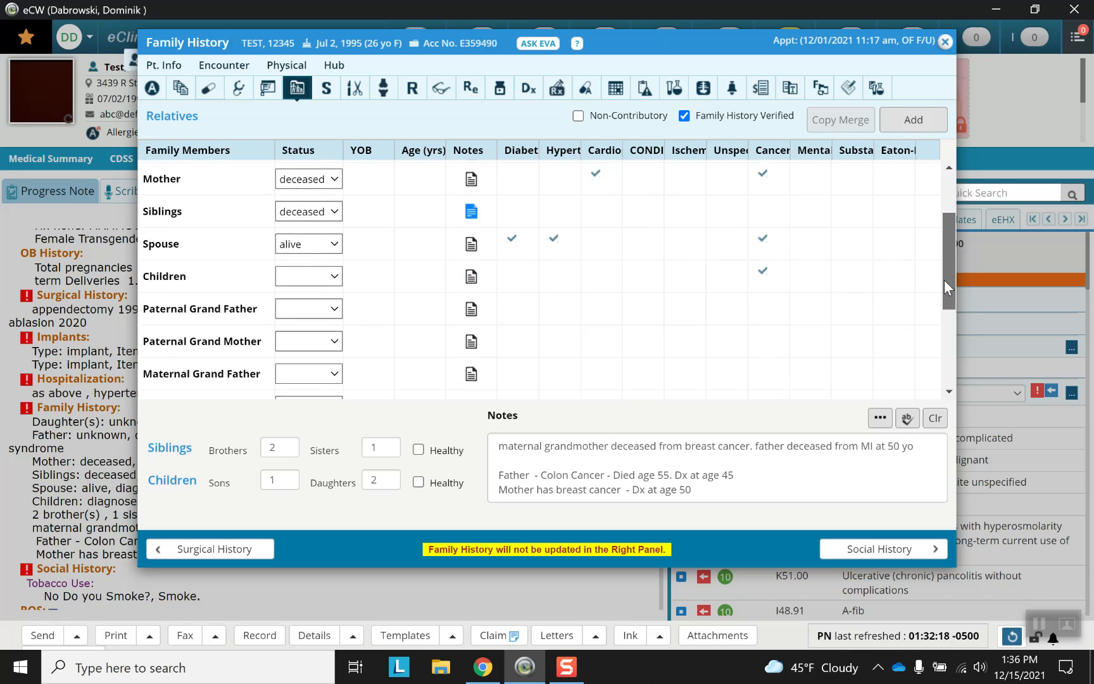
pyautogui.scroll(-3)
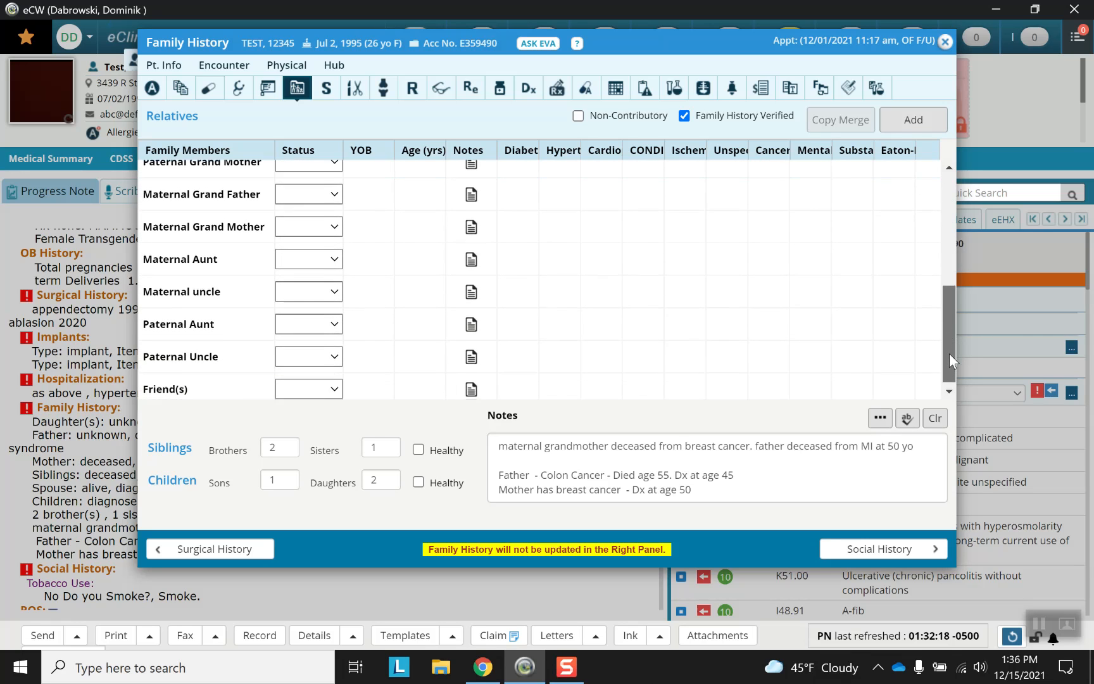
pyautogui.scroll(3)
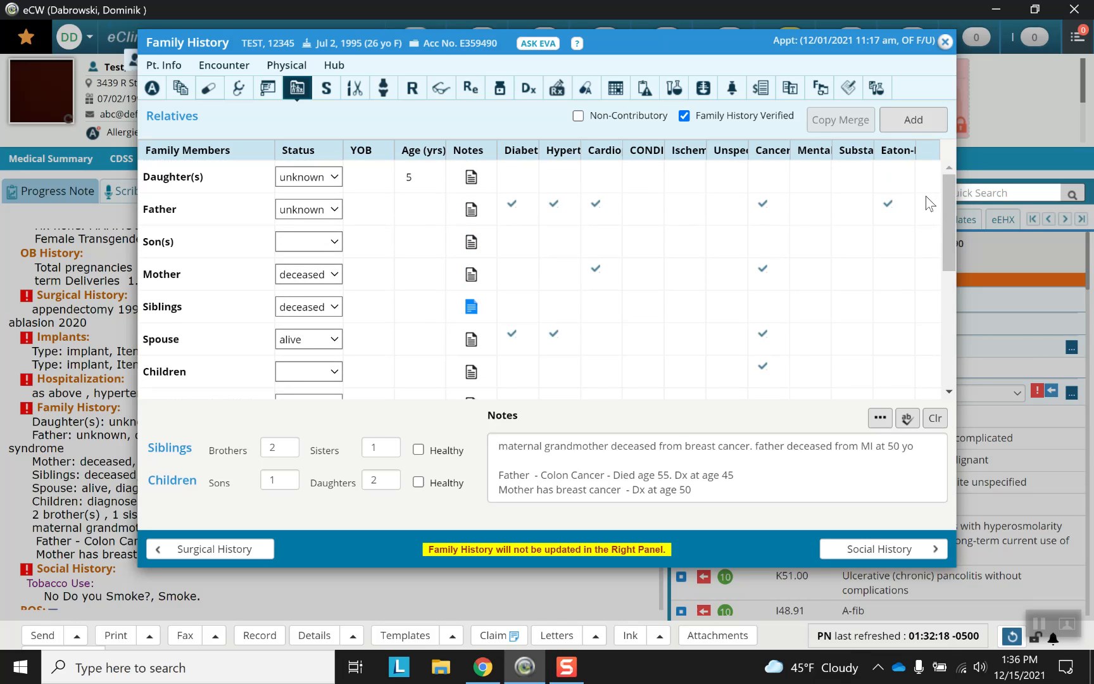
pyautogui.moveTo(916, 185)
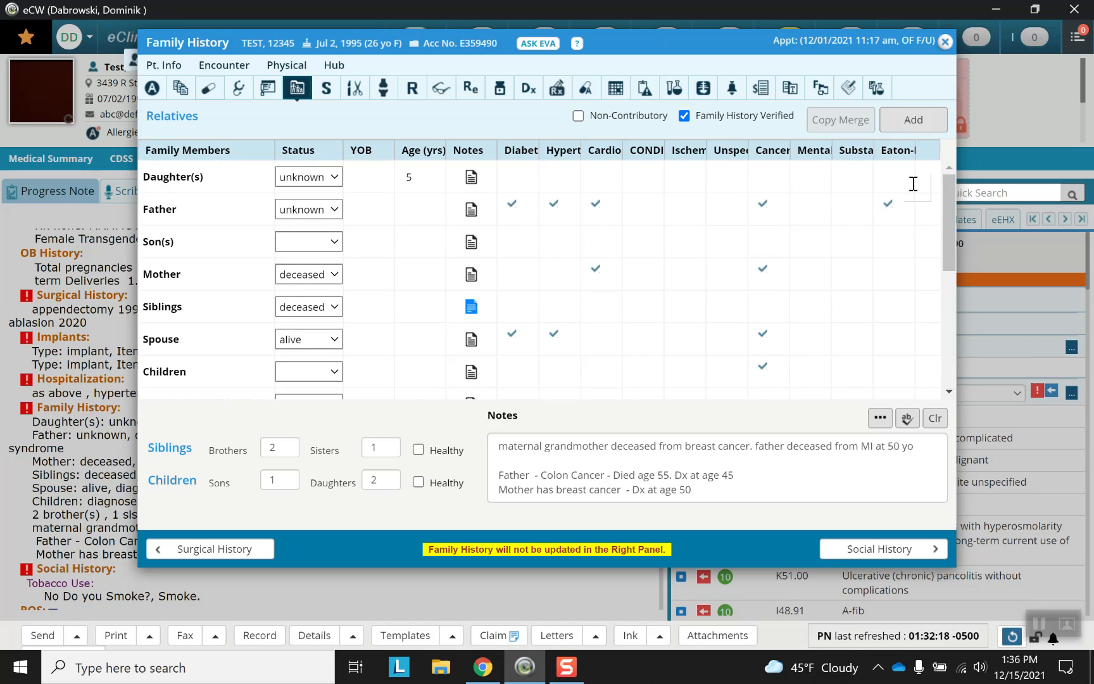
pyautogui.moveTo(398, 224)
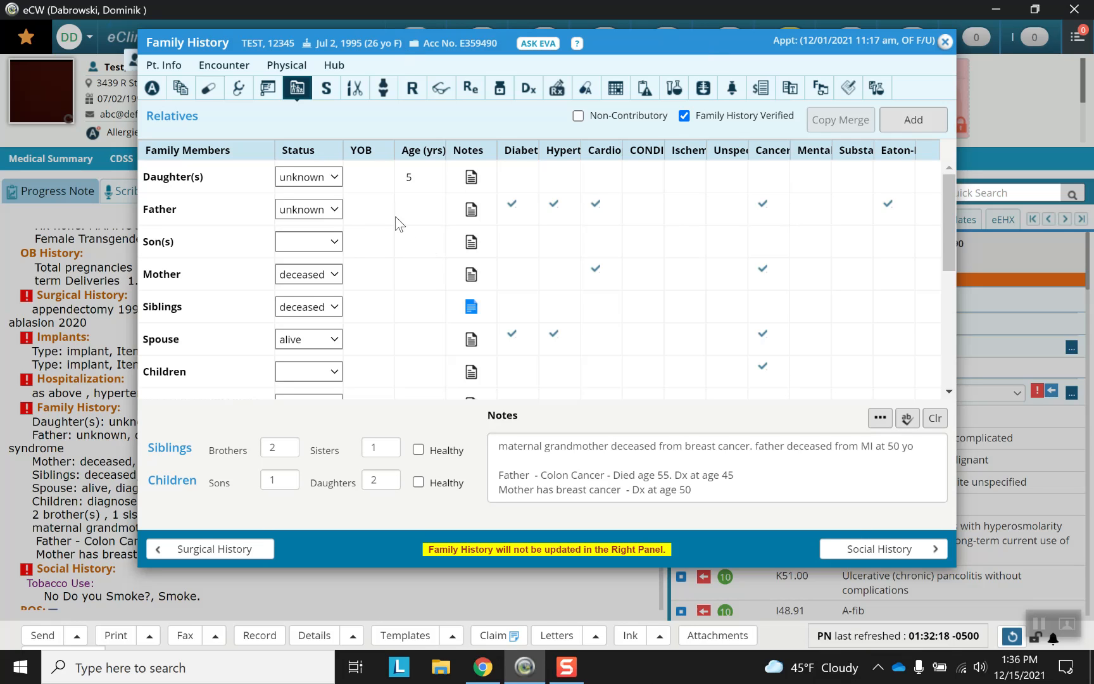
pyautogui.moveTo(367, 230)
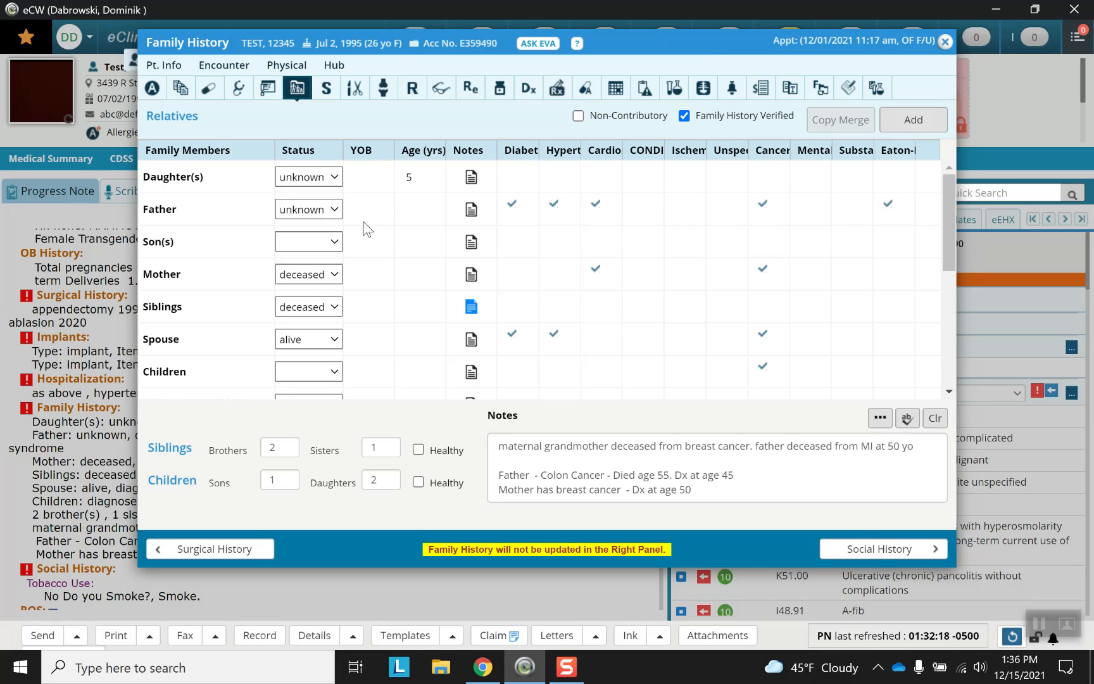
pyautogui.moveTo(301, 205)
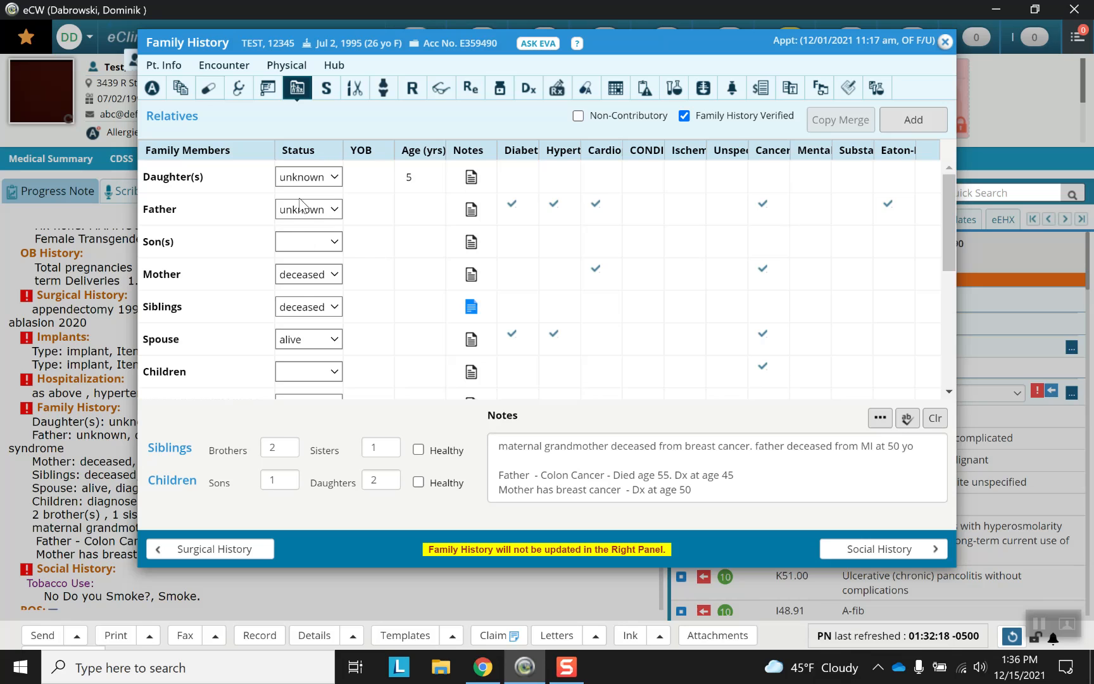
pyautogui.moveTo(302, 372)
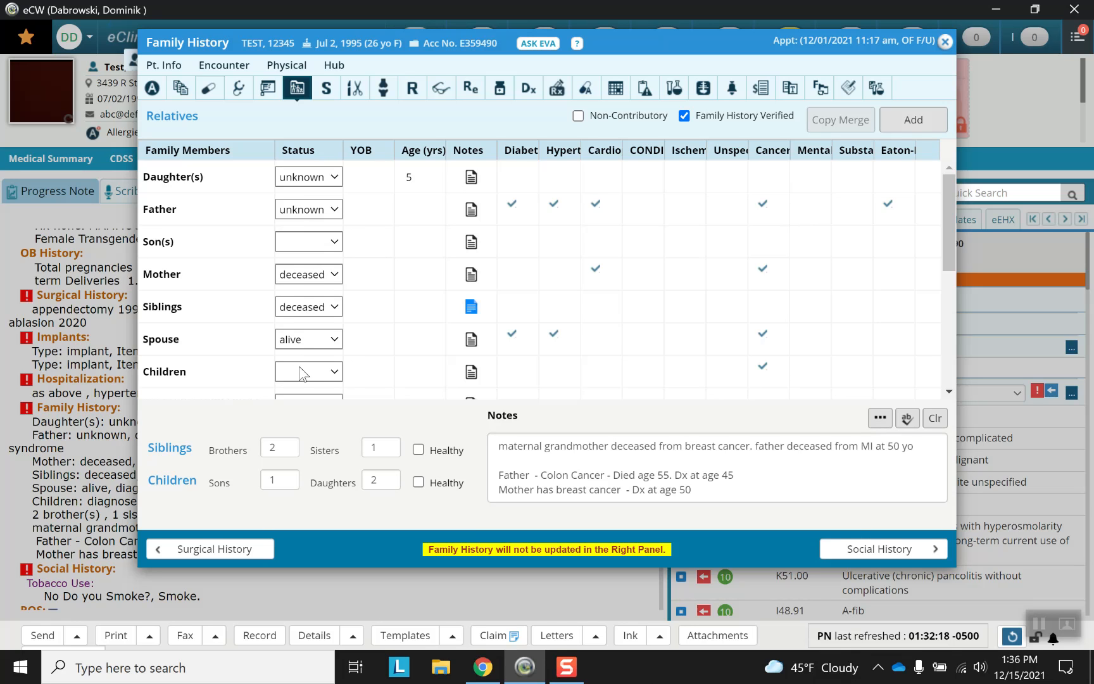
pyautogui.moveTo(323, 243)
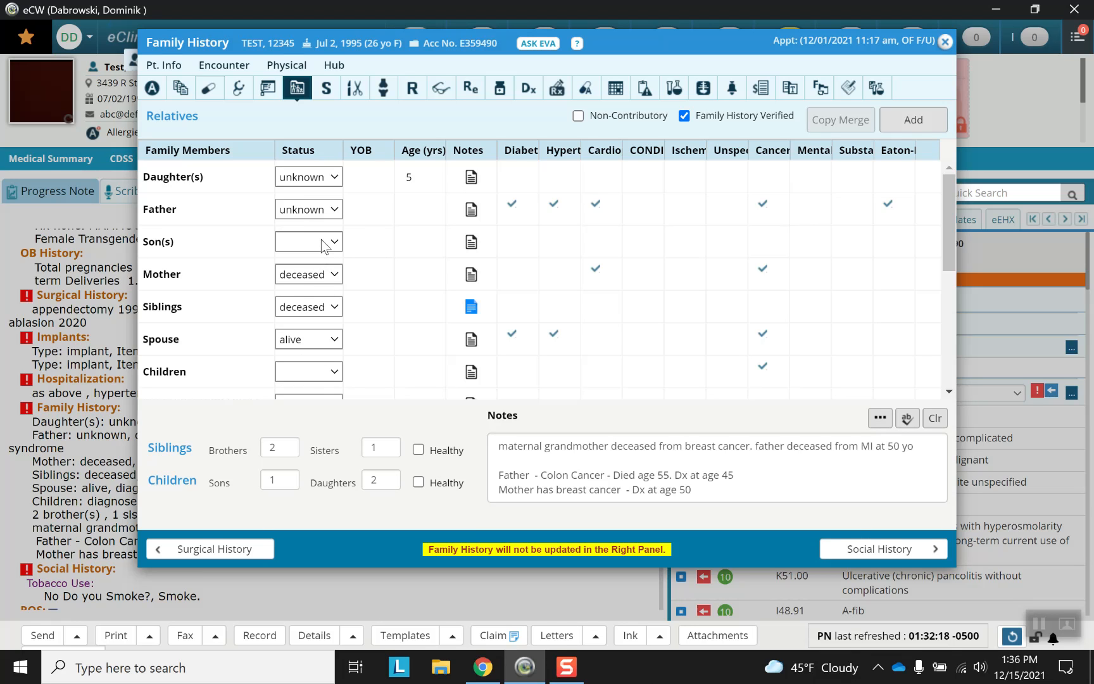
pyautogui.moveTo(335, 215)
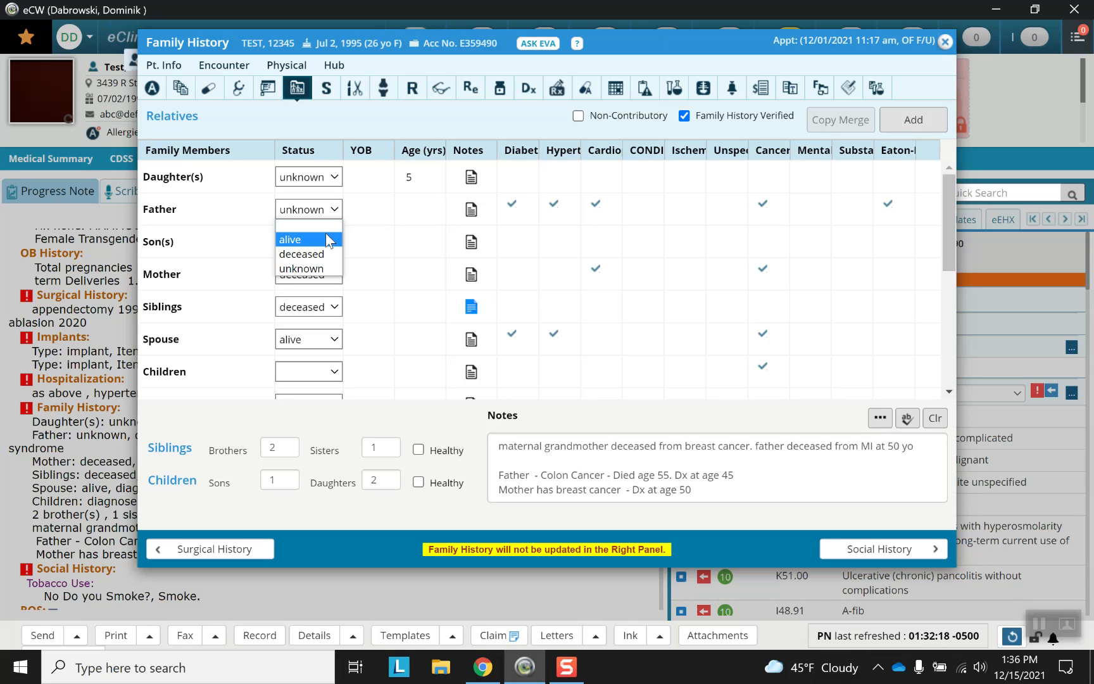
# Step: Mark the father alive, born 1956, and select ADD as a family condition
pyautogui.click(290, 239)
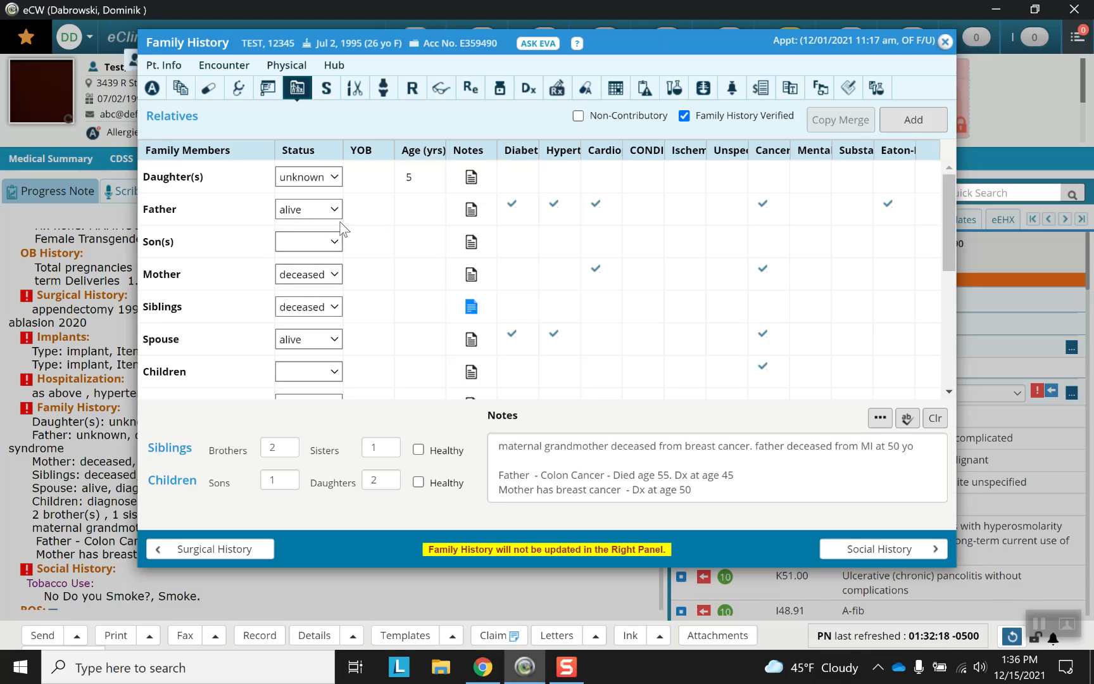
pyautogui.click(360, 209)
pyautogui.write('1956')
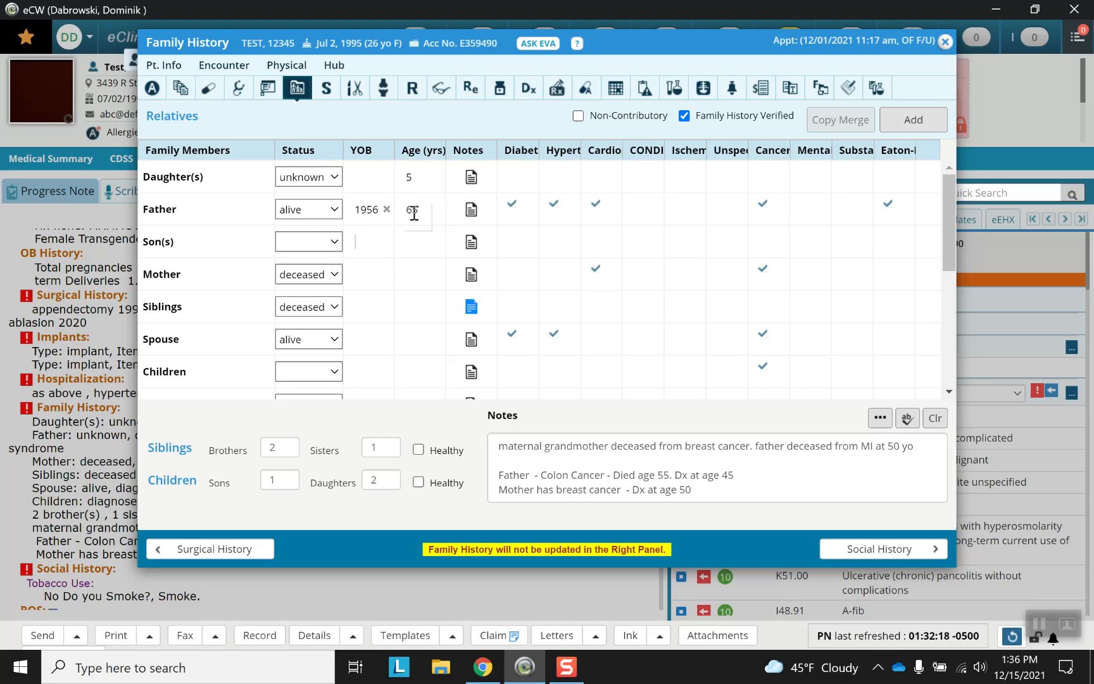
pyautogui.write('5')
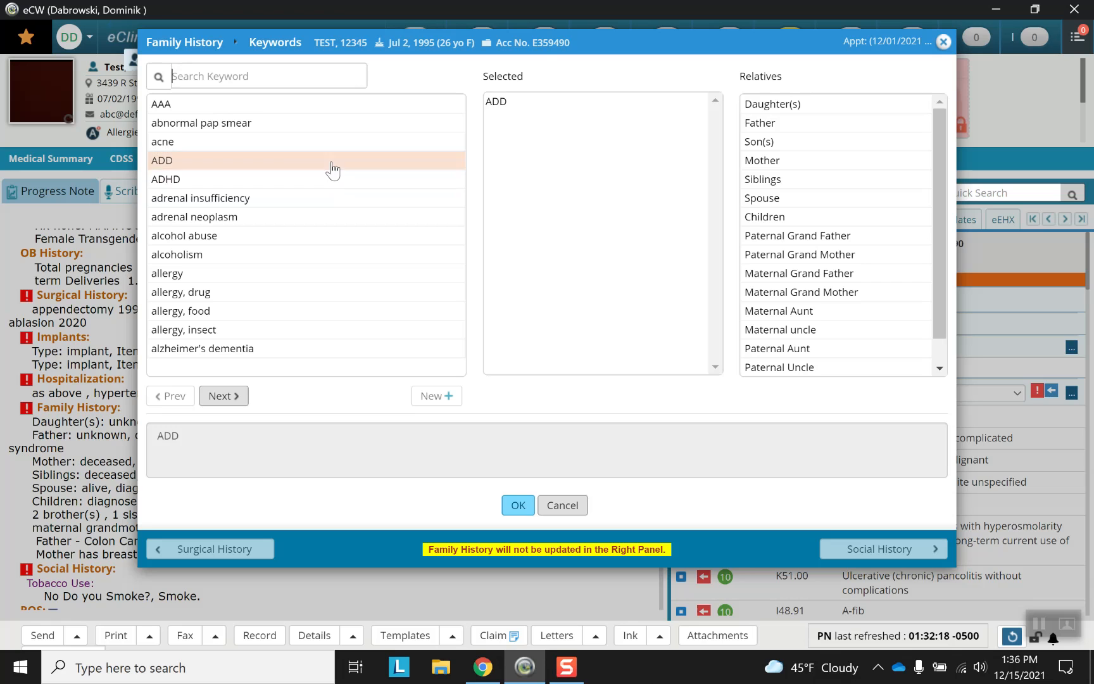
pyautogui.click(517, 505)
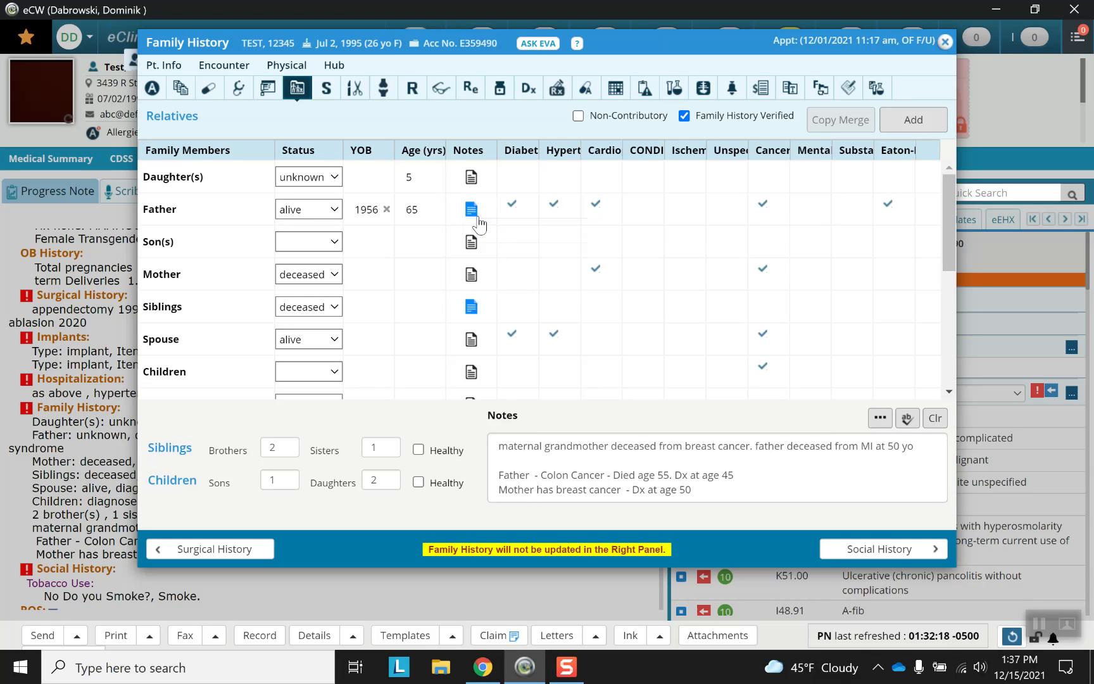
pyautogui.moveTo(577, 210)
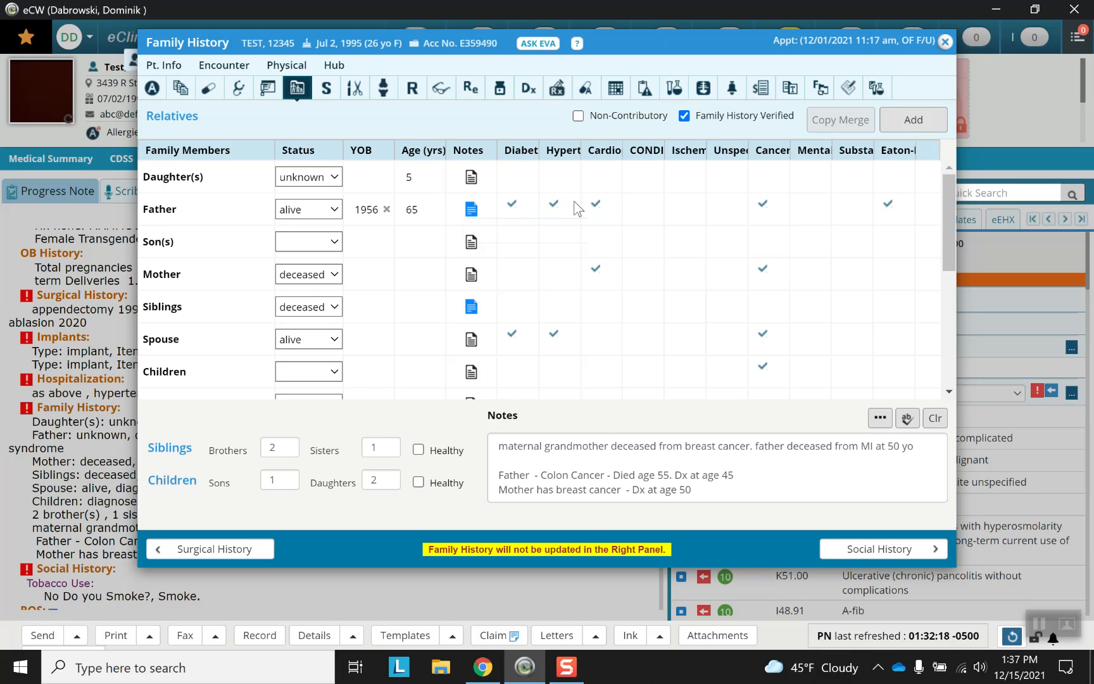
pyautogui.moveTo(527, 213)
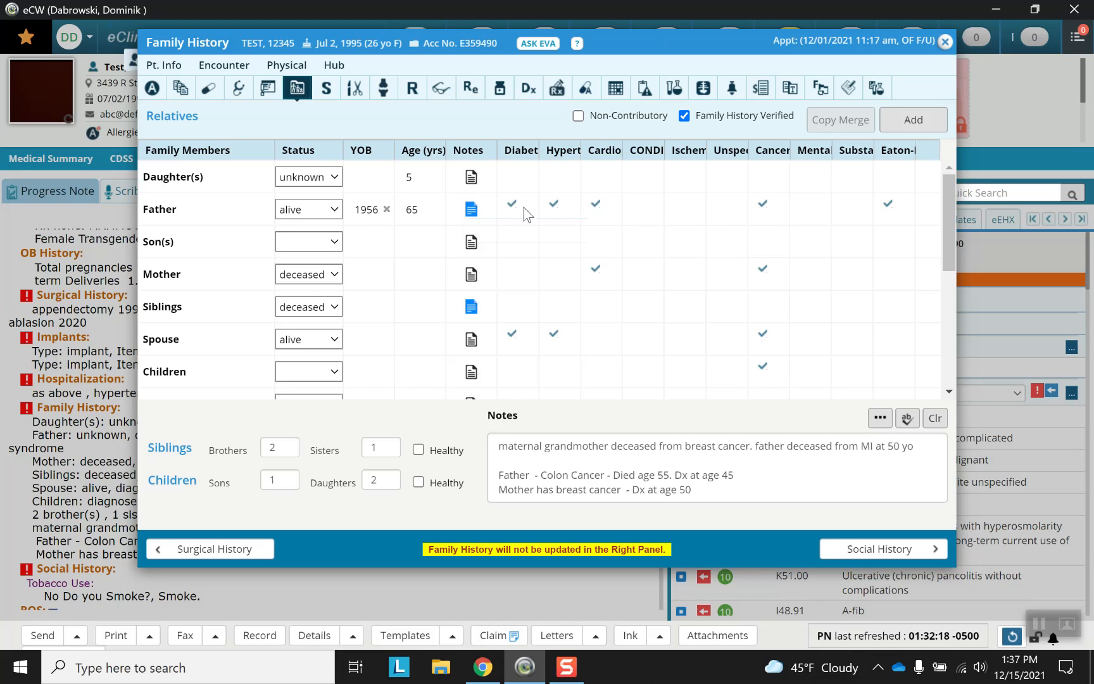
# Step: Uncheck Diabetes for Father and check his CONDI and Ischemic columns
pyautogui.click(511, 204)
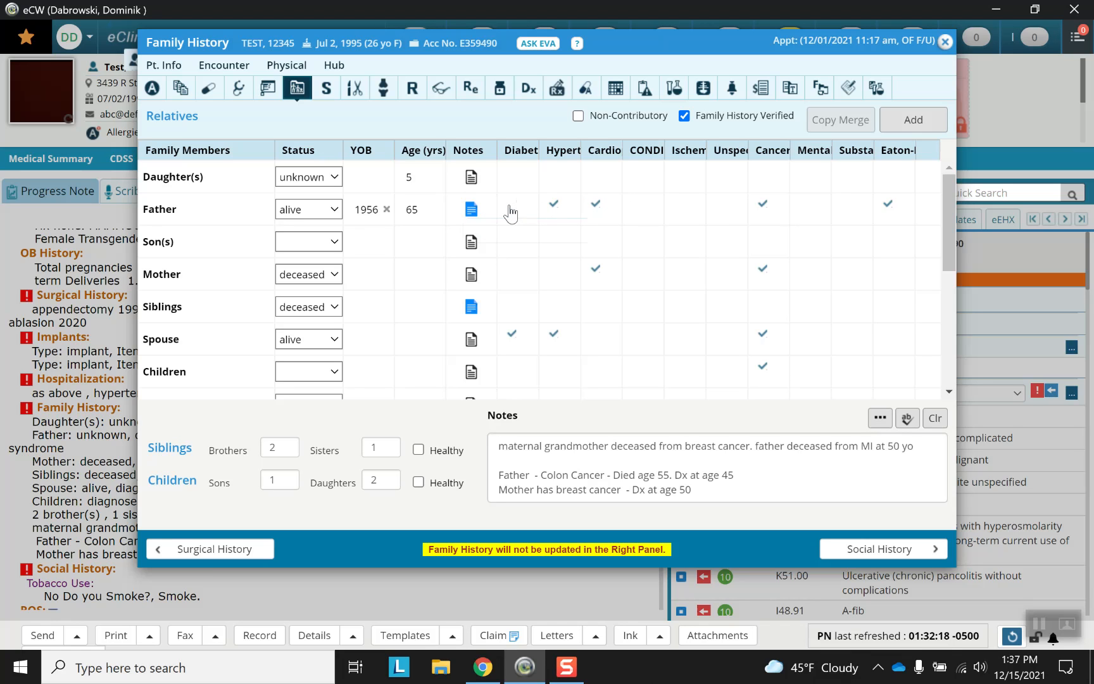
pyautogui.click(637, 204)
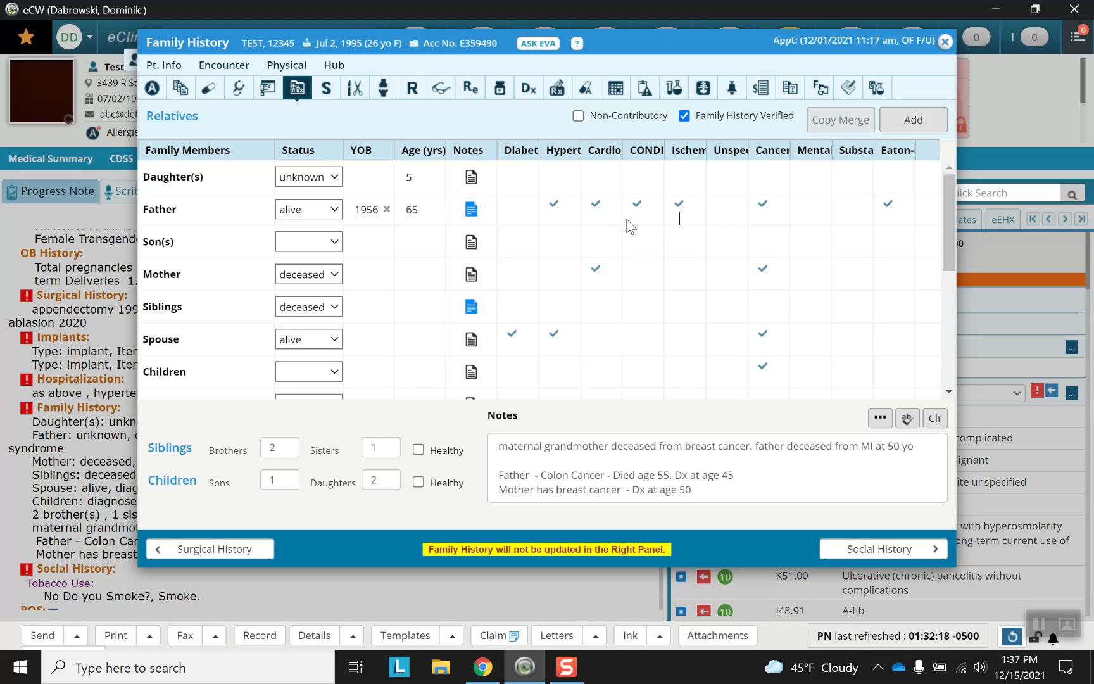
pyautogui.moveTo(729, 149)
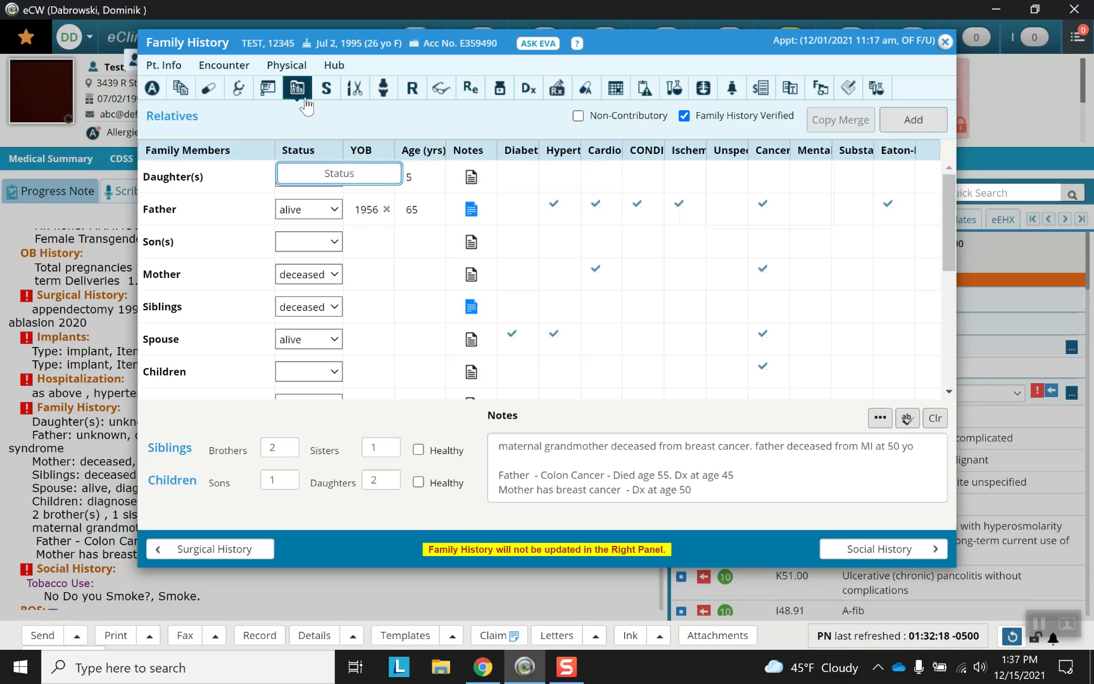
pyautogui.moveTo(297, 88)
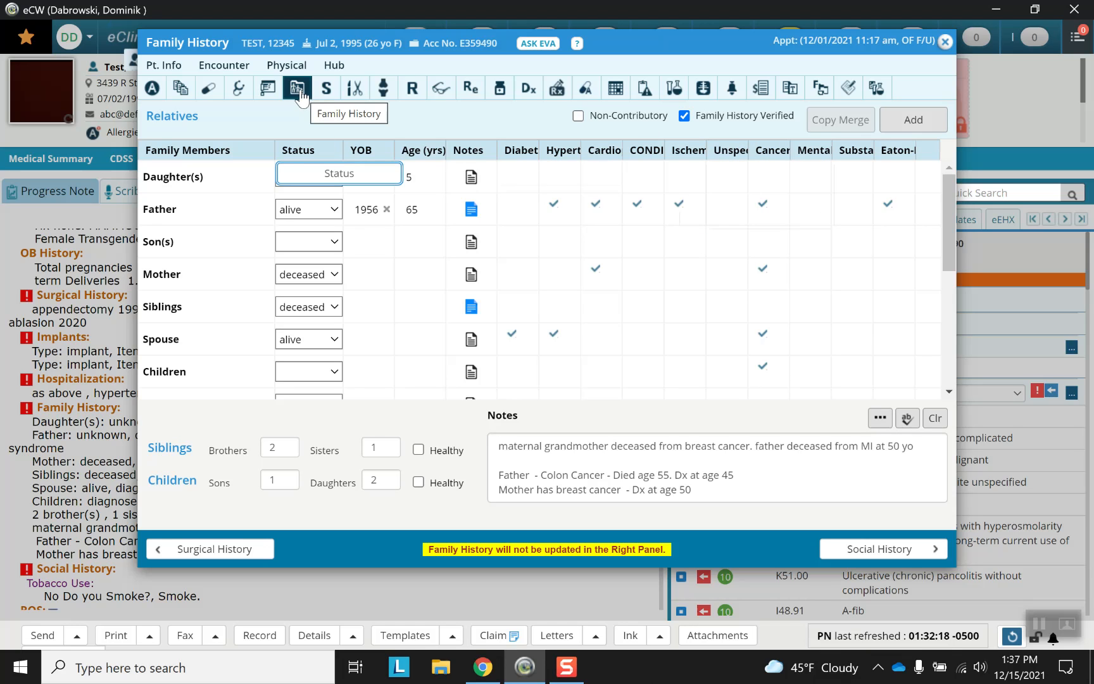
pyautogui.moveTo(325, 88)
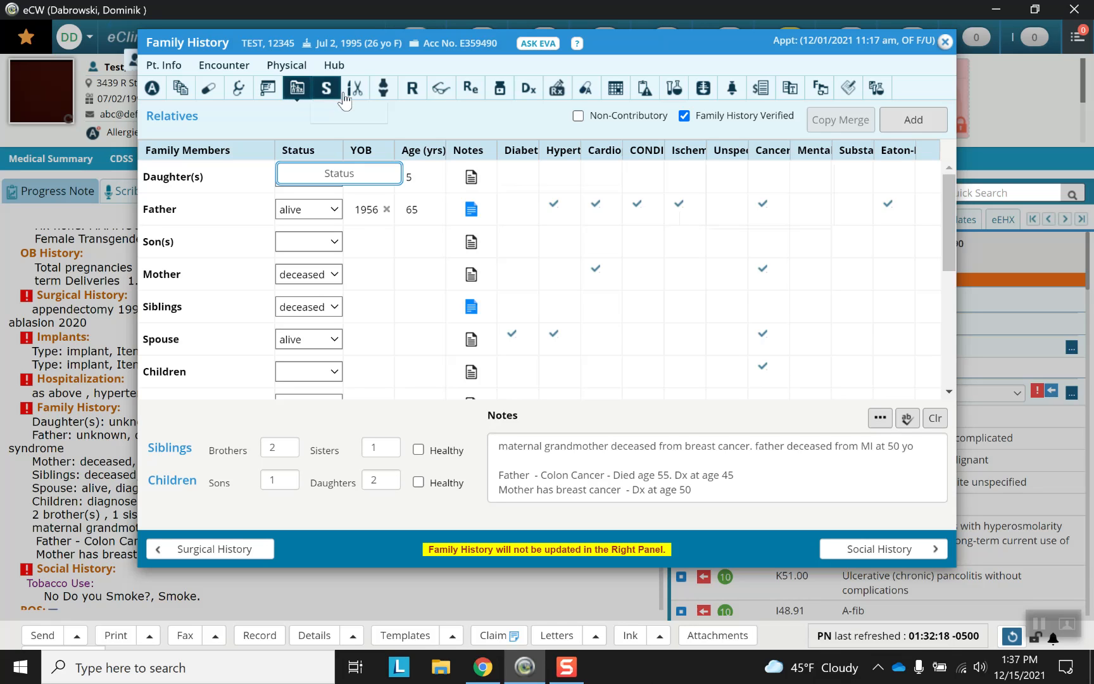
pyautogui.click(678, 218)
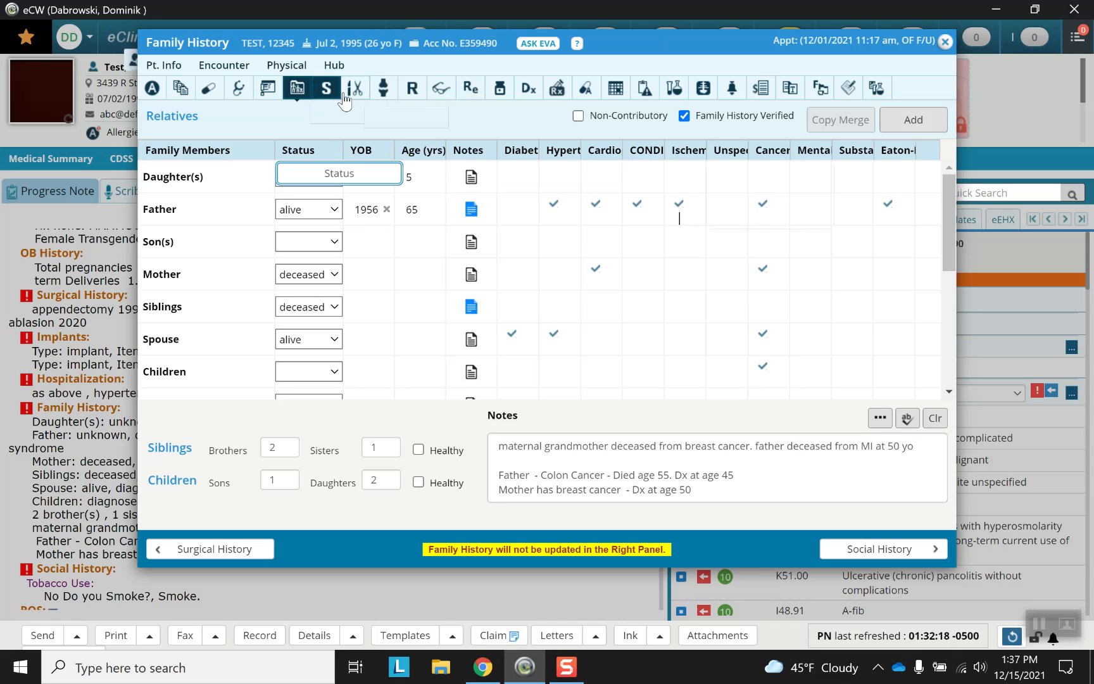
pyautogui.moveTo(314, 101)
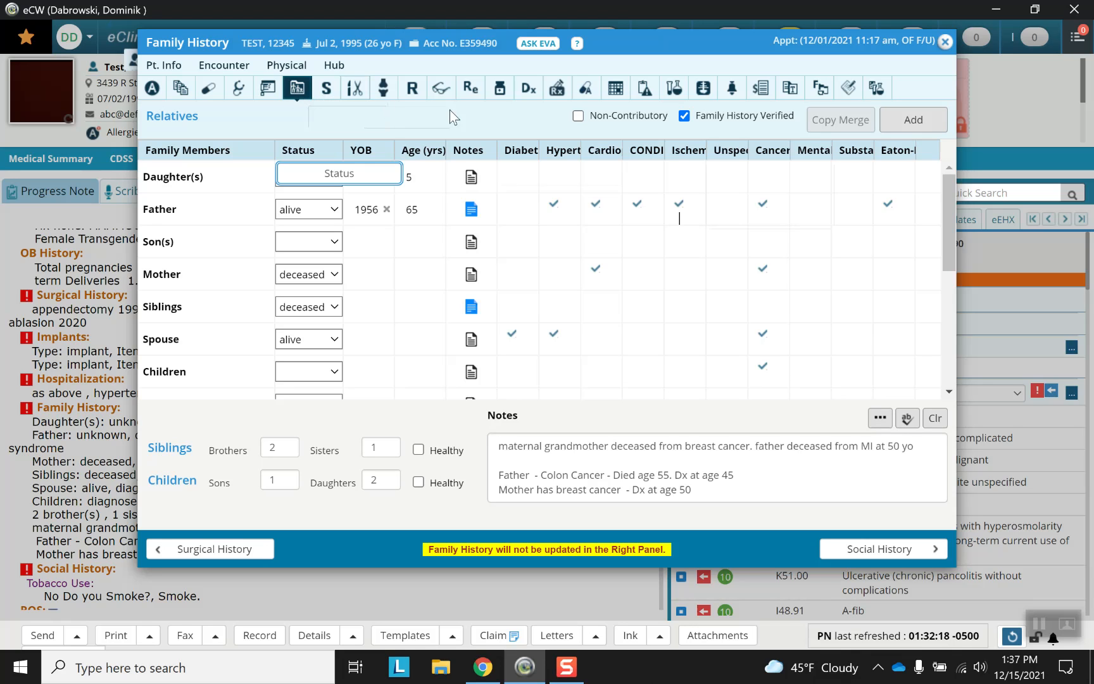
pyautogui.click(308, 176)
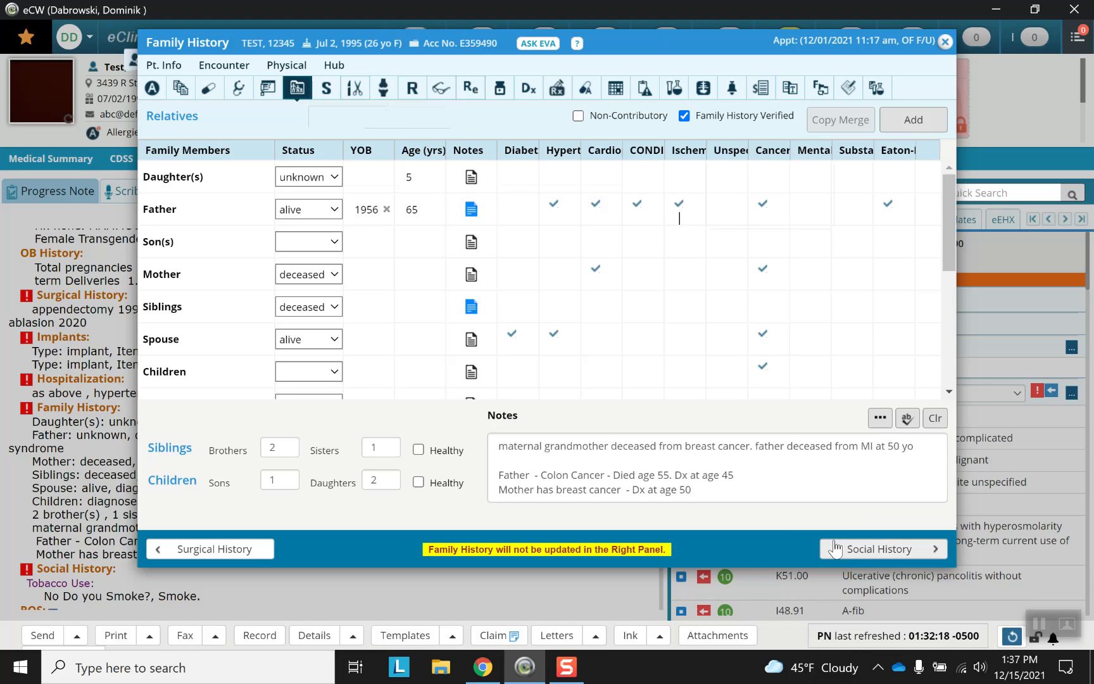
pyautogui.moveTo(395, 134)
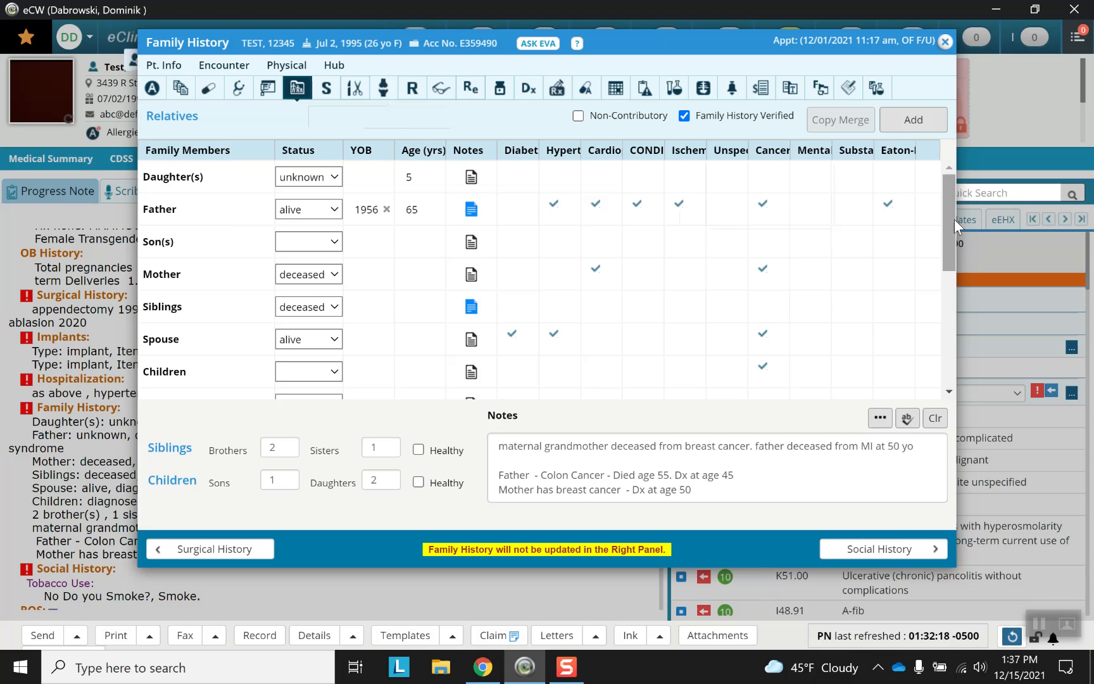
# Step: Tick Siblings Healthy and set the Sisters count to 2
pyautogui.scroll(-3)
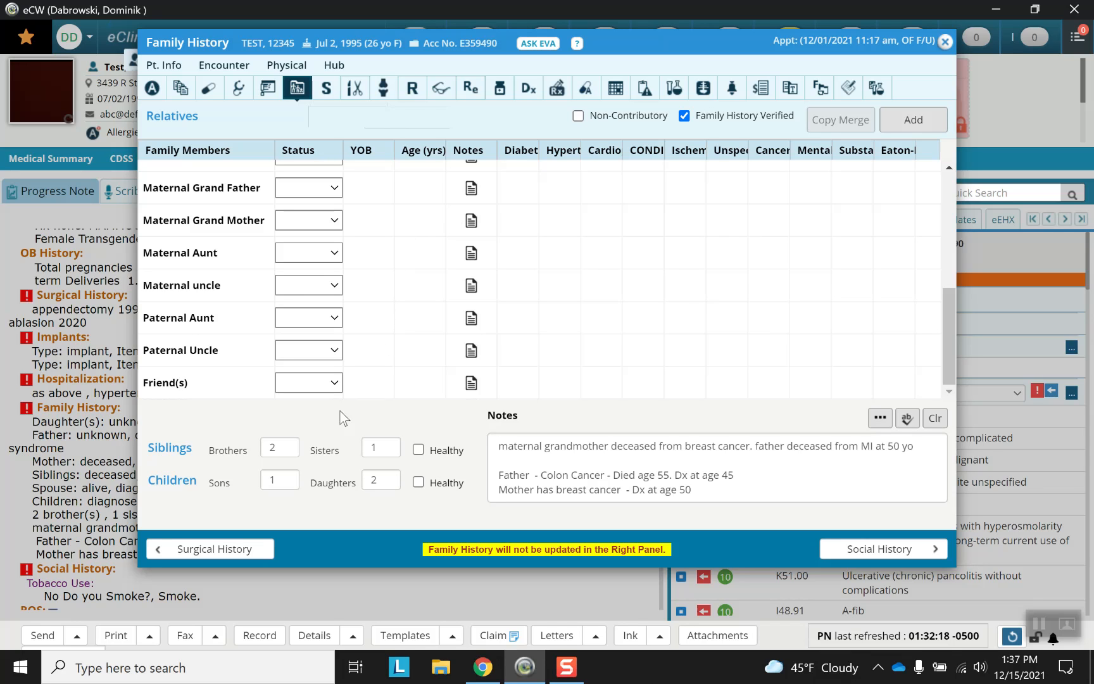
pyautogui.moveTo(208, 479)
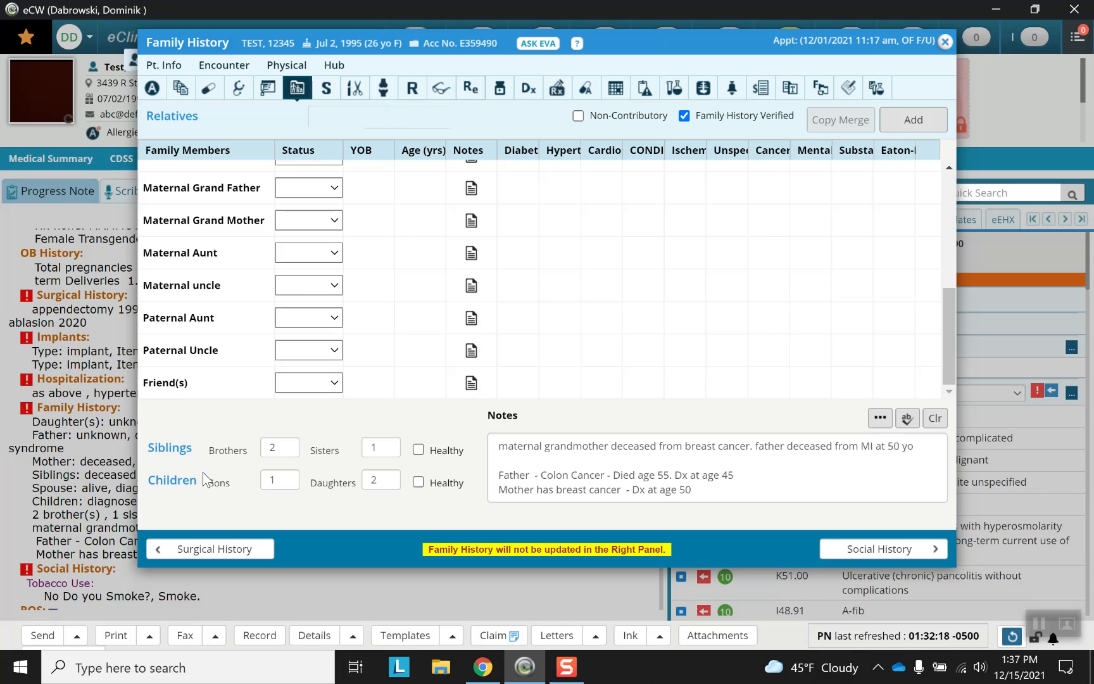
pyautogui.moveTo(347, 457)
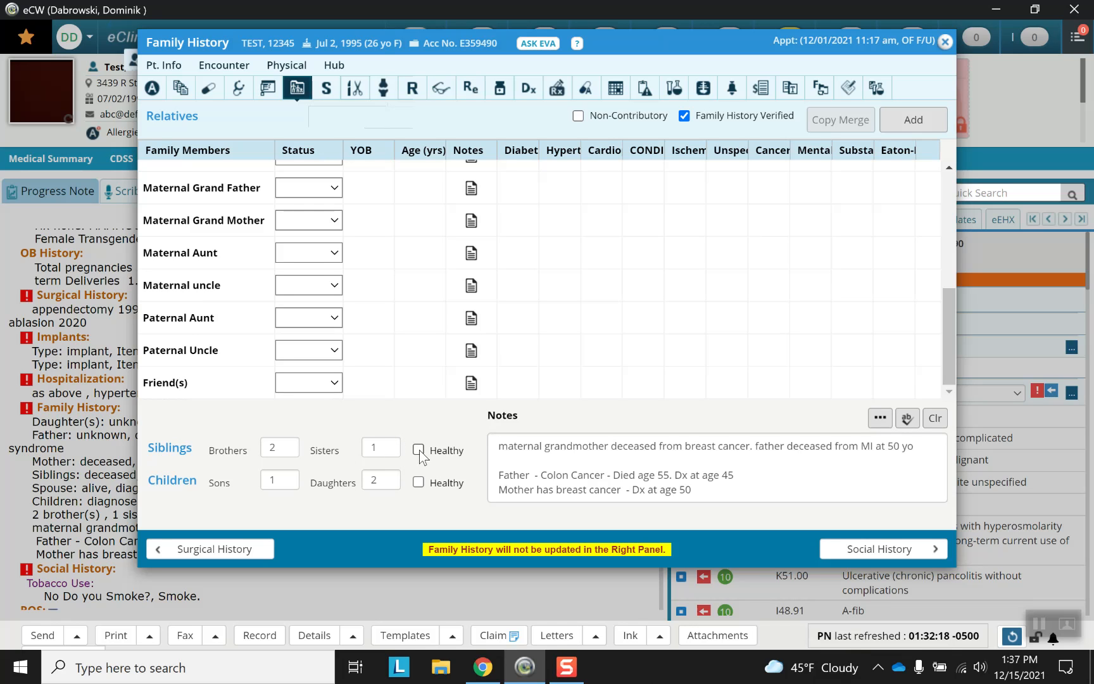
pyautogui.click(419, 450)
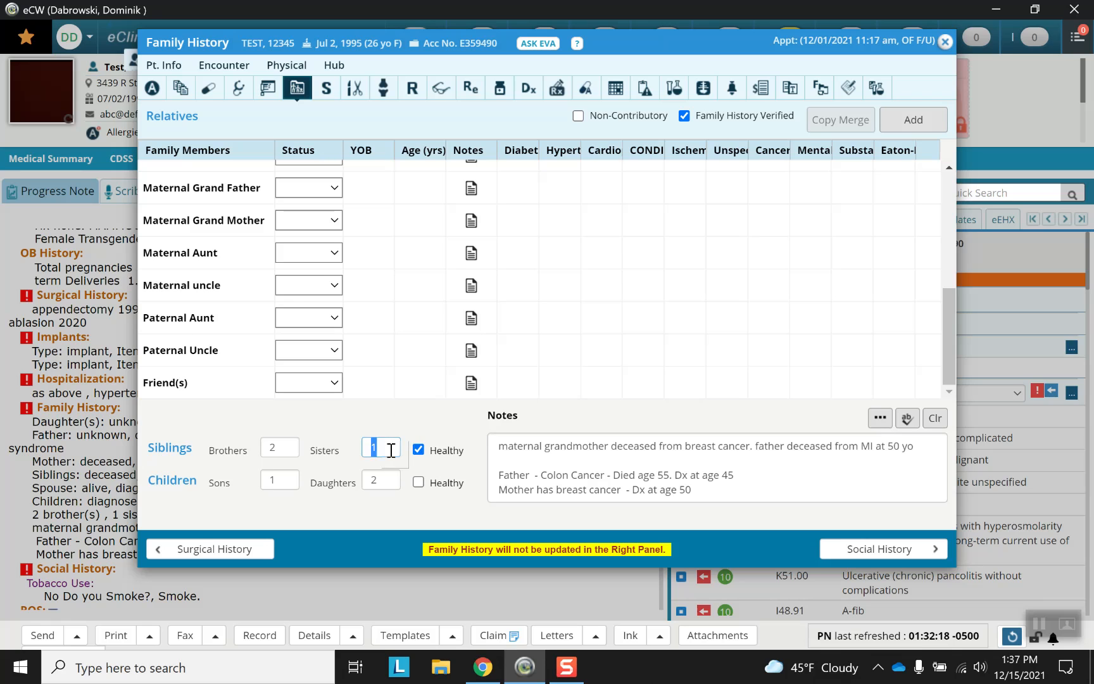
pyautogui.write('2')
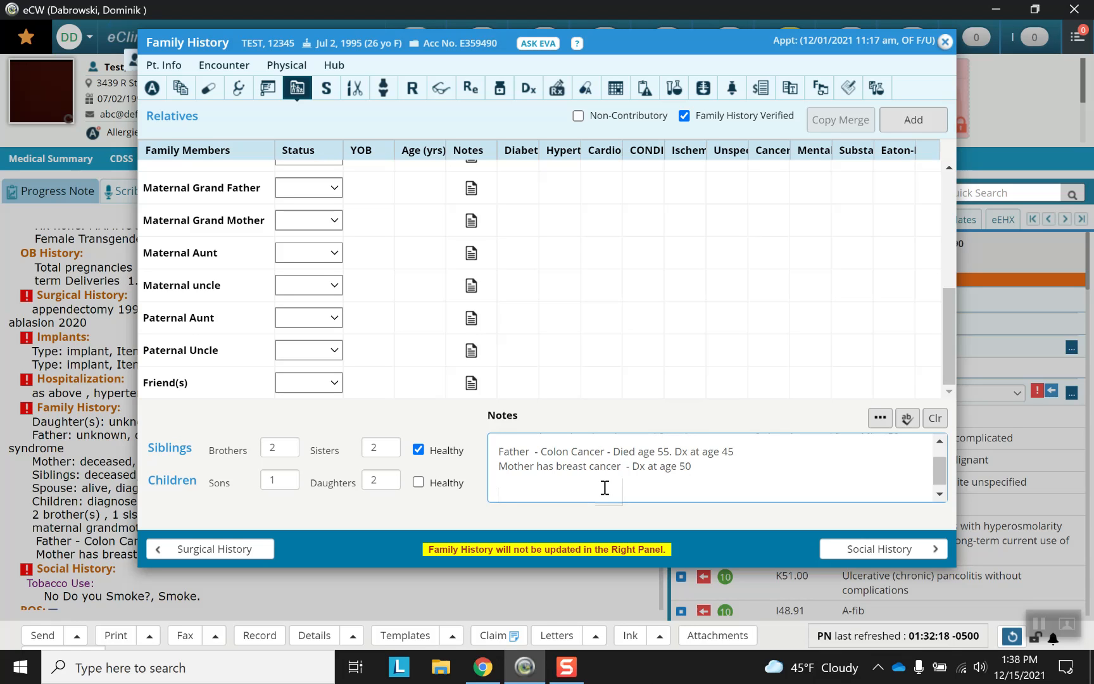
# Step: Add the note 'Patient denies ocular family history.' to Family History Notes
pyautogui.write('Patient')
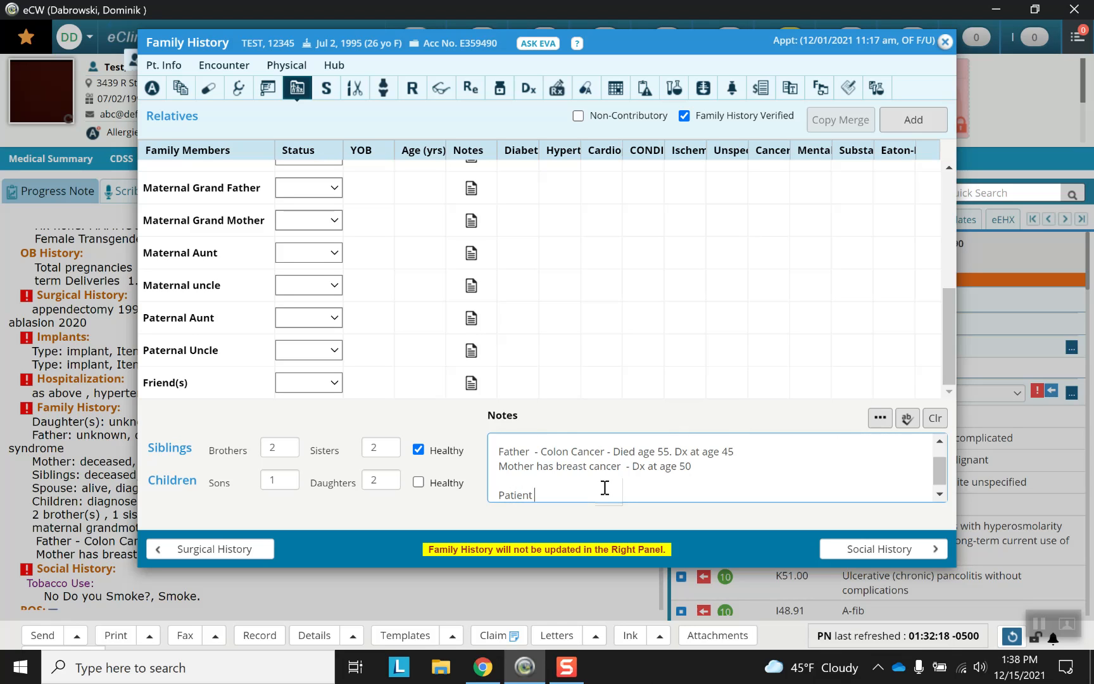
pyautogui.write('denies')
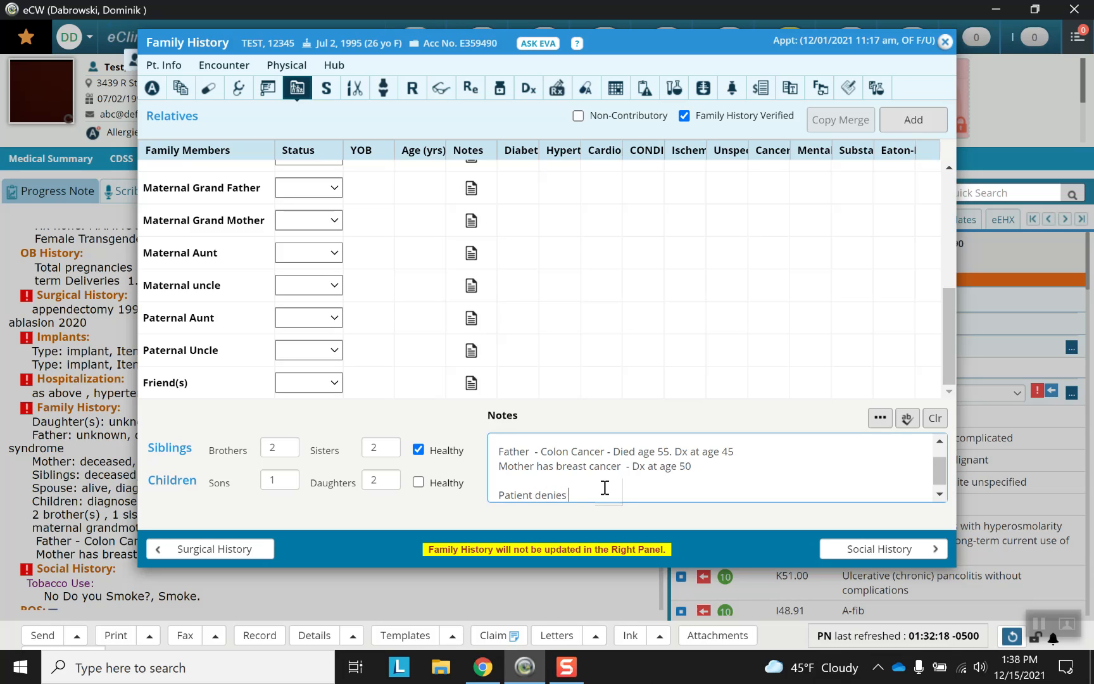
pyautogui.write('ocular family')
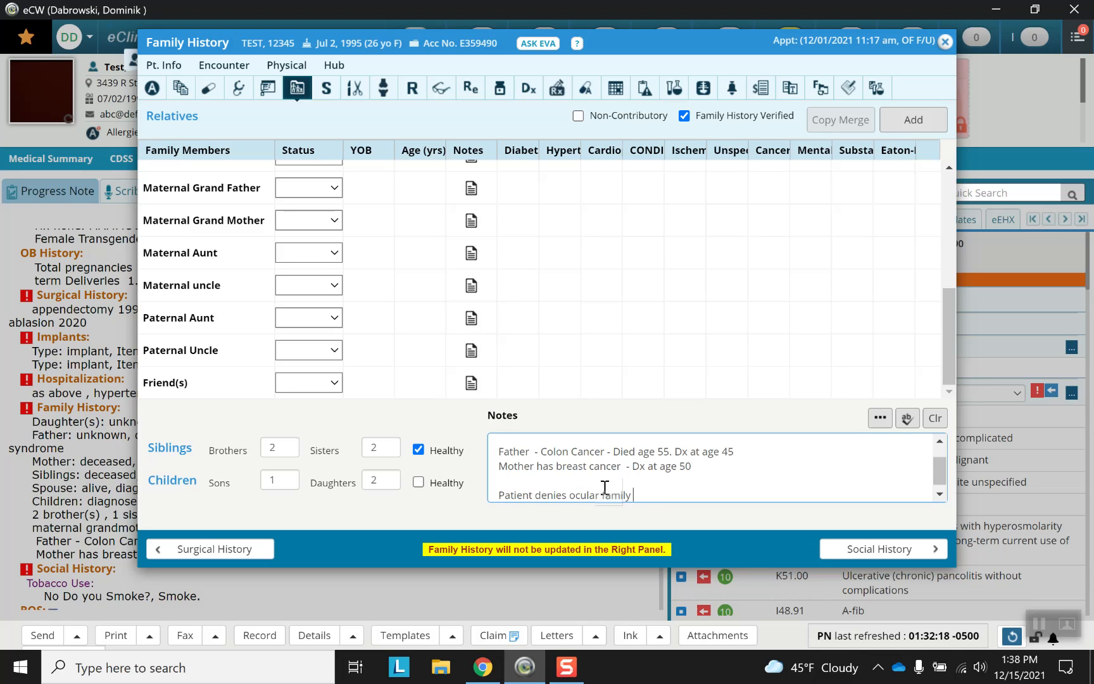
pyautogui.write('history.')
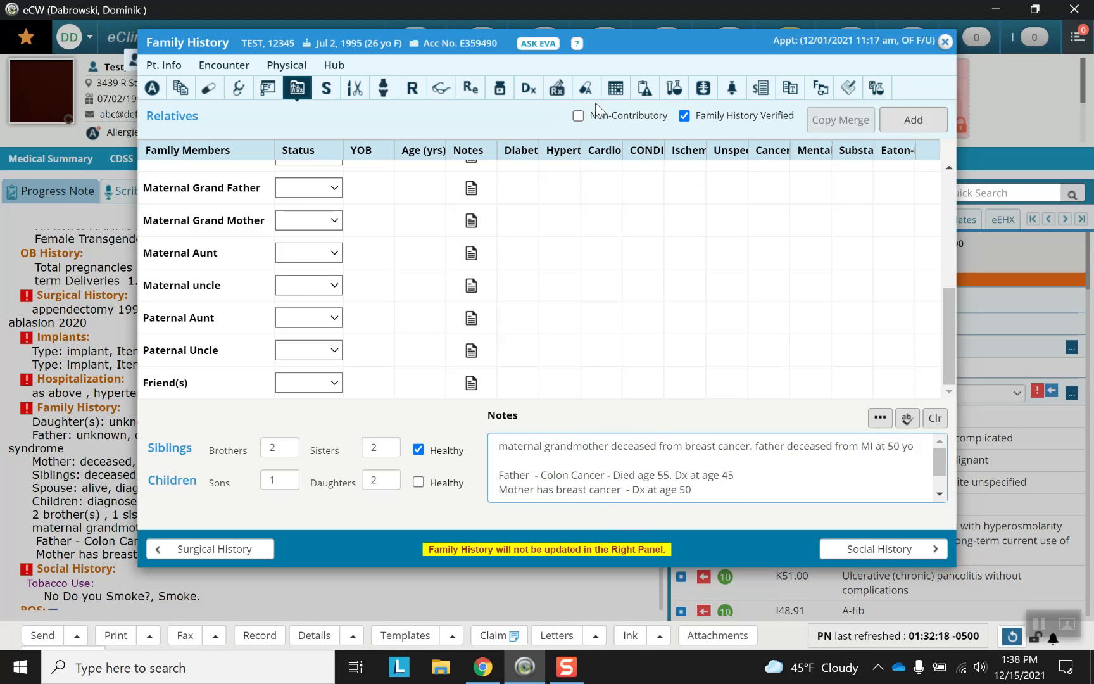
pyautogui.moveTo(602, 124)
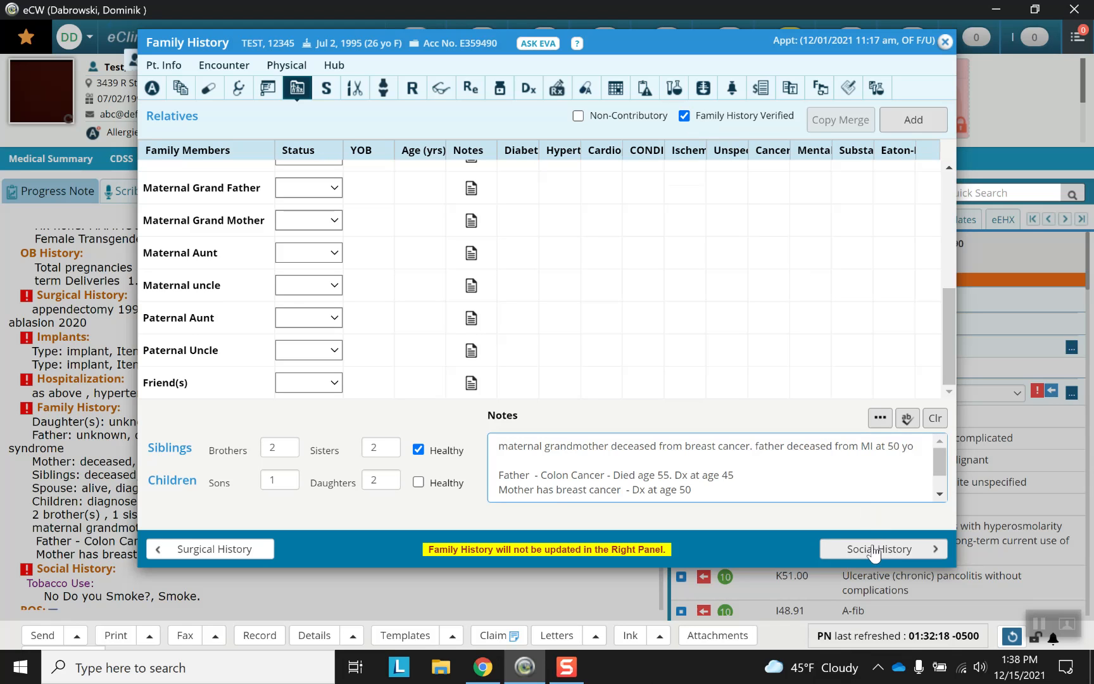
# Step: Open Social History and view the Drug/Alcohol entries
pyautogui.click(881, 549)
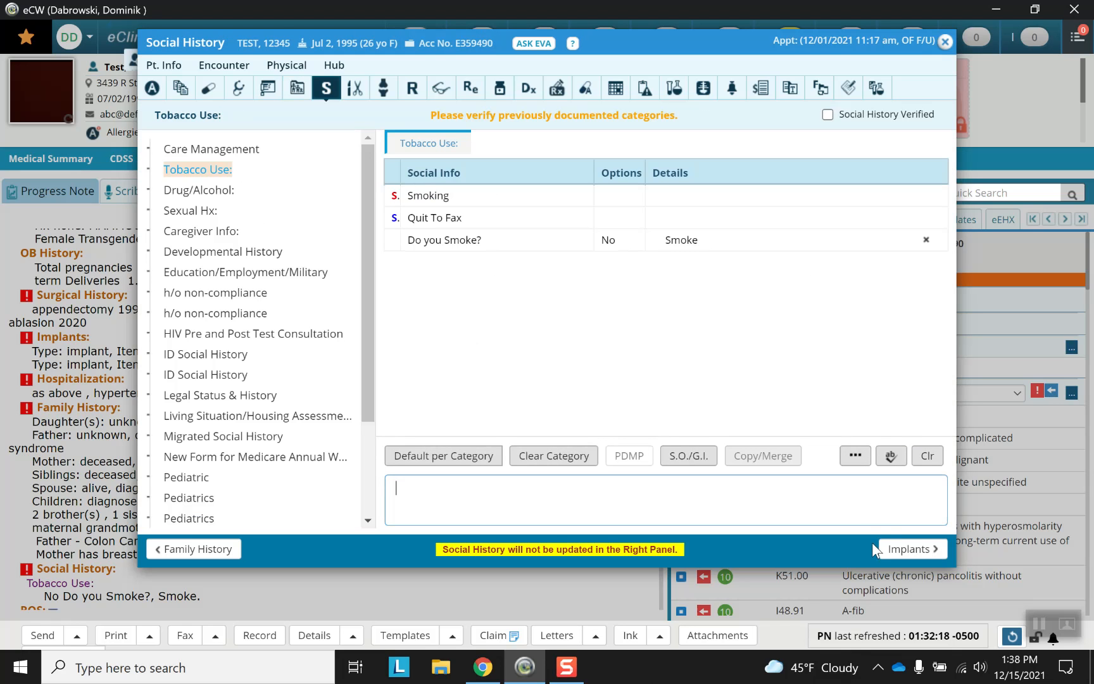
pyautogui.moveTo(312, 196)
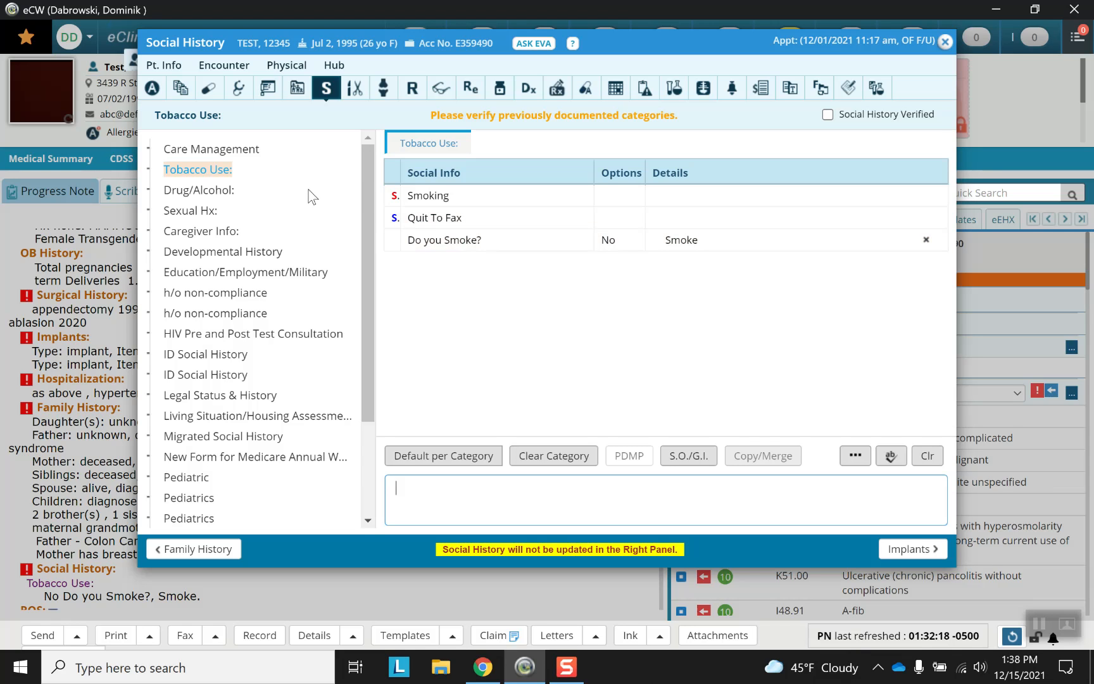
pyautogui.moveTo(217, 331)
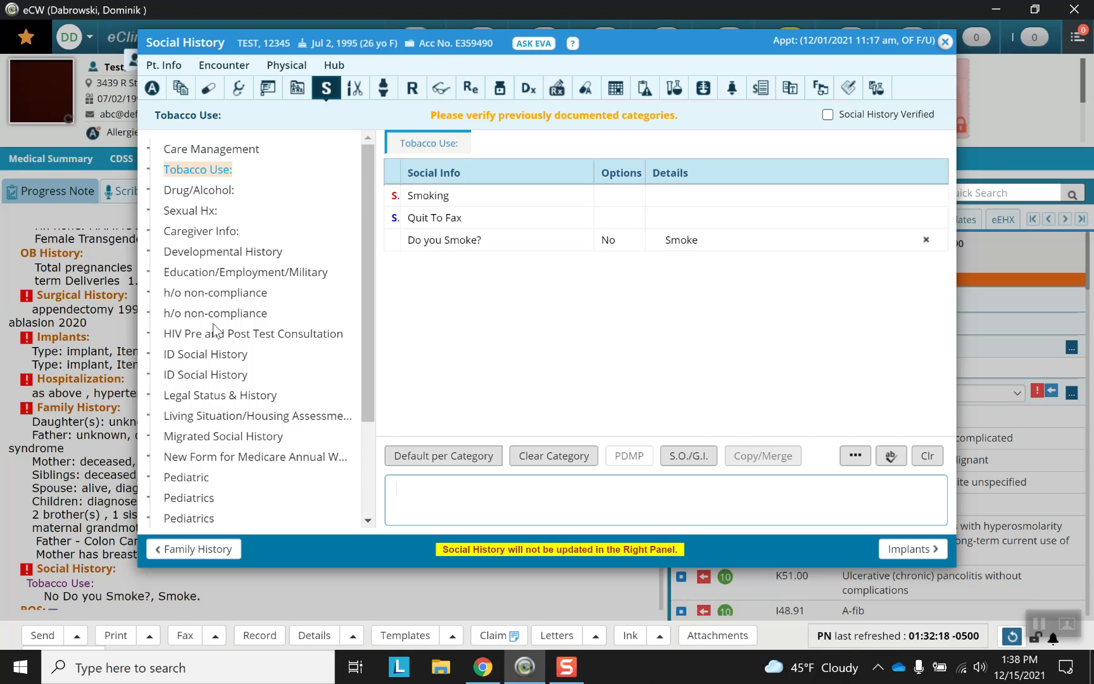
pyautogui.moveTo(224, 464)
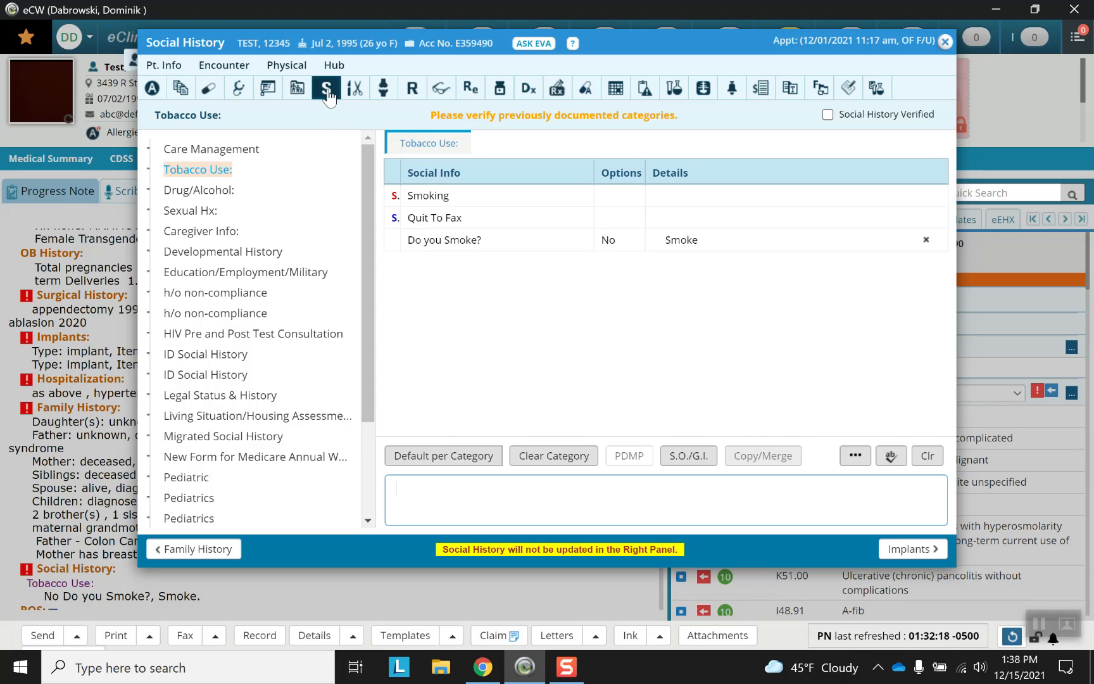
pyautogui.moveTo(326, 89)
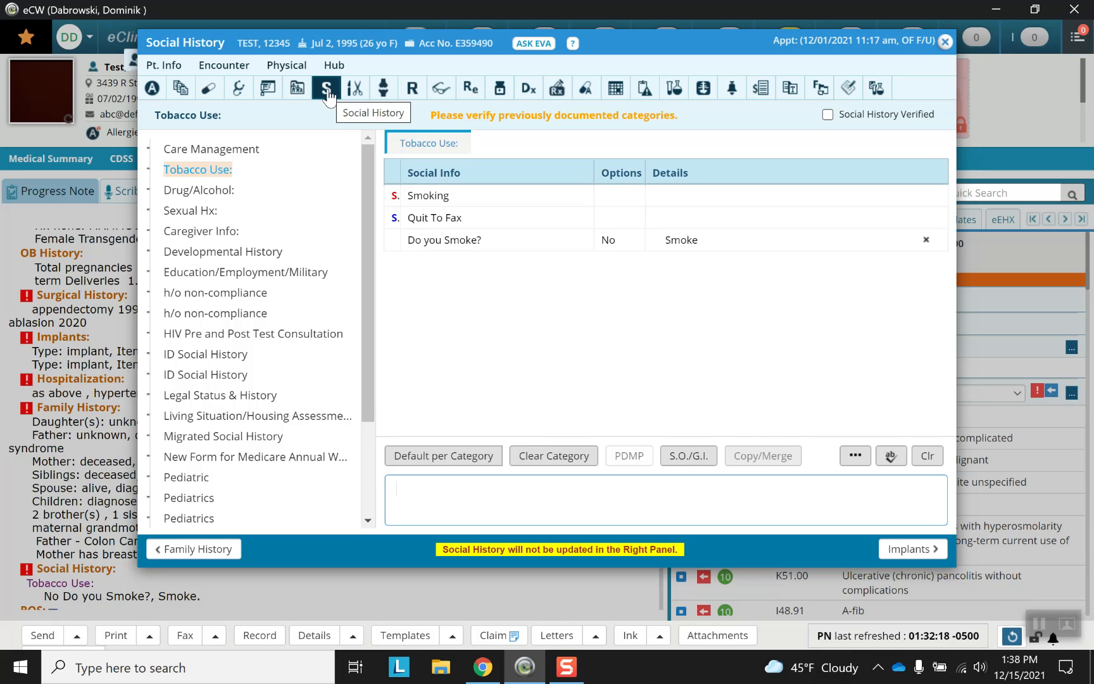
pyautogui.moveTo(278, 178)
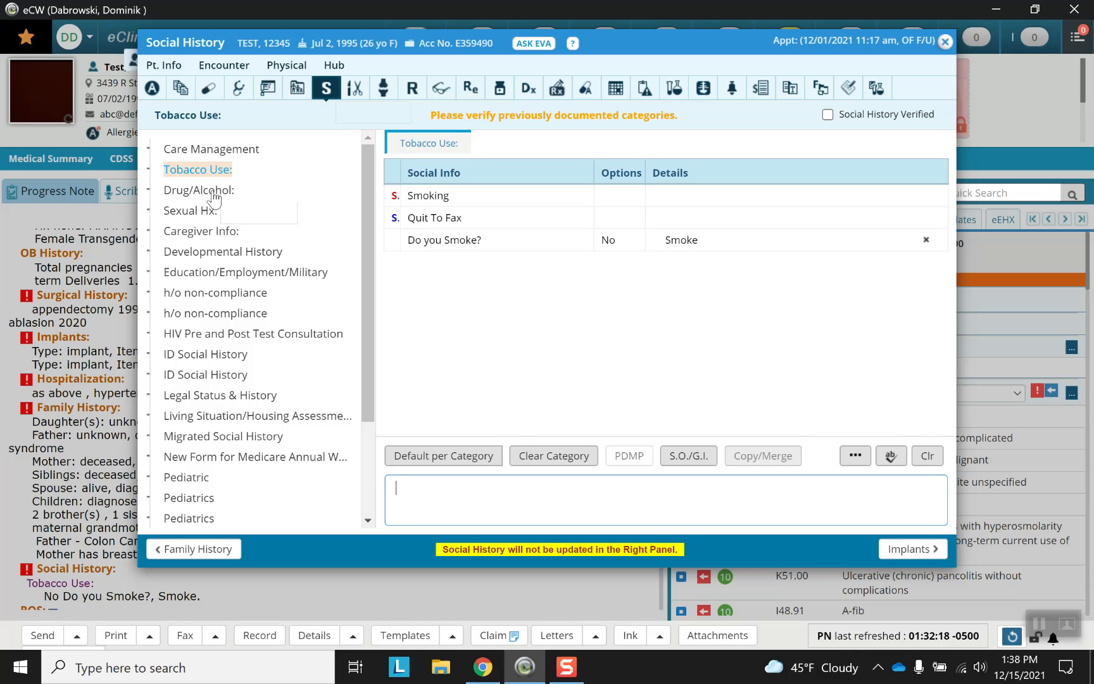
pyautogui.click(199, 189)
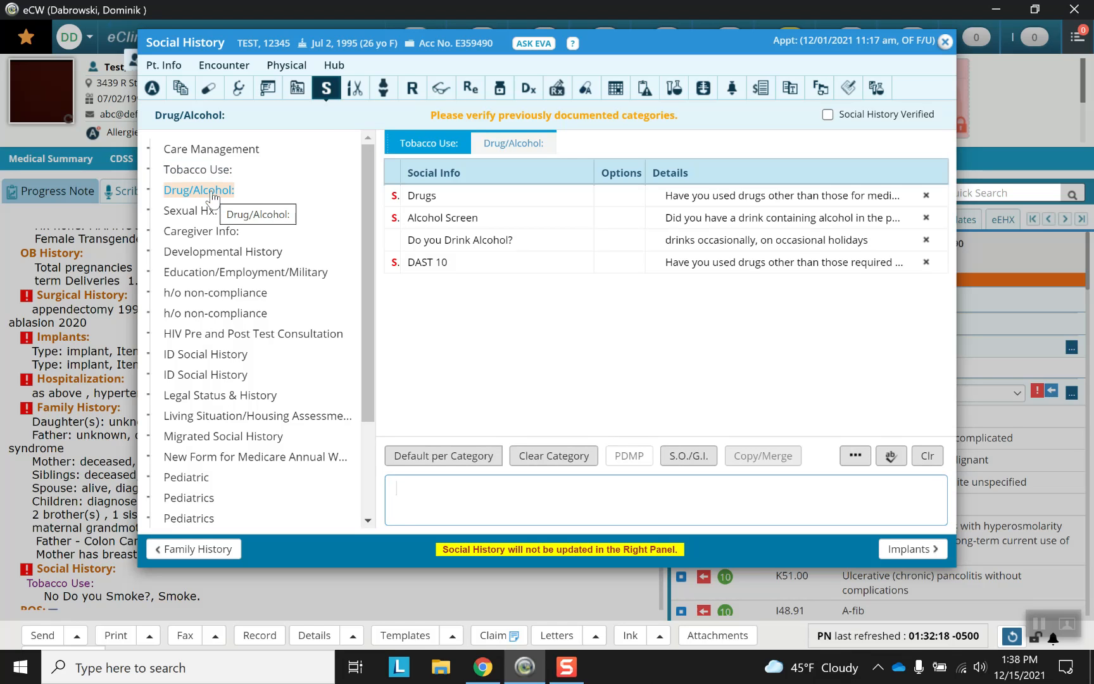
pyautogui.moveTo(216, 216)
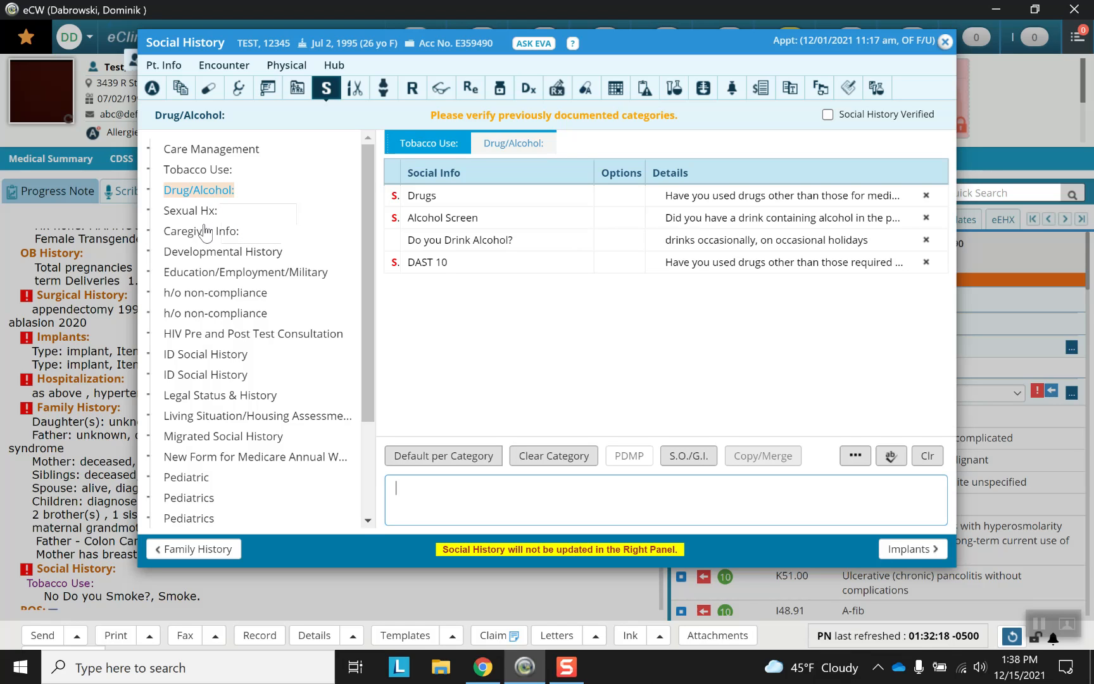
pyautogui.moveTo(203, 196)
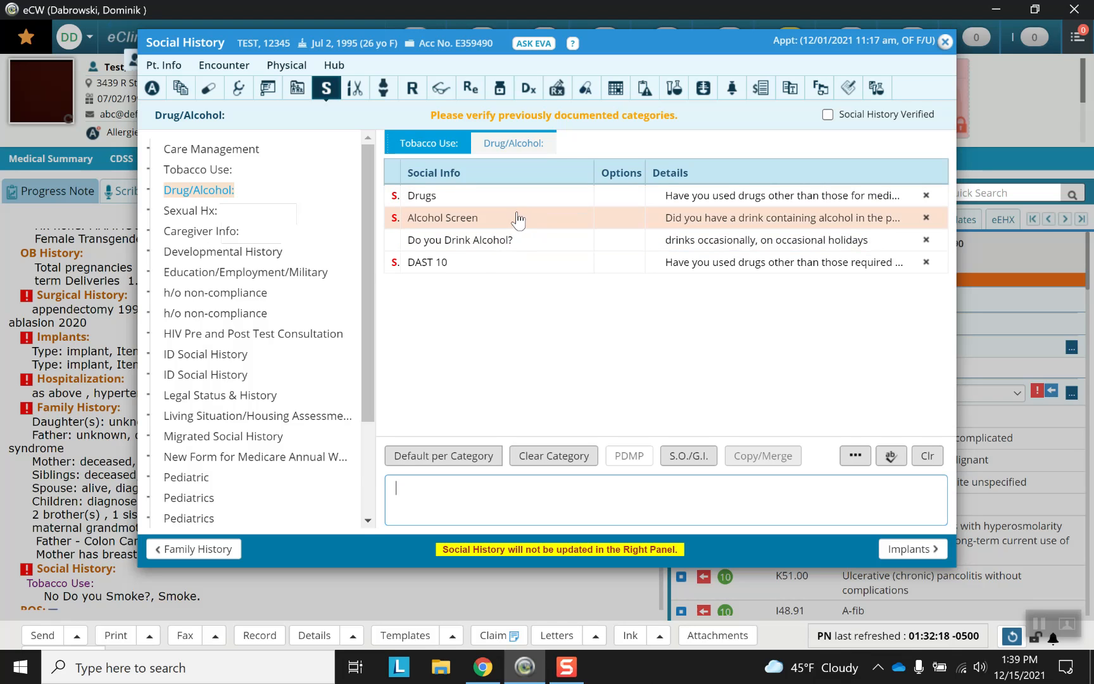
pyautogui.moveTo(673, 196)
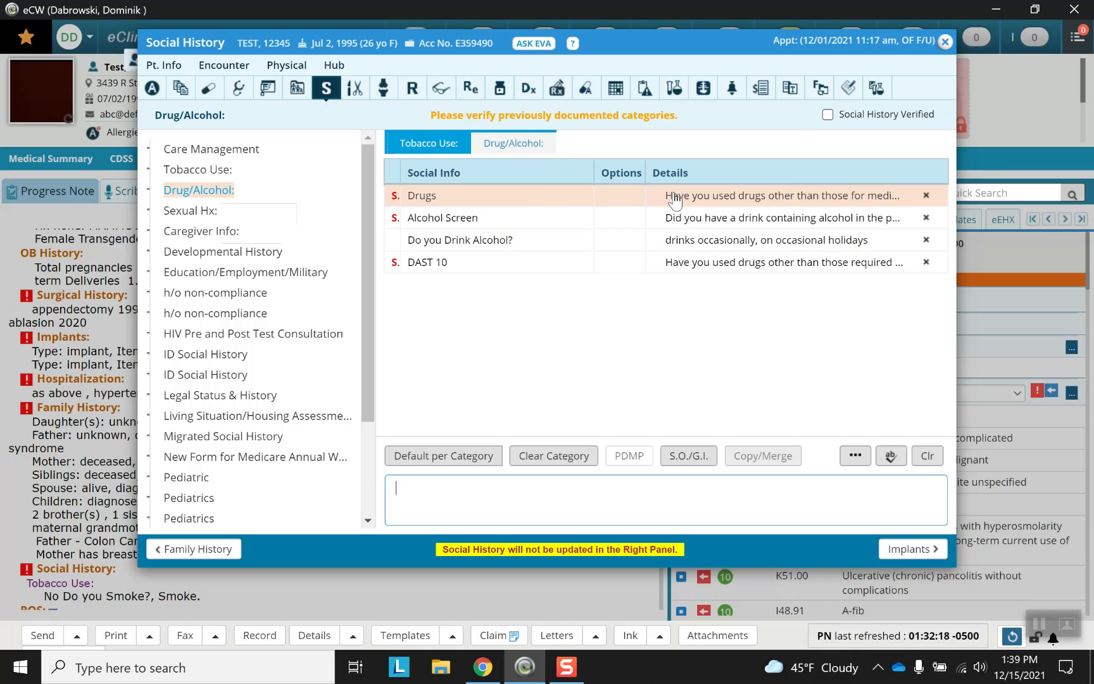
pyautogui.moveTo(631, 202)
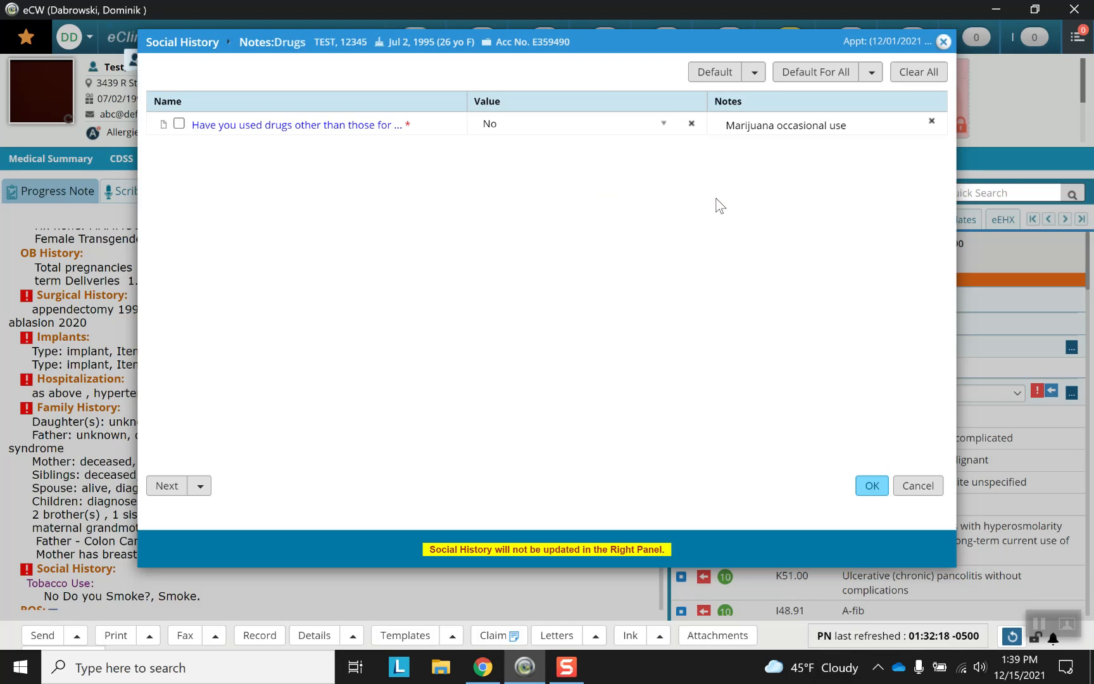
# Step: Tick the drug-use question, dismiss the save error, and discard the Drugs notes unchanged
pyautogui.click(180, 124)
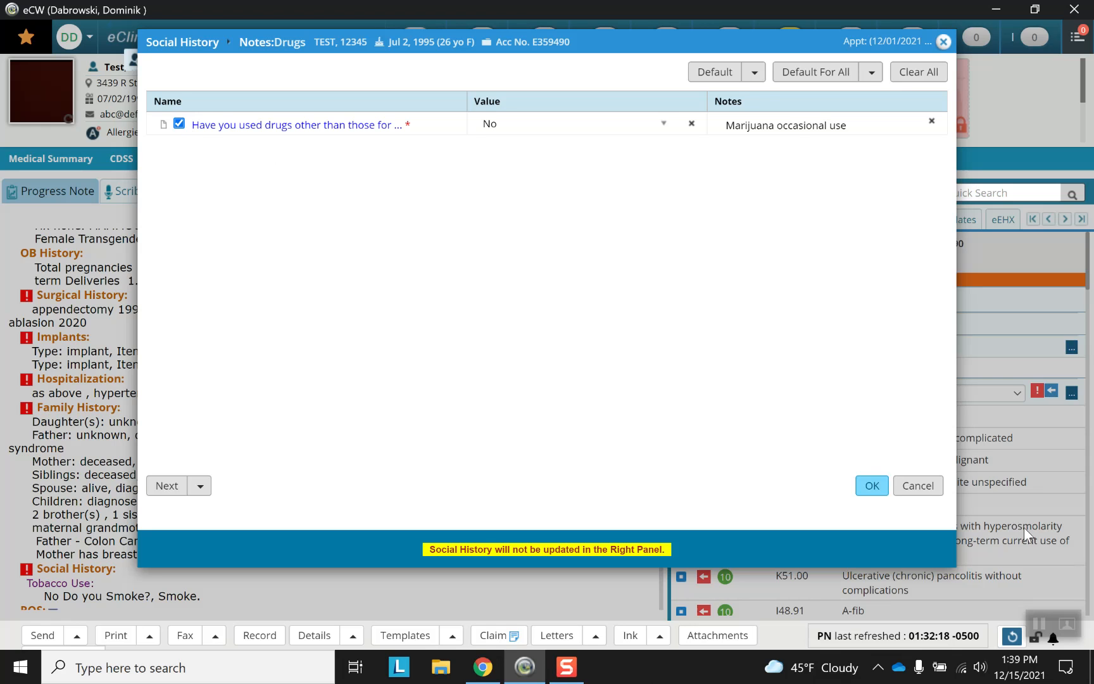
pyautogui.click(870, 485)
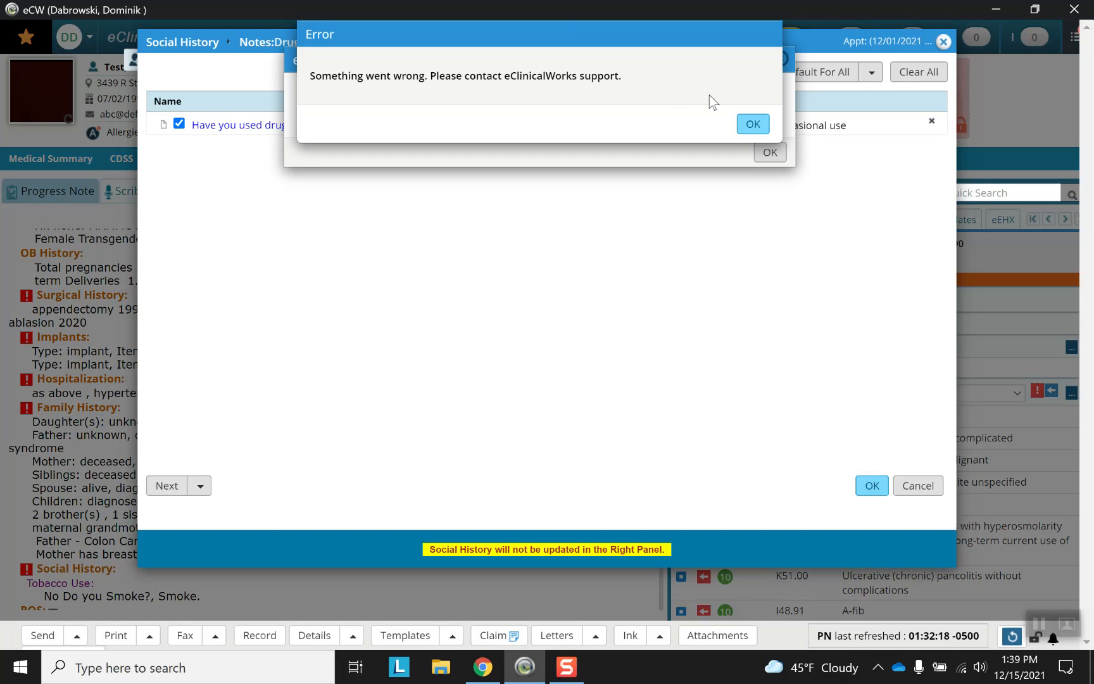
pyautogui.click(752, 123)
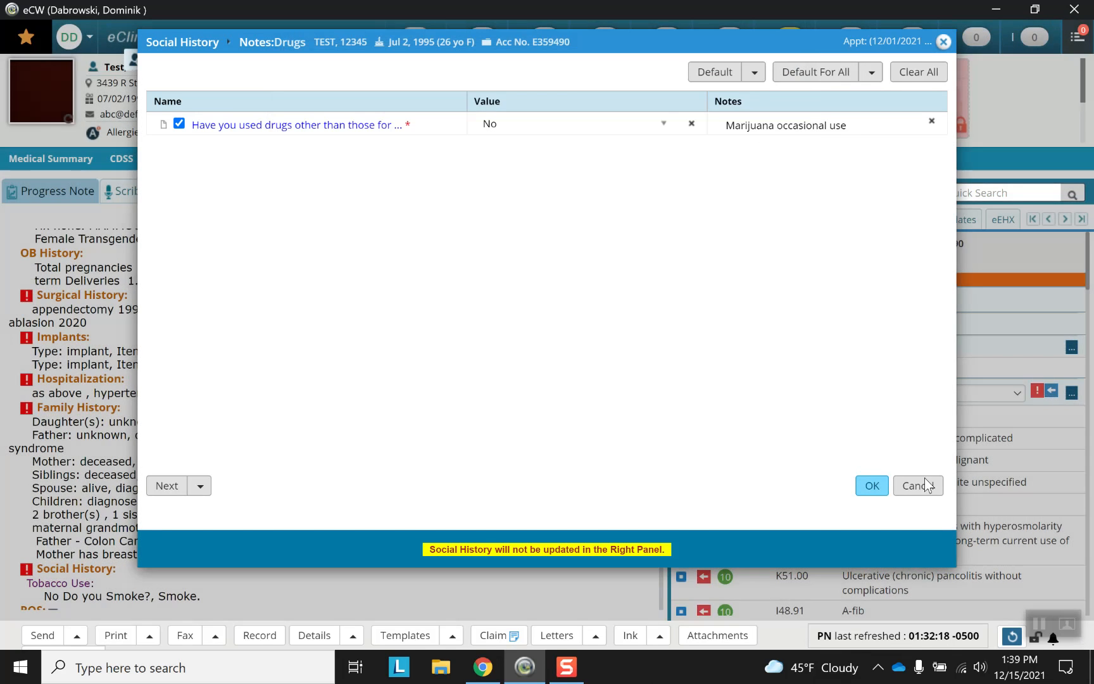
pyautogui.click(870, 485)
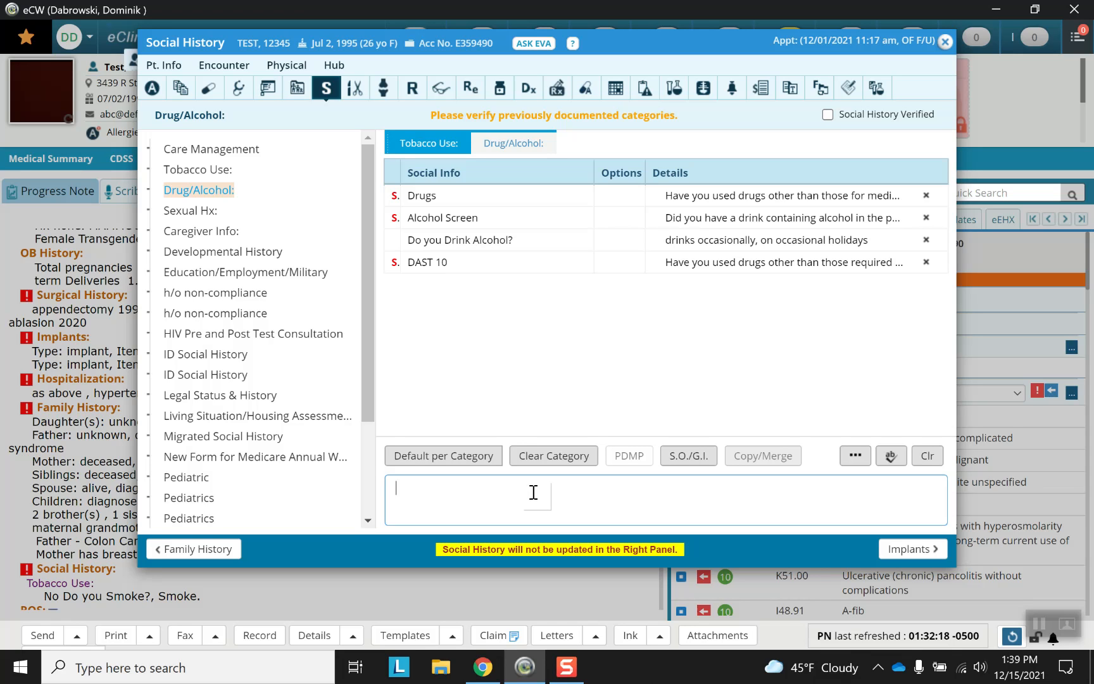
pyautogui.moveTo(236, 474)
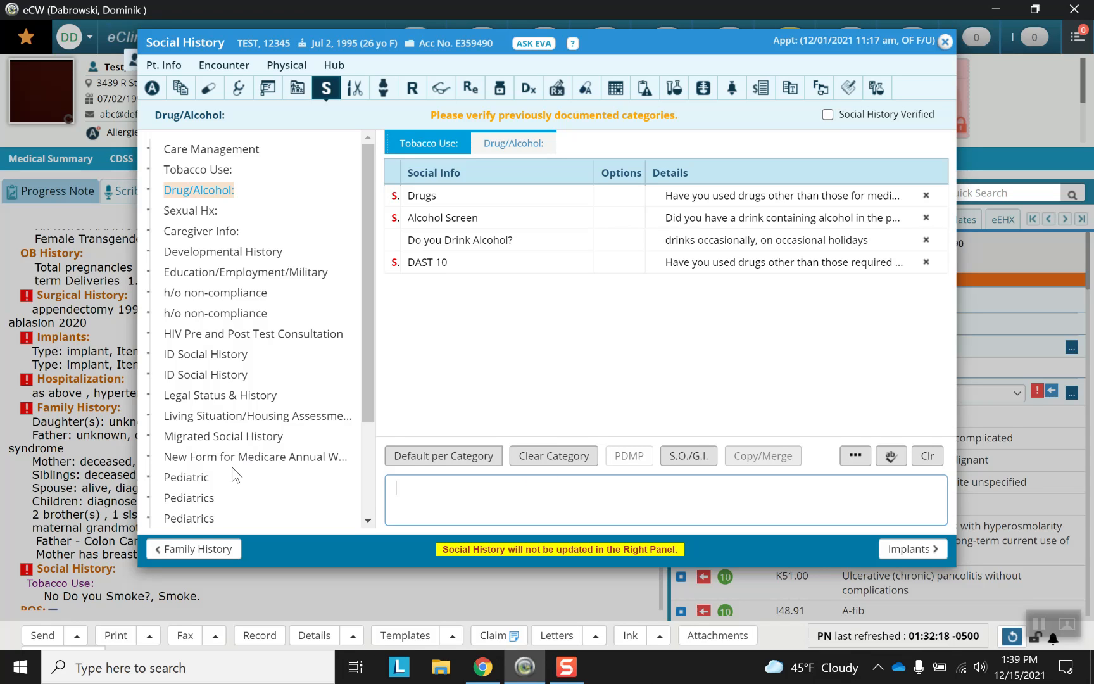
# Step: Show the Pediatric social history category and close its blank Negative entry notes
pyautogui.click(186, 477)
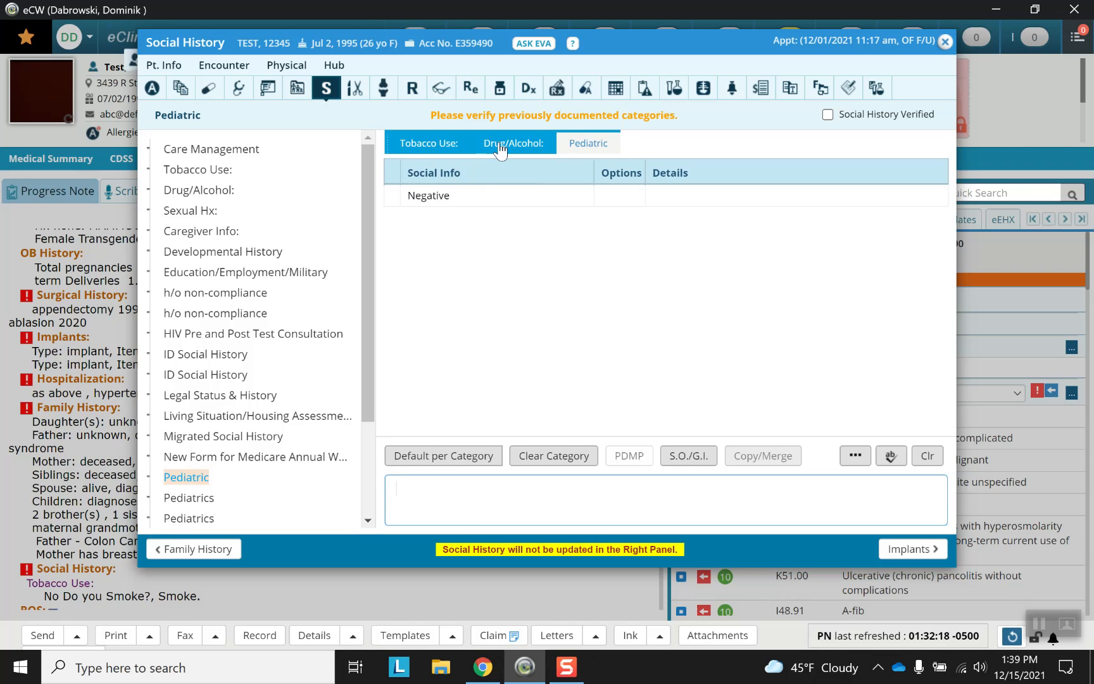
pyautogui.moveTo(457, 138)
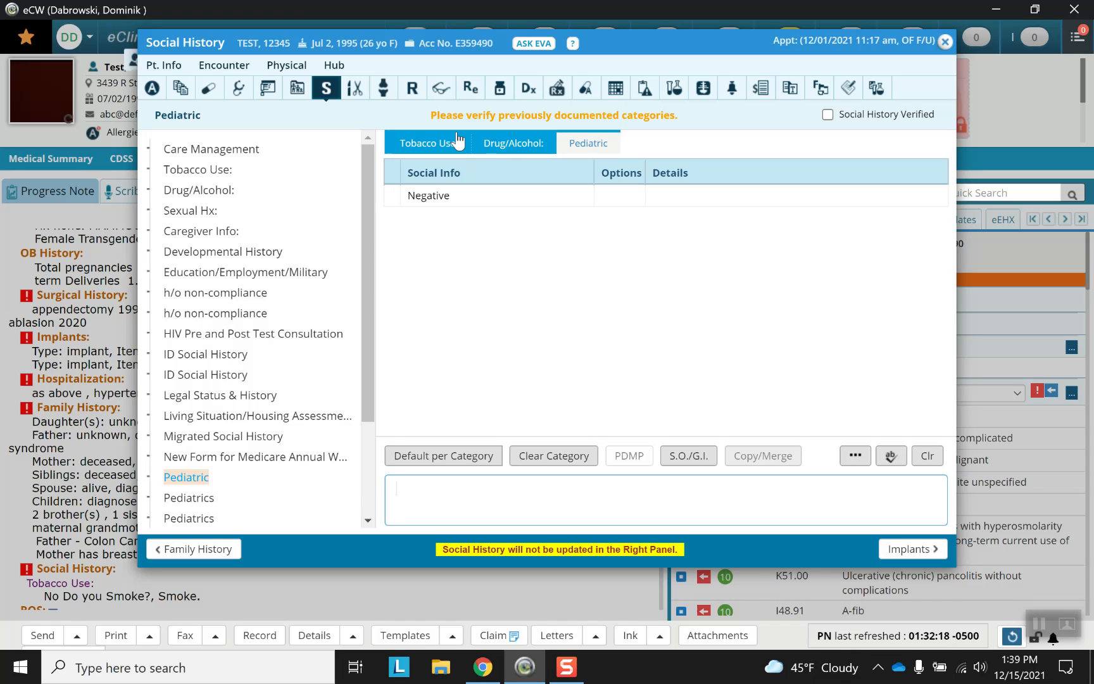
pyautogui.moveTo(515, 159)
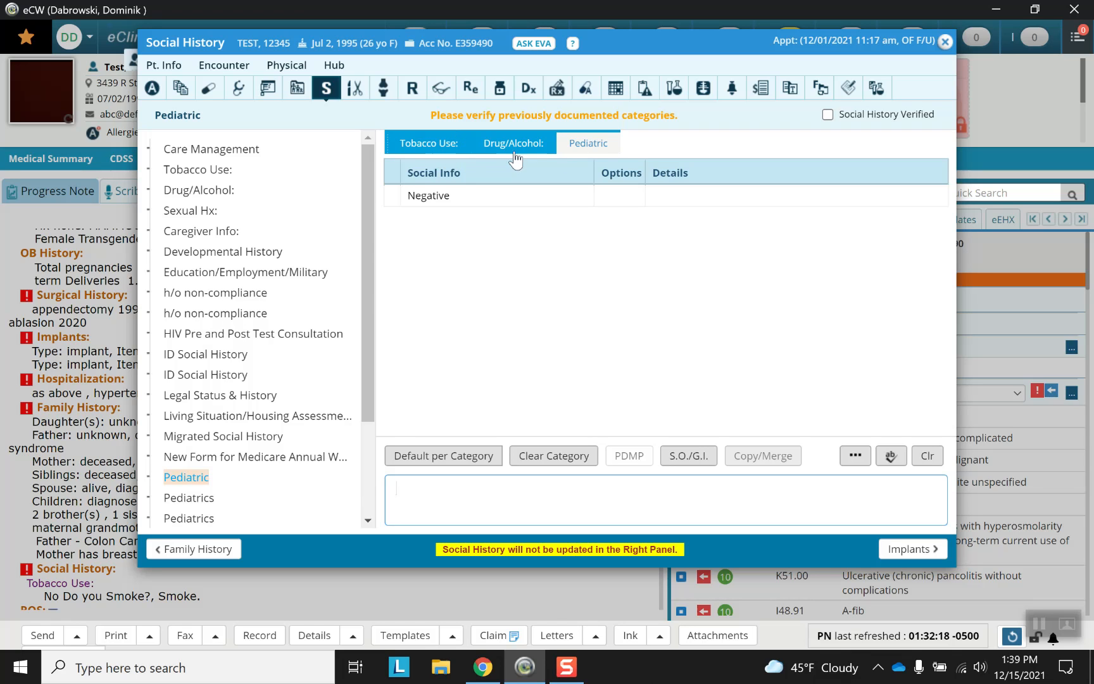
pyautogui.click(513, 143)
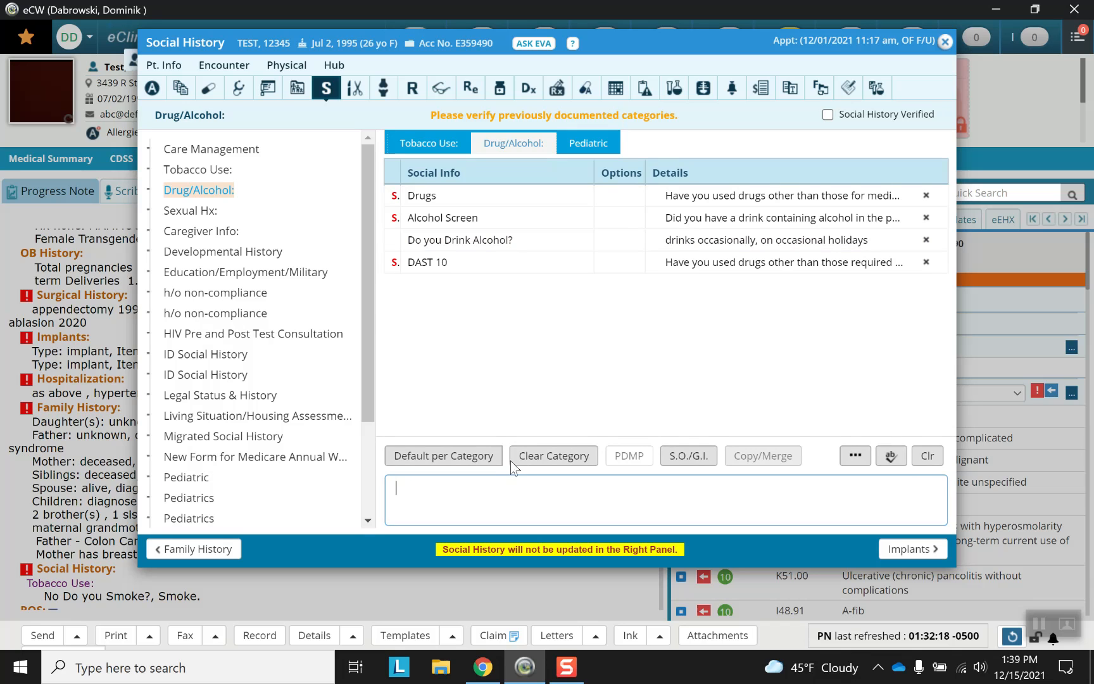
pyautogui.moveTo(613, 164)
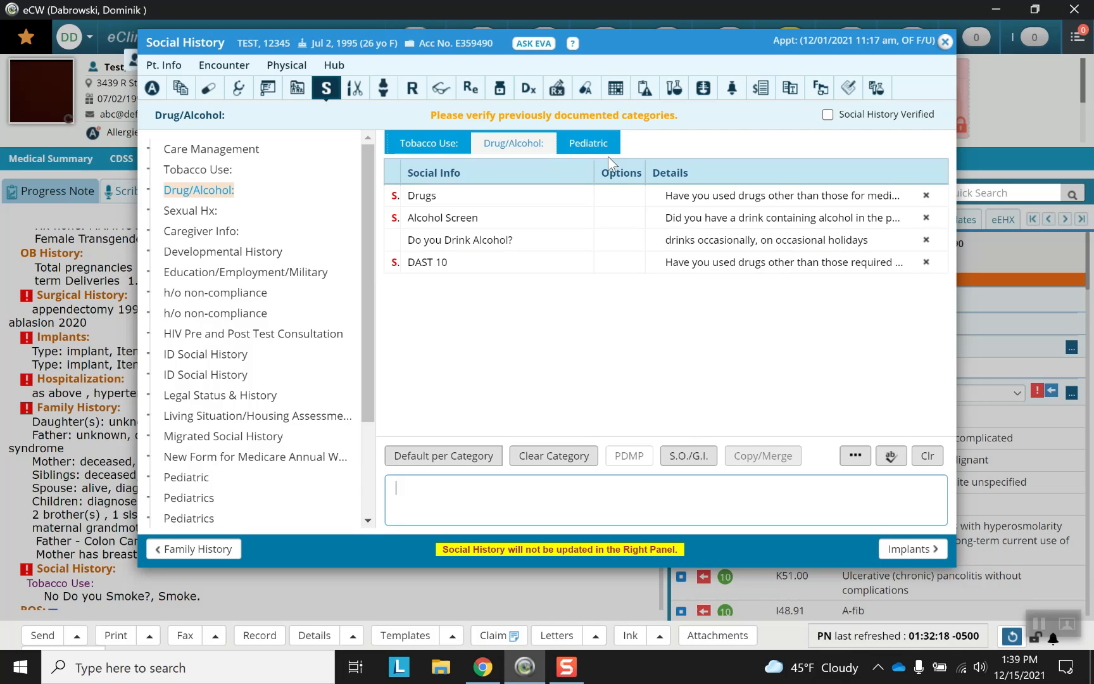
pyautogui.click(588, 143)
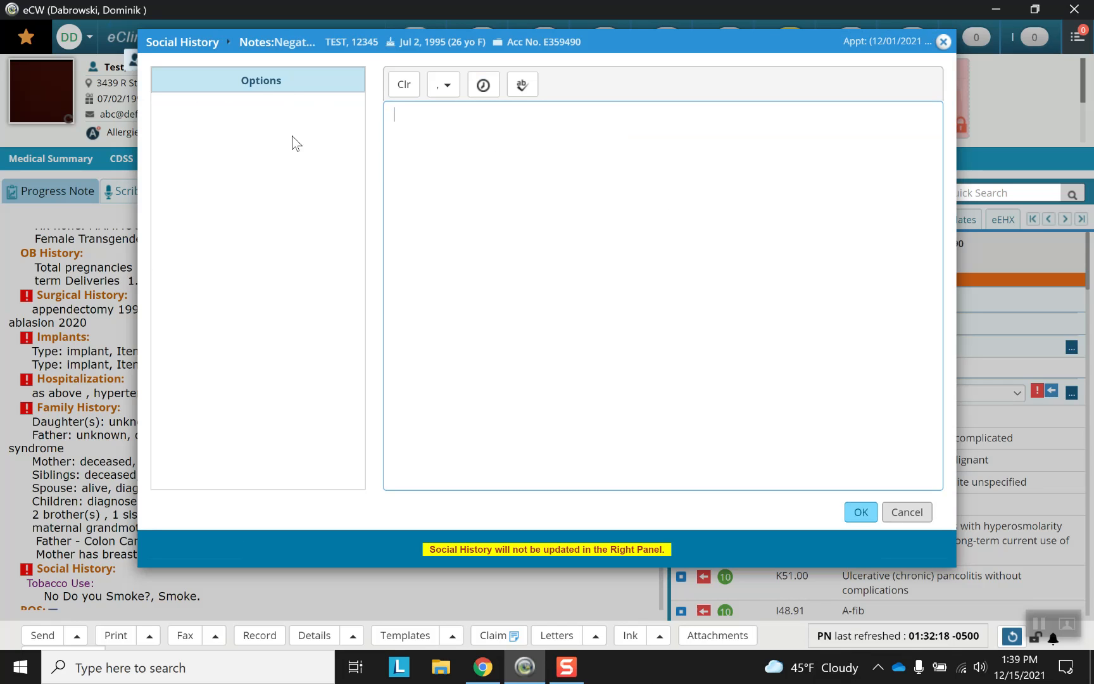
pyautogui.moveTo(473, 118)
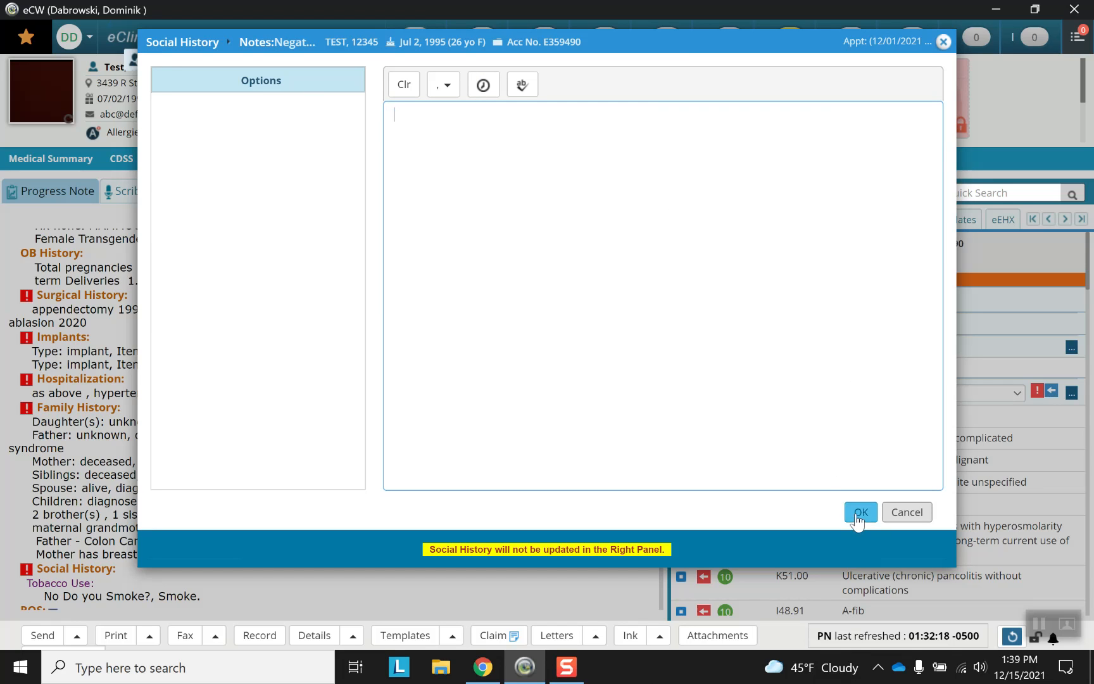
pyautogui.click(861, 512)
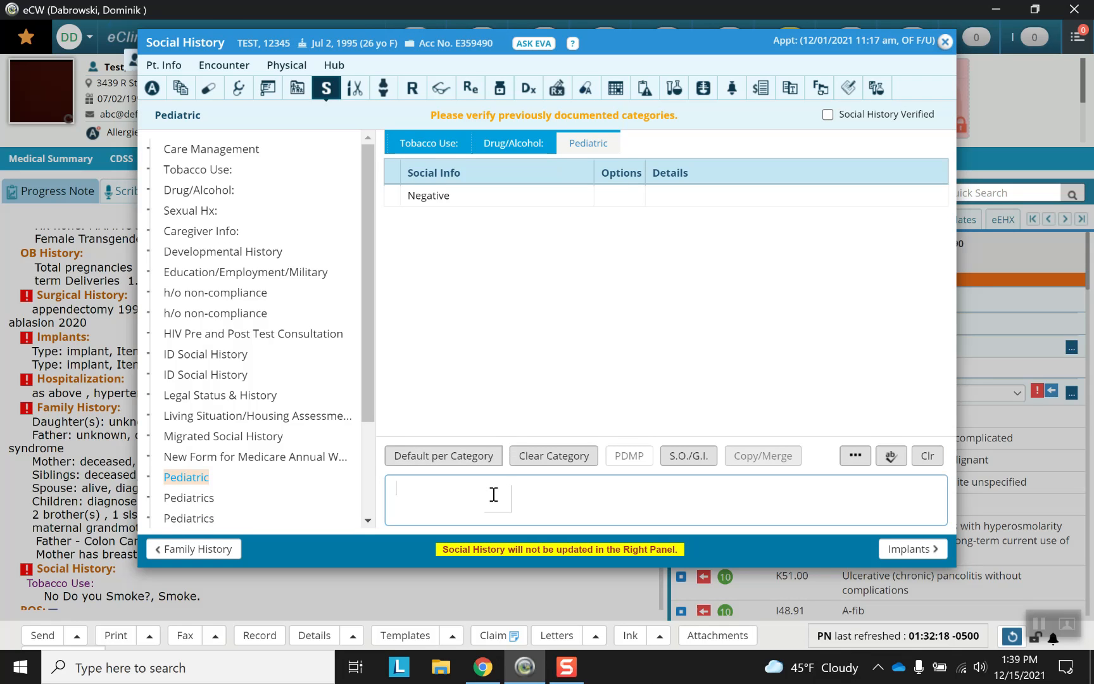
# Step: Note 'Patient denies using recreational drugs' and ski instructor work, then tick Social History Verified
pyautogui.write('Patient denies')
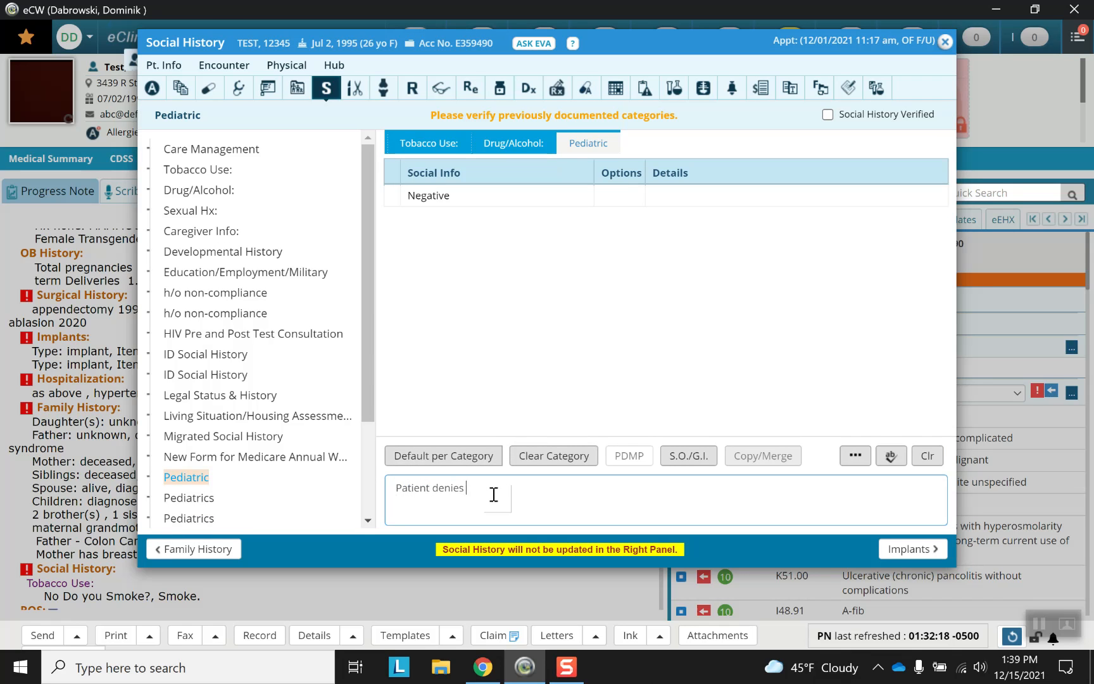
pyautogui.write('using')
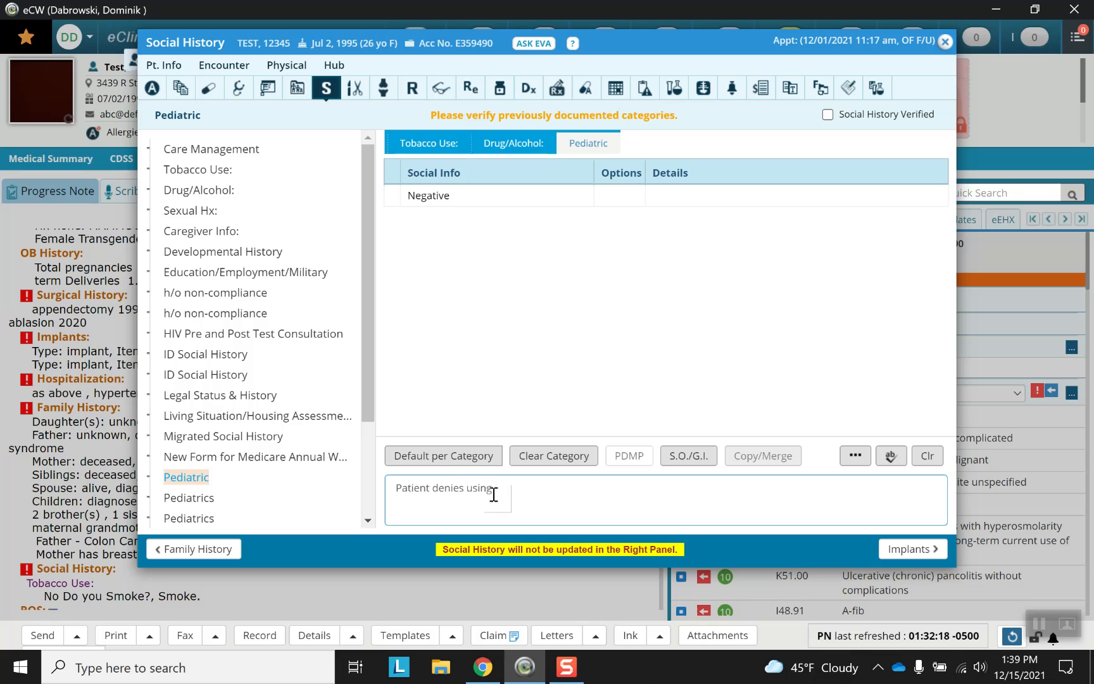
pyautogui.write('recreational d')
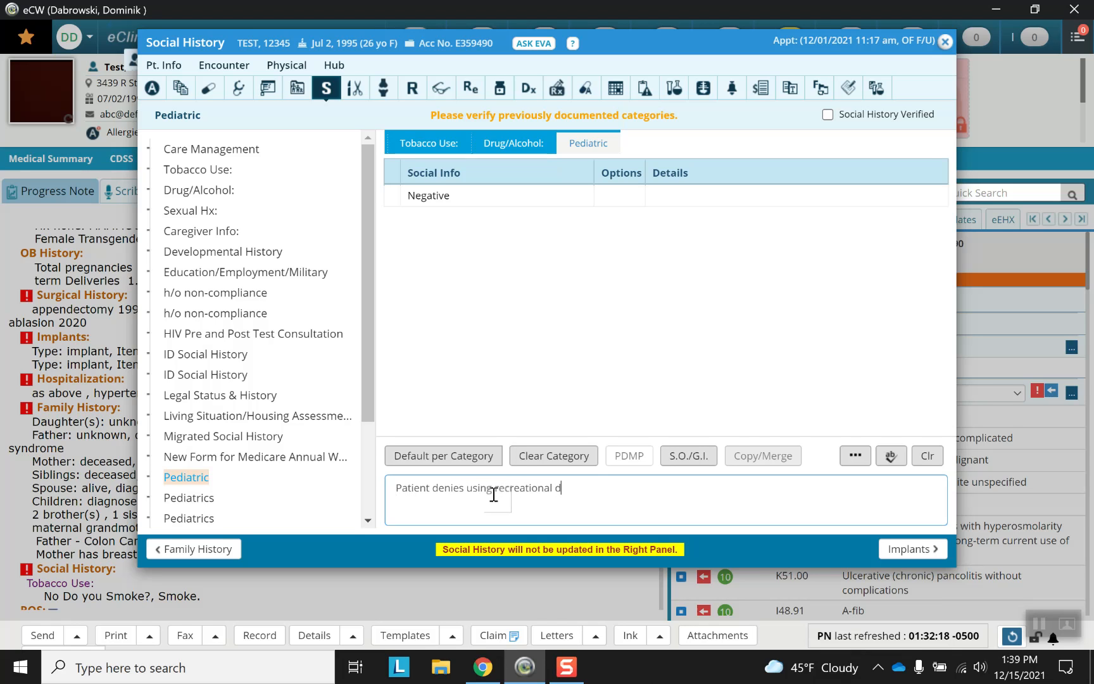
pyautogui.write('rugs.')
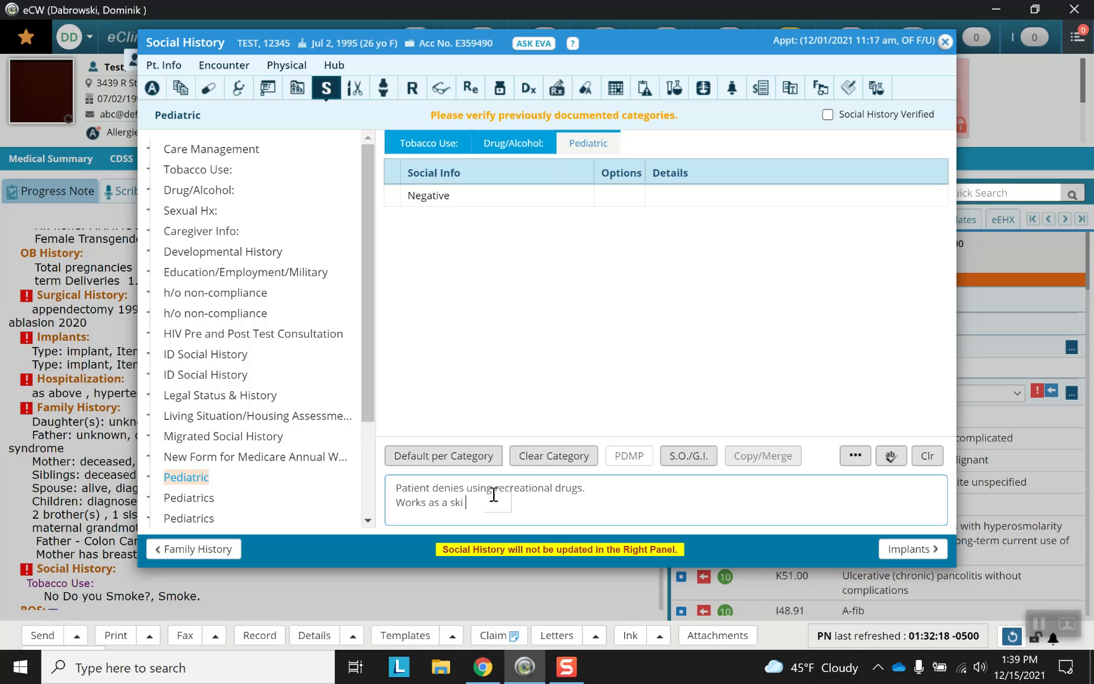
pyautogui.write('instructor.')
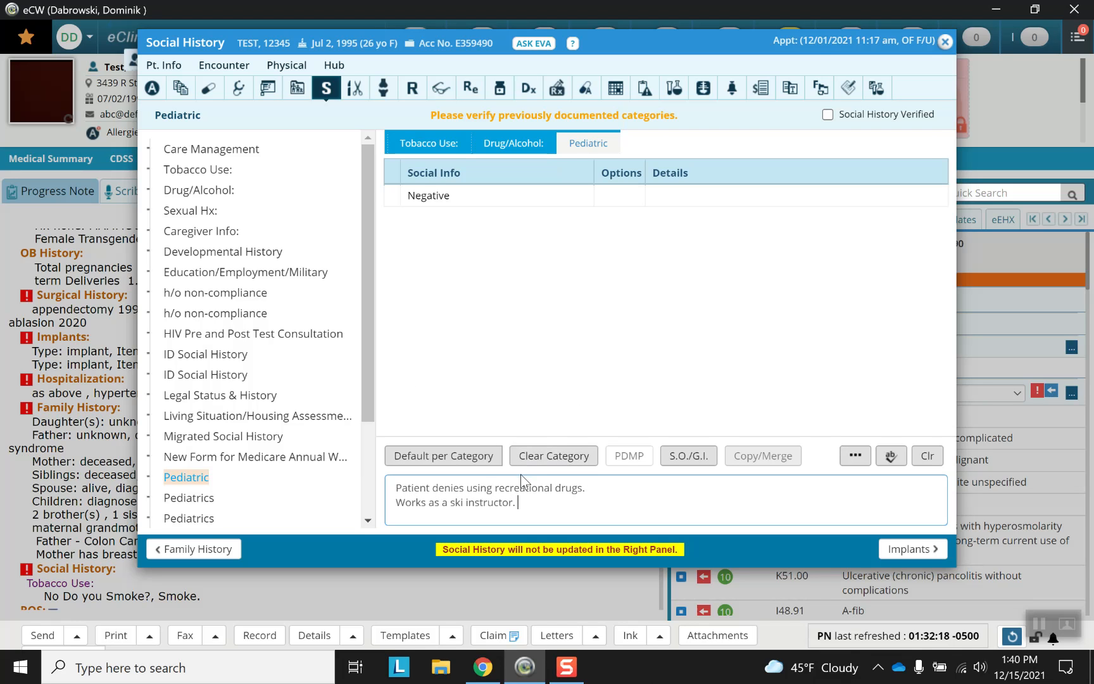
pyautogui.click(827, 115)
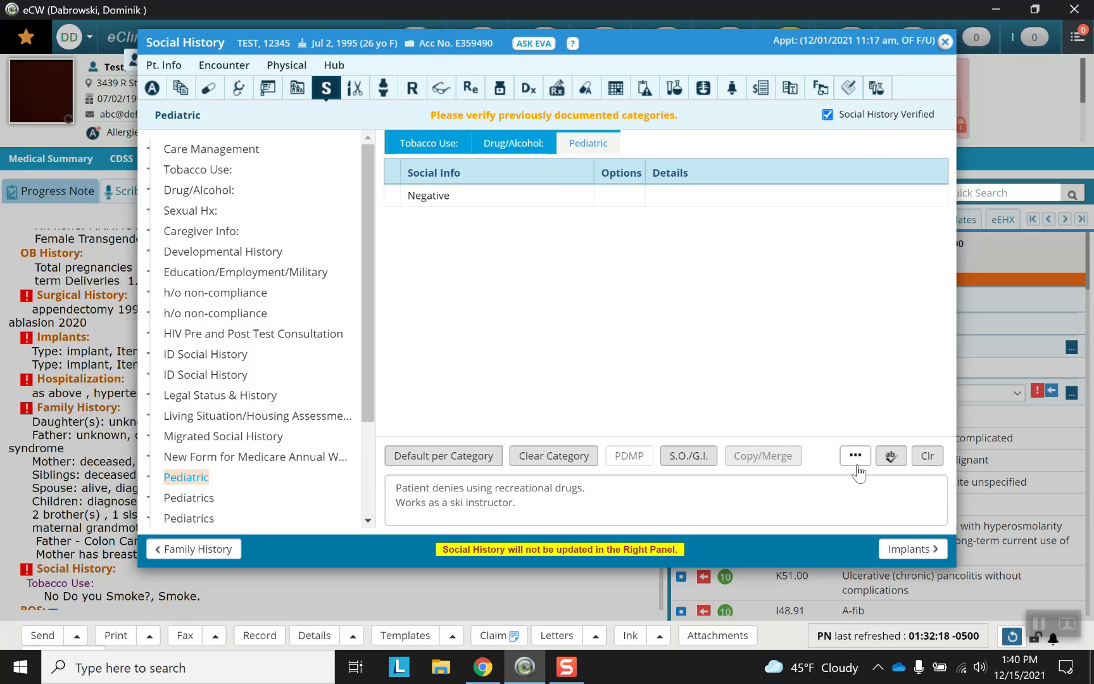
pyautogui.moveTo(911, 549)
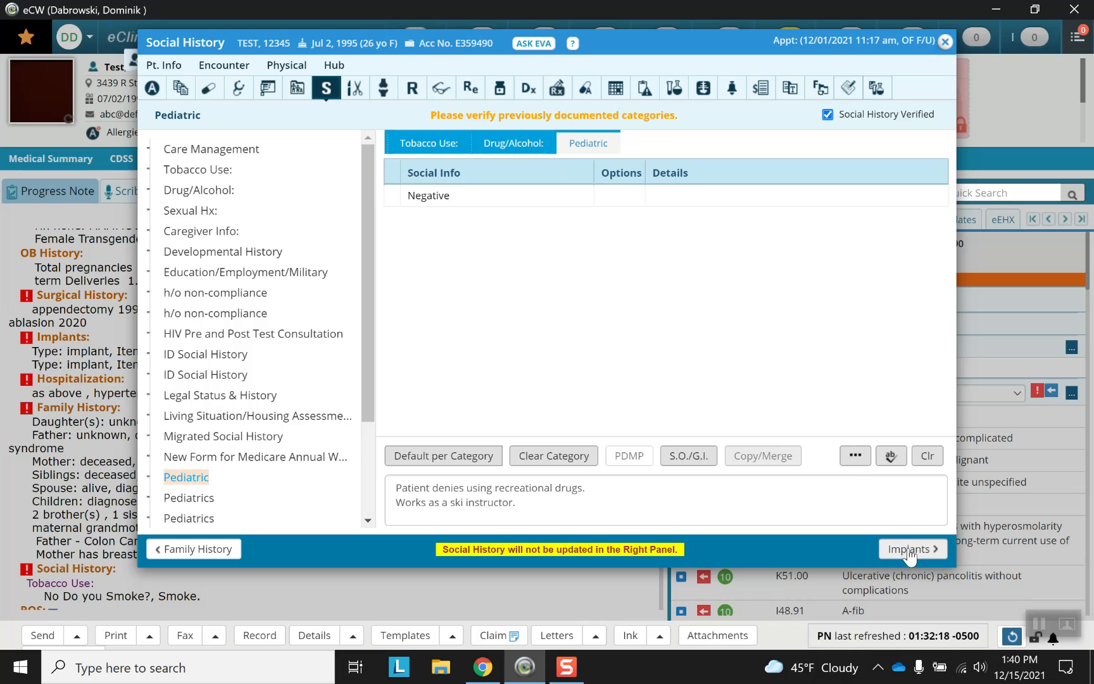
# Step: Open the Implants history showing pacemaker and lower-leg screws and plates, dismissing UMLS API notices
pyautogui.click(912, 549)
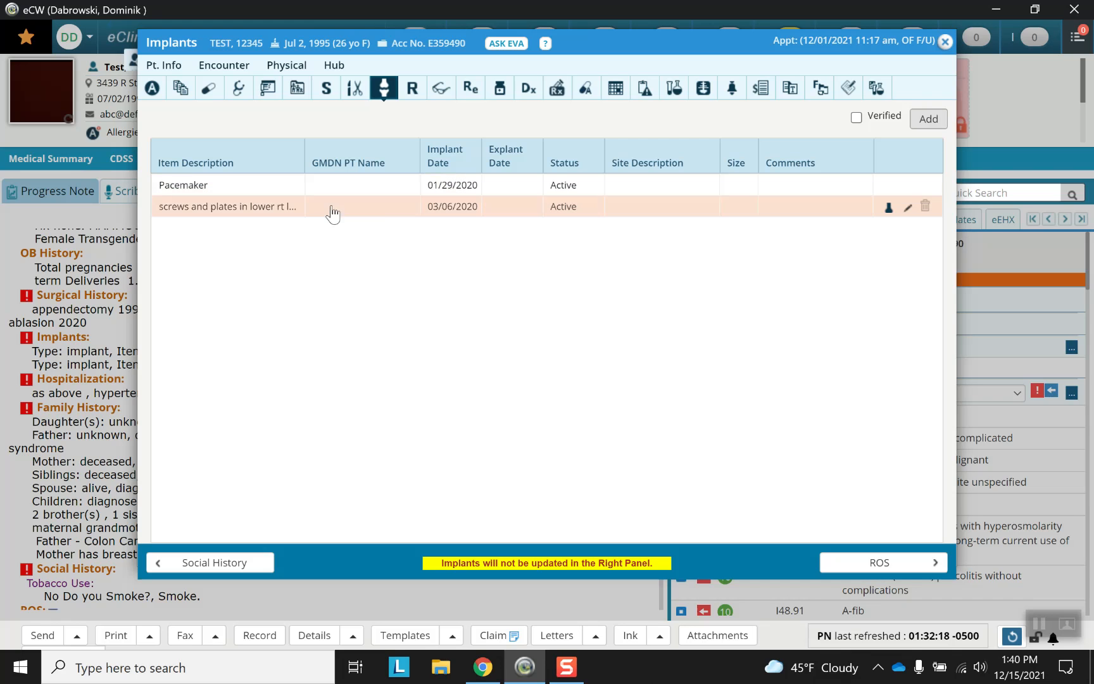
pyautogui.moveTo(381, 211)
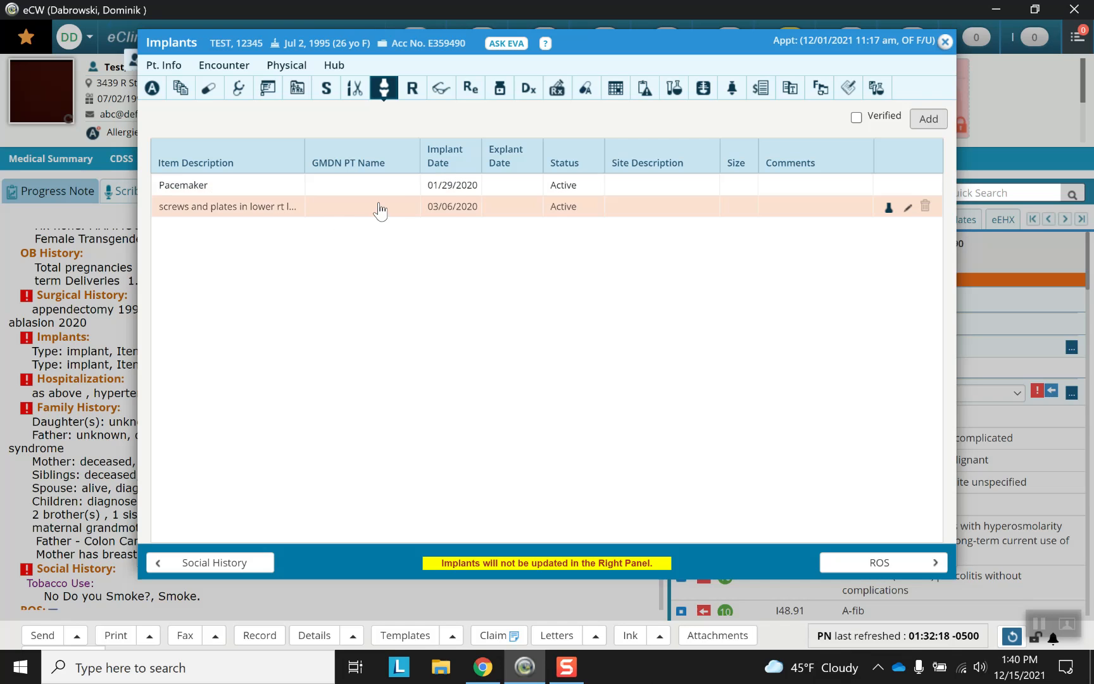
pyautogui.moveTo(466, 213)
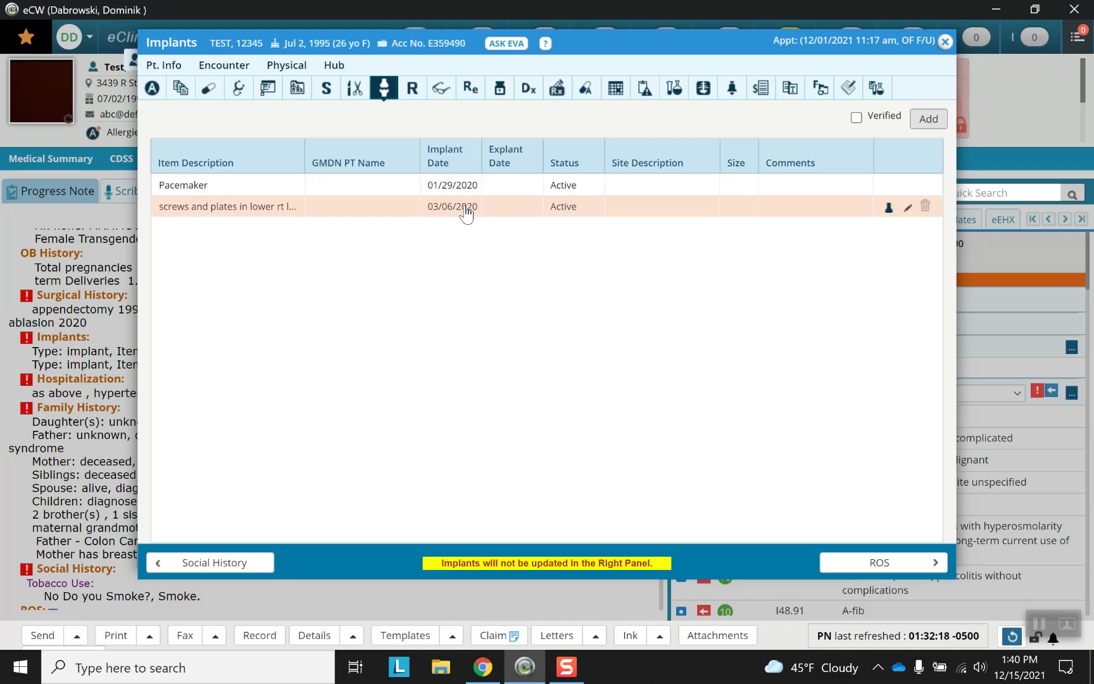
pyautogui.click(928, 118)
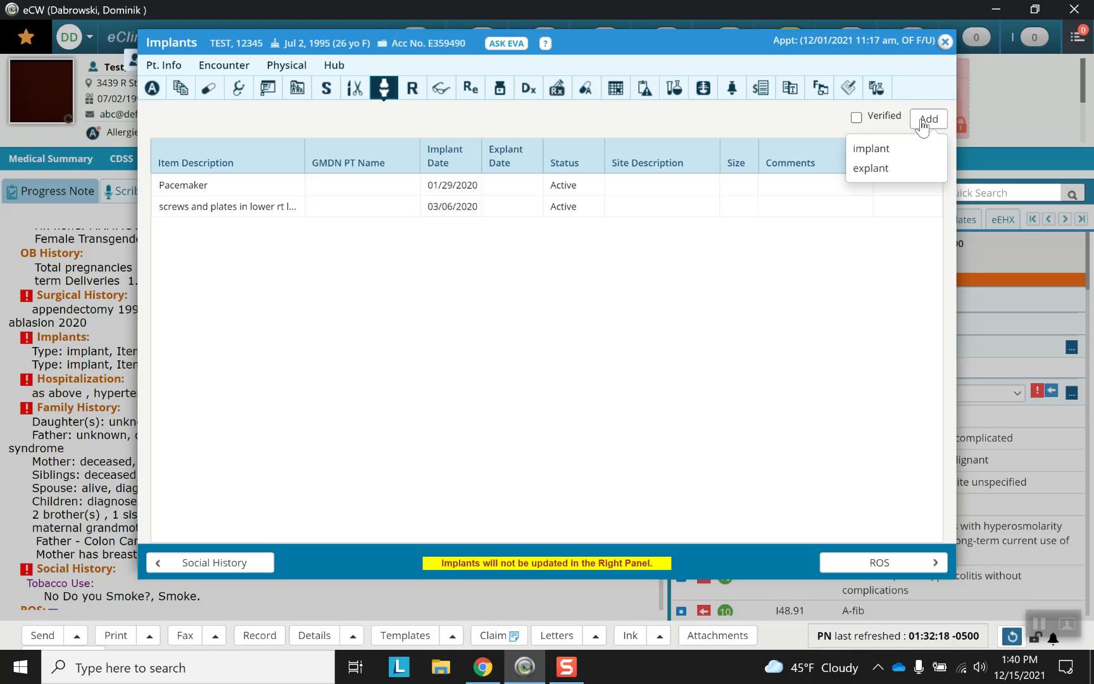
pyautogui.click(871, 148)
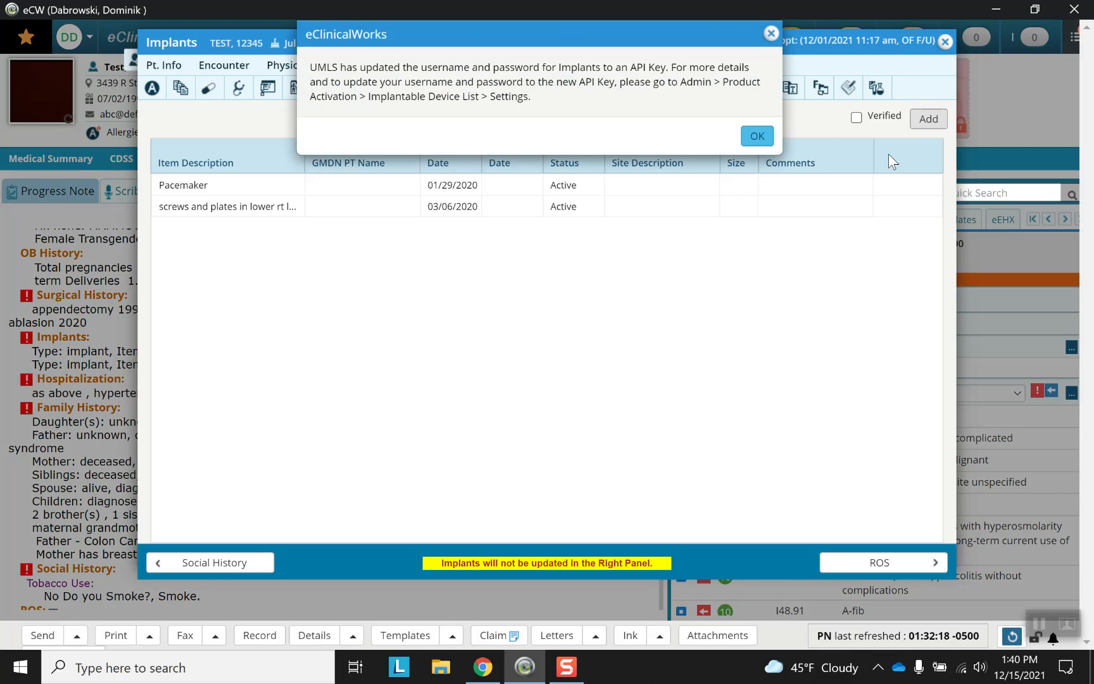
pyautogui.moveTo(771, 147)
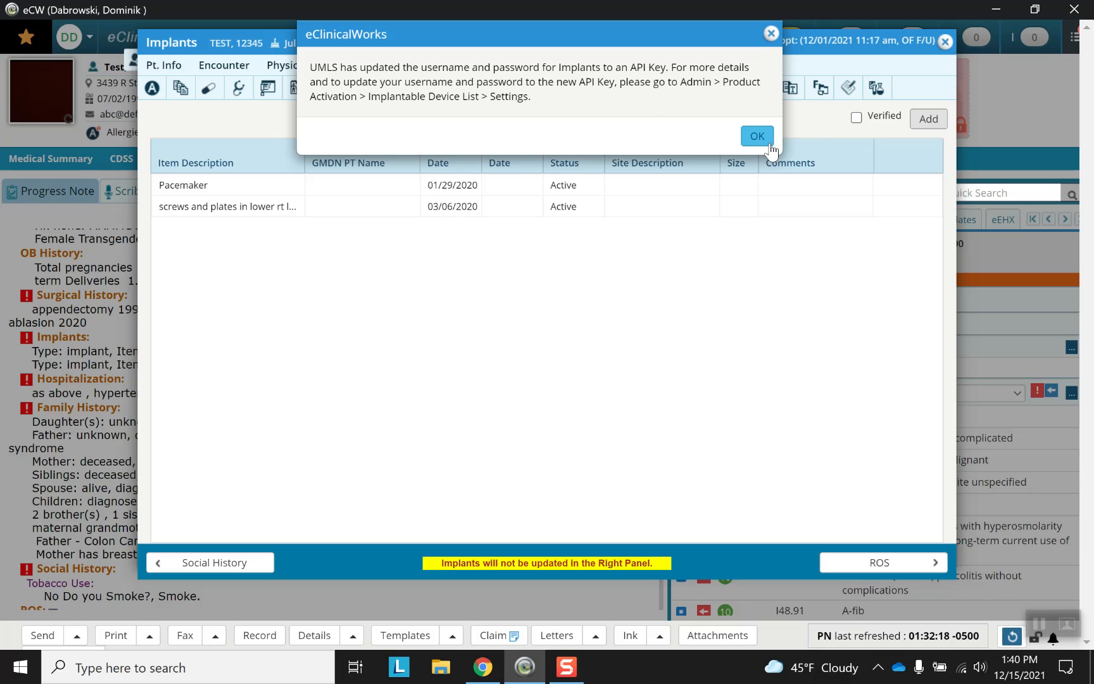
pyautogui.click(757, 135)
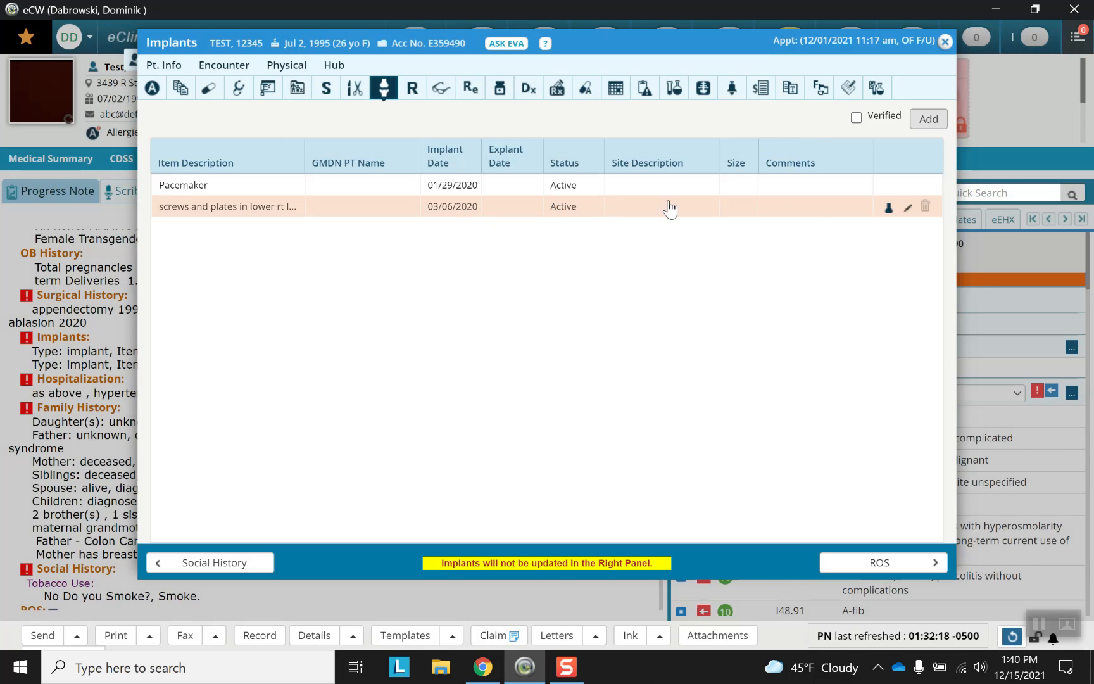
pyautogui.moveTo(926, 206)
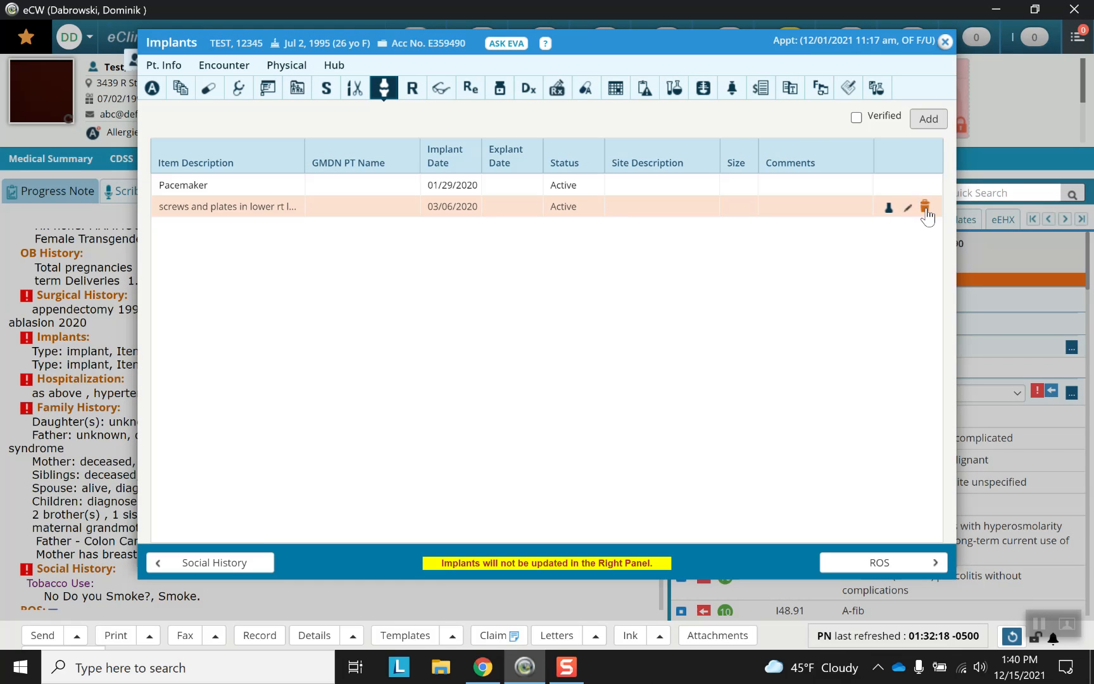
pyautogui.click(924, 207)
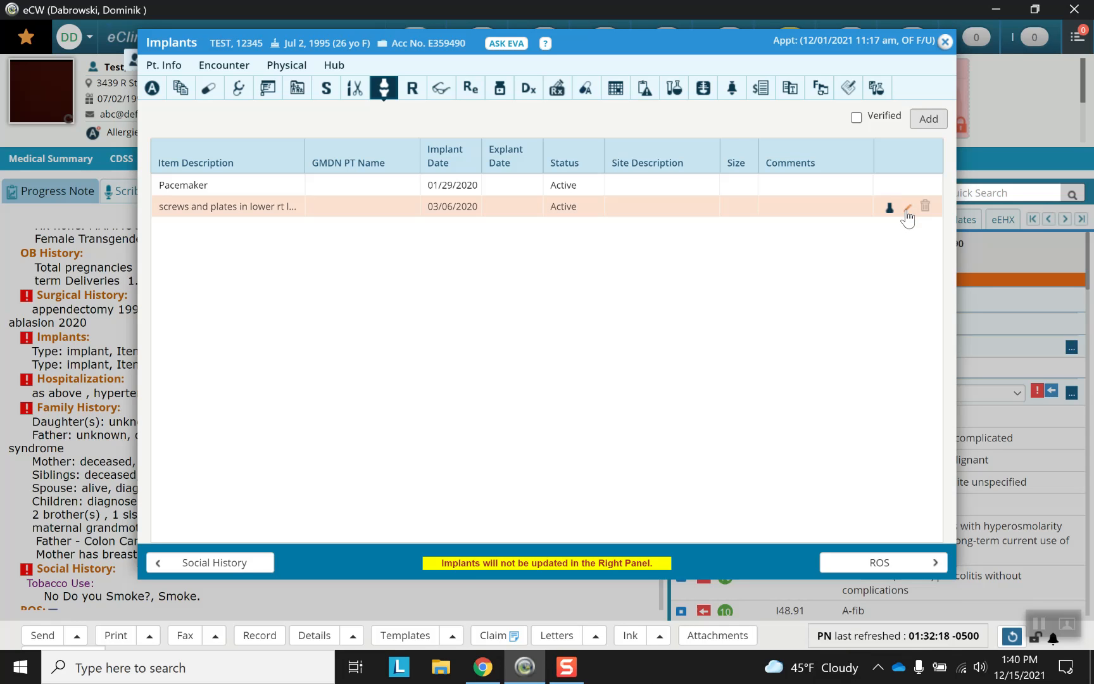
pyautogui.click(908, 207)
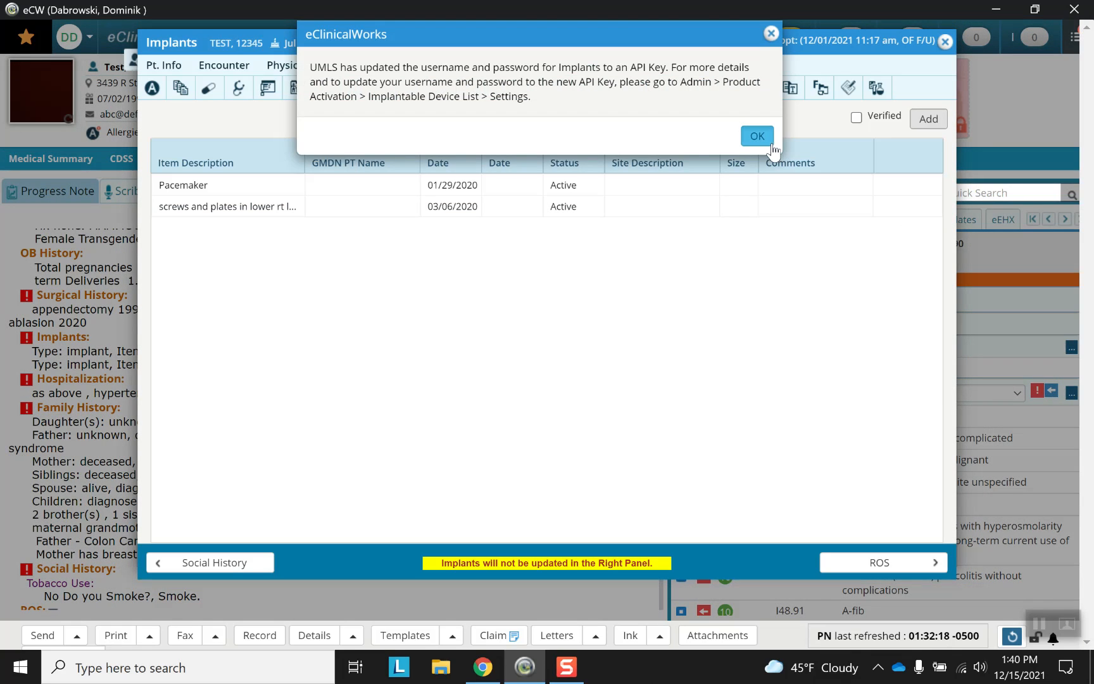
pyautogui.click(757, 136)
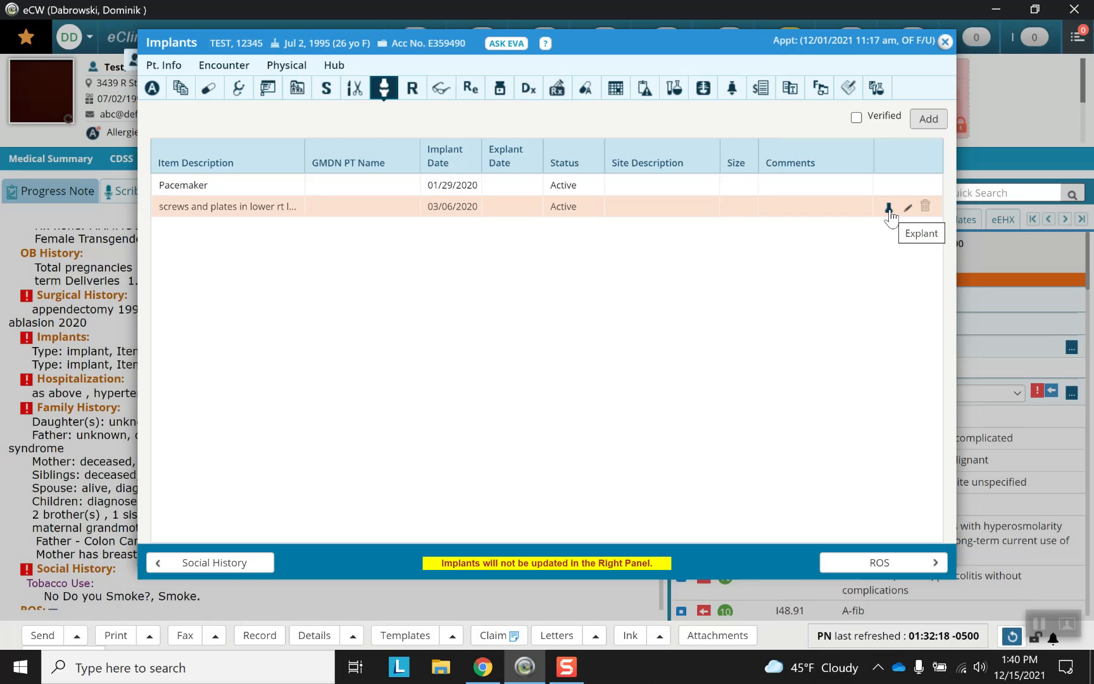
pyautogui.moveTo(473, 241)
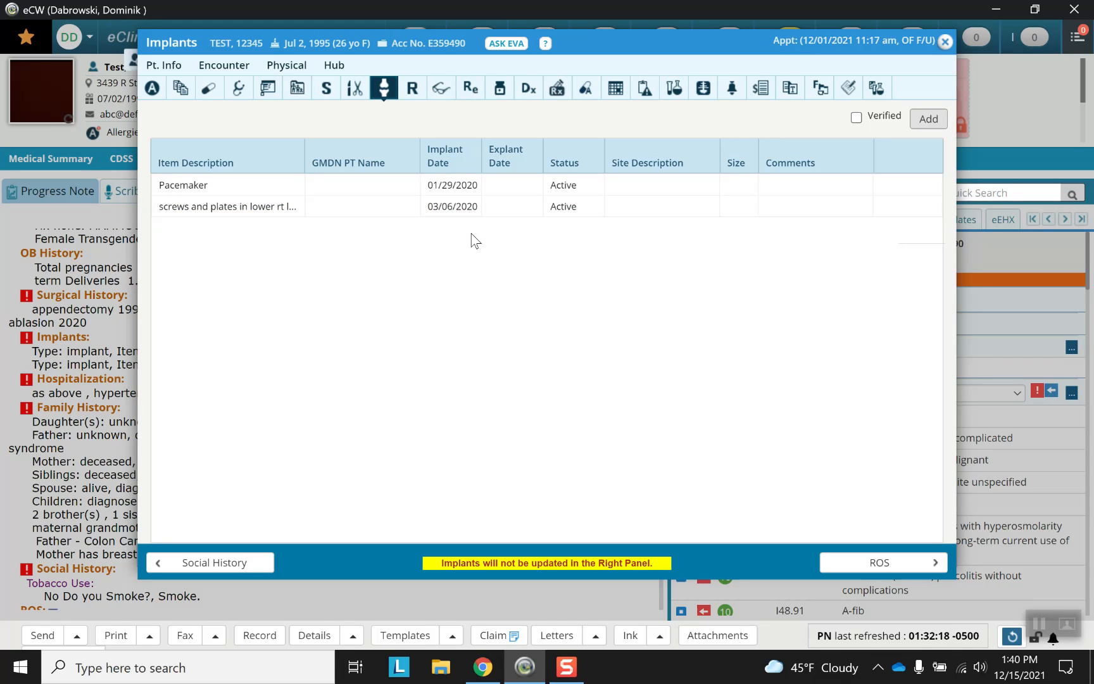
pyautogui.moveTo(383, 88)
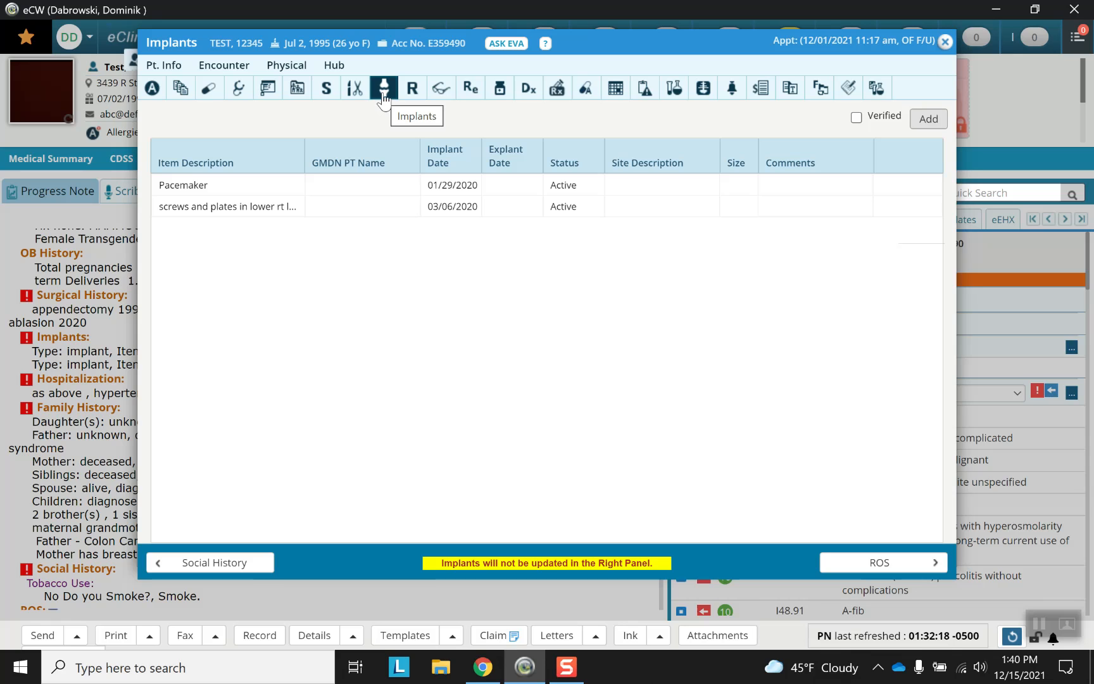
pyautogui.moveTo(840, 128)
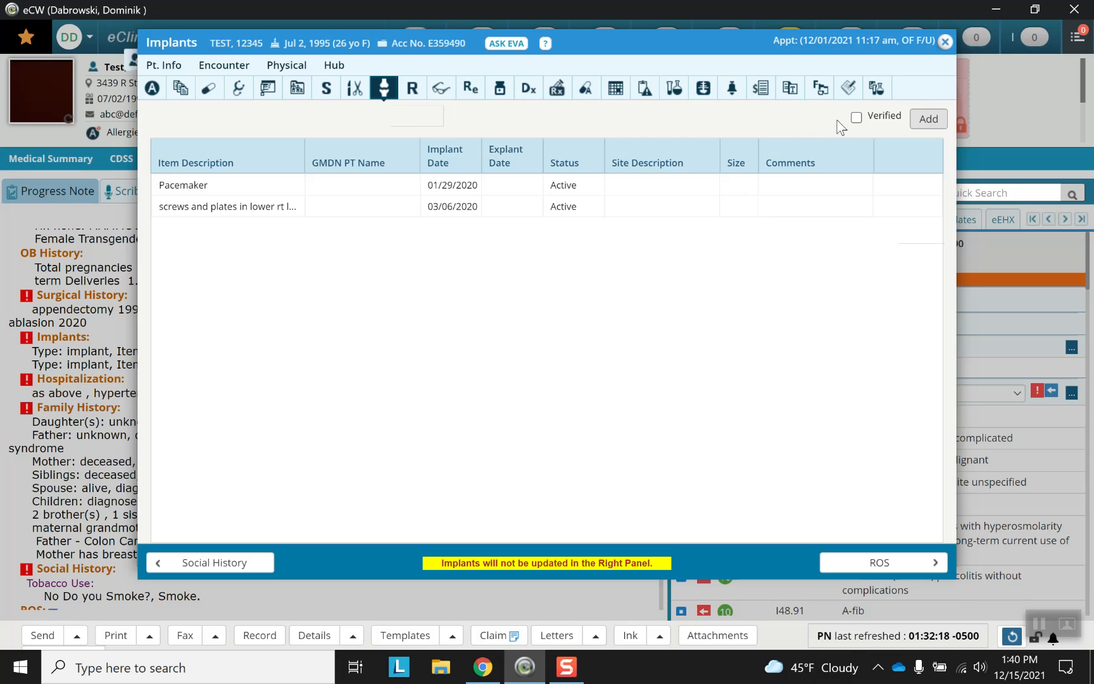
# Step: Tick the Verified checkbox on the pacemaker and lower-leg screws and plates list
pyautogui.click(856, 117)
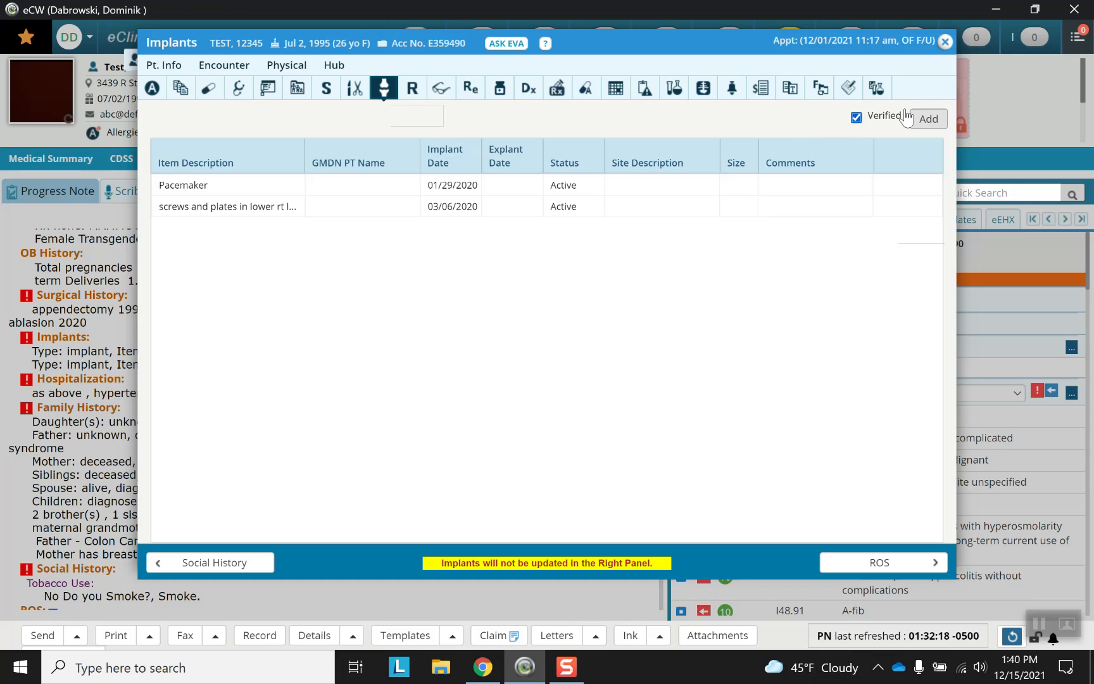
pyautogui.moveTo(881, 122)
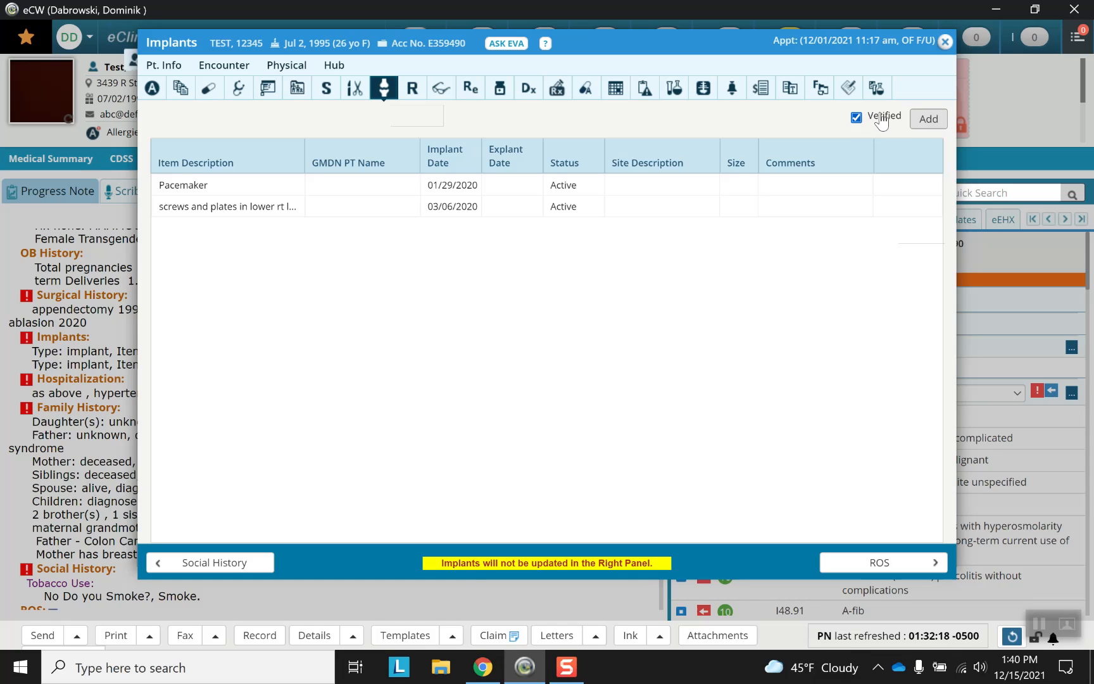
pyautogui.moveTo(889, 125)
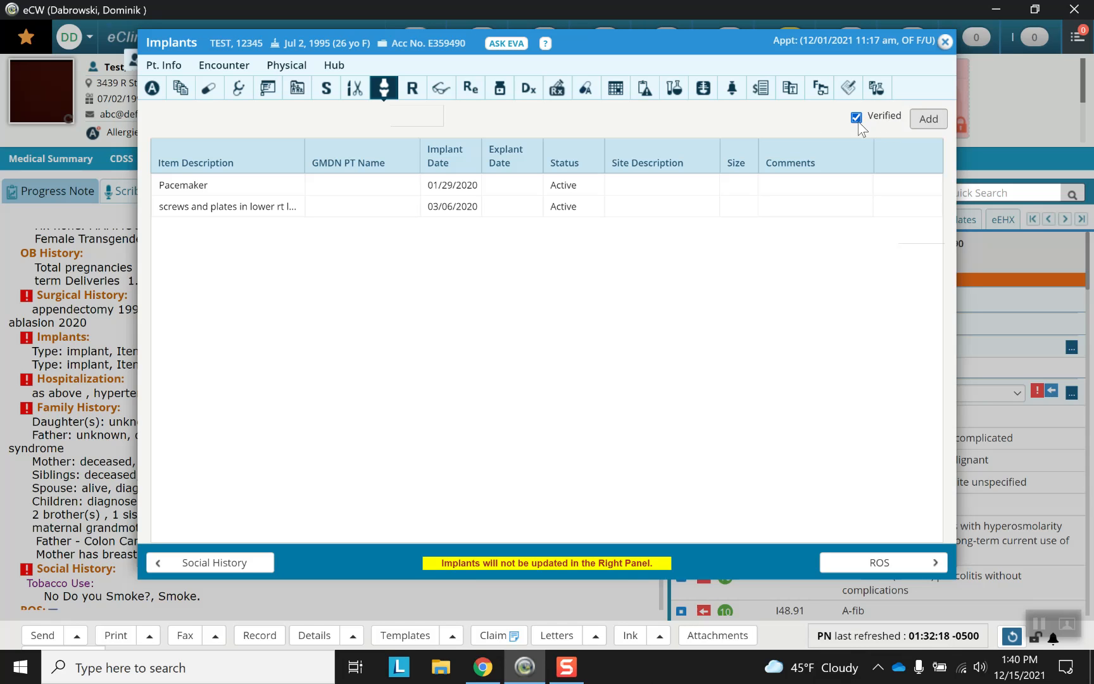
pyautogui.moveTo(834, 138)
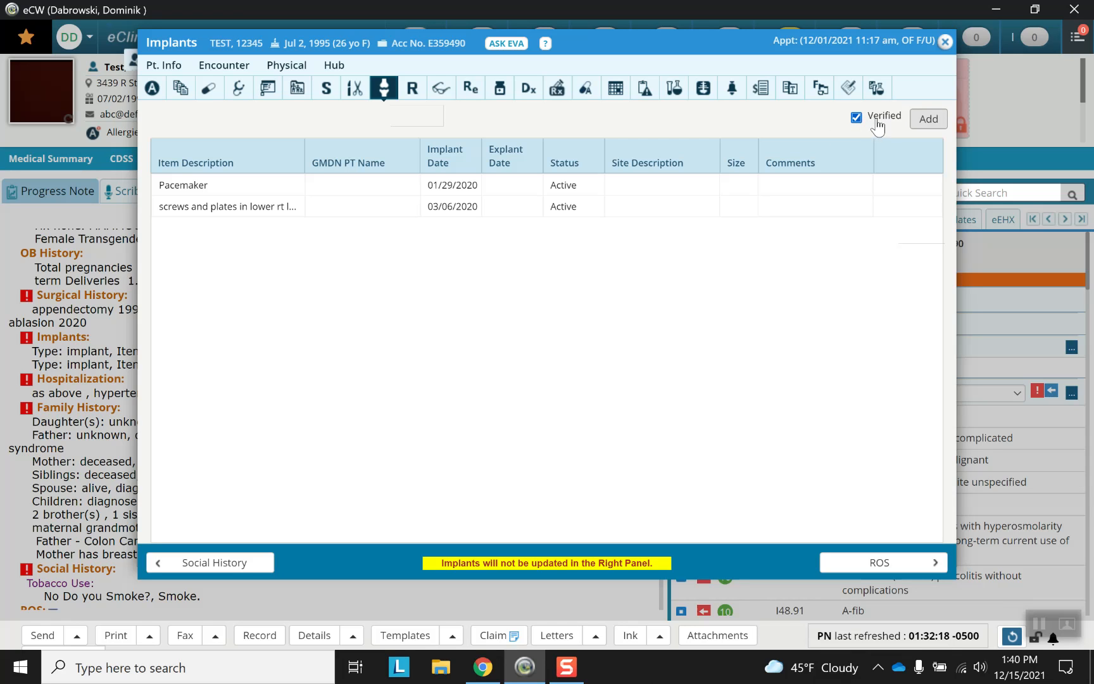
pyautogui.moveTo(837, 122)
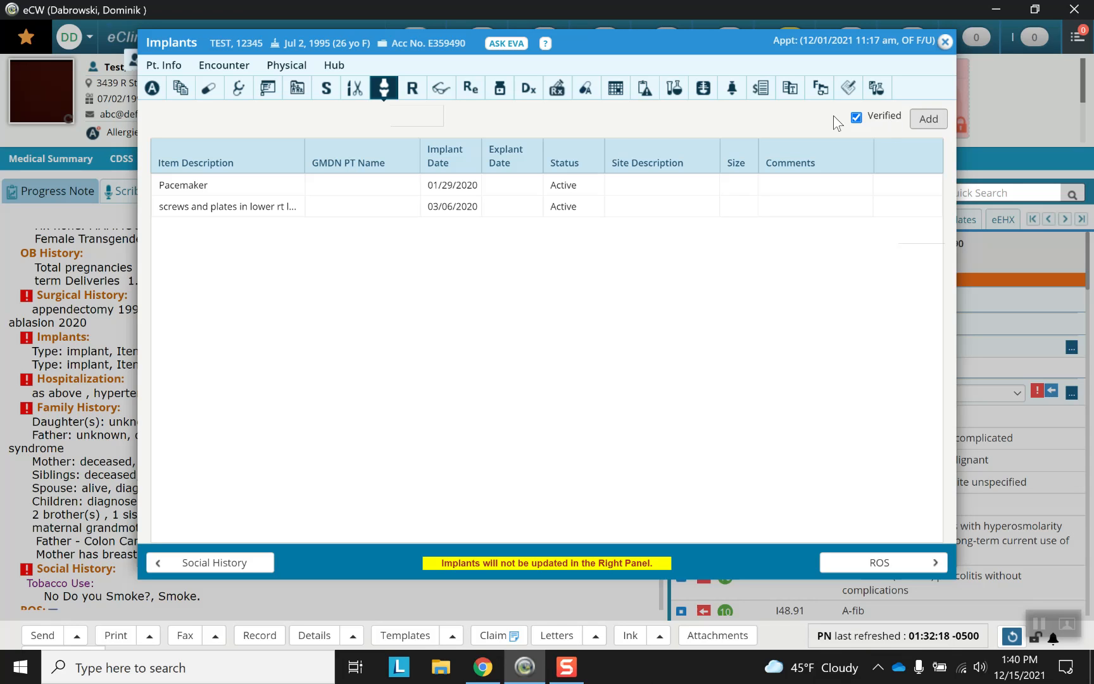
pyautogui.moveTo(894, 116)
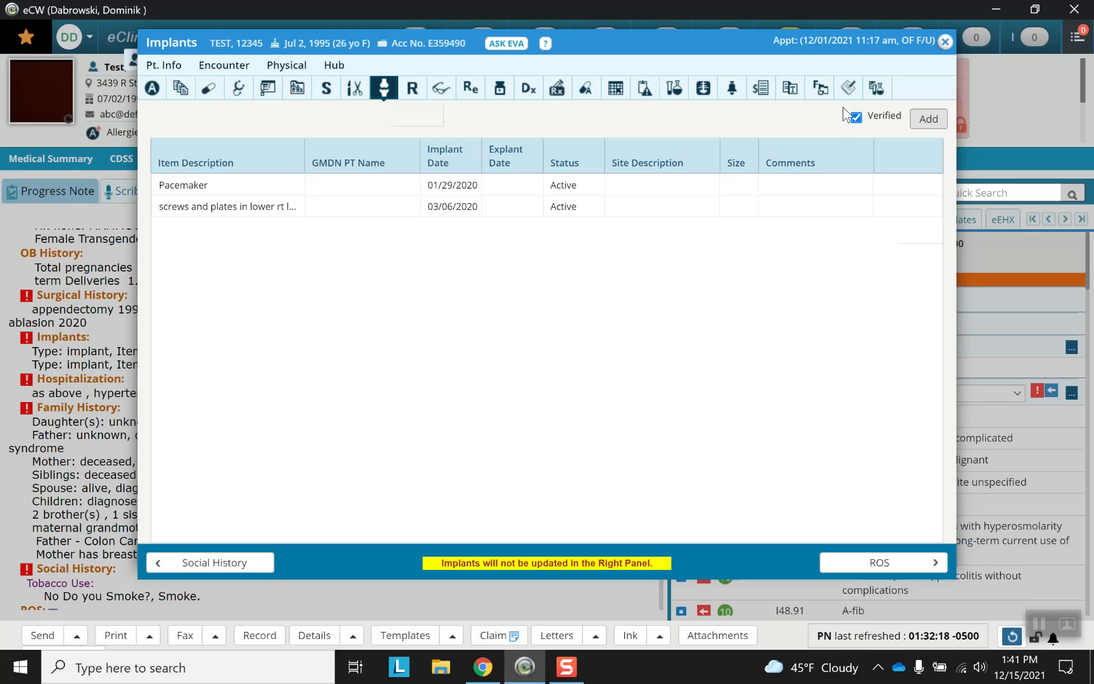
pyautogui.click(856, 116)
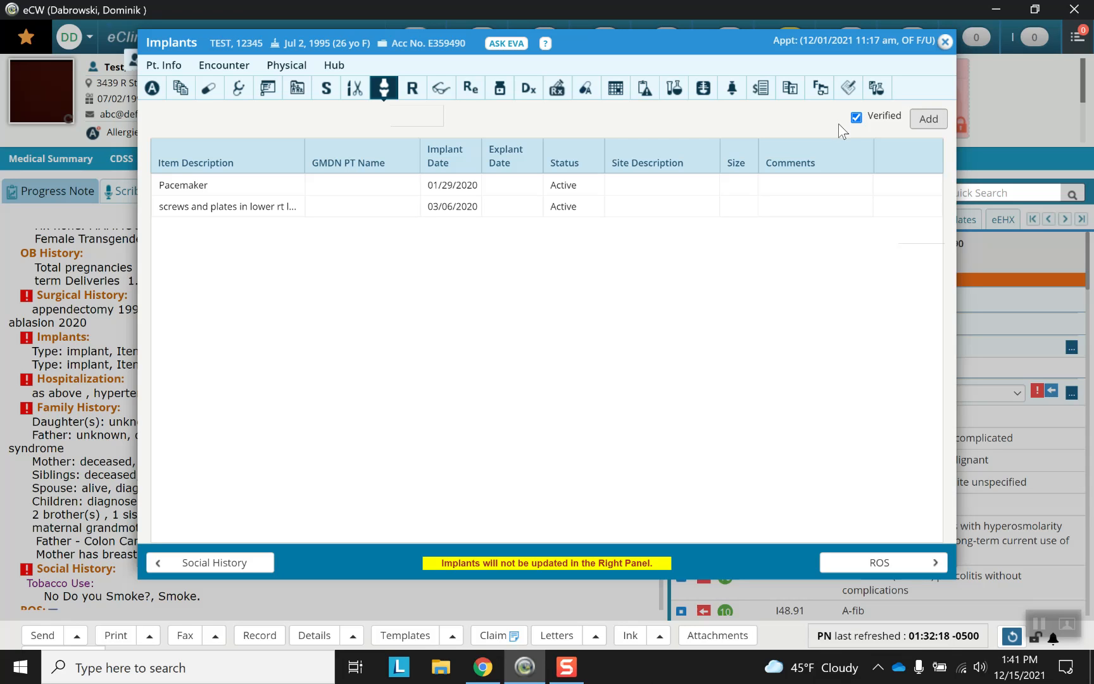
pyautogui.moveTo(873, 143)
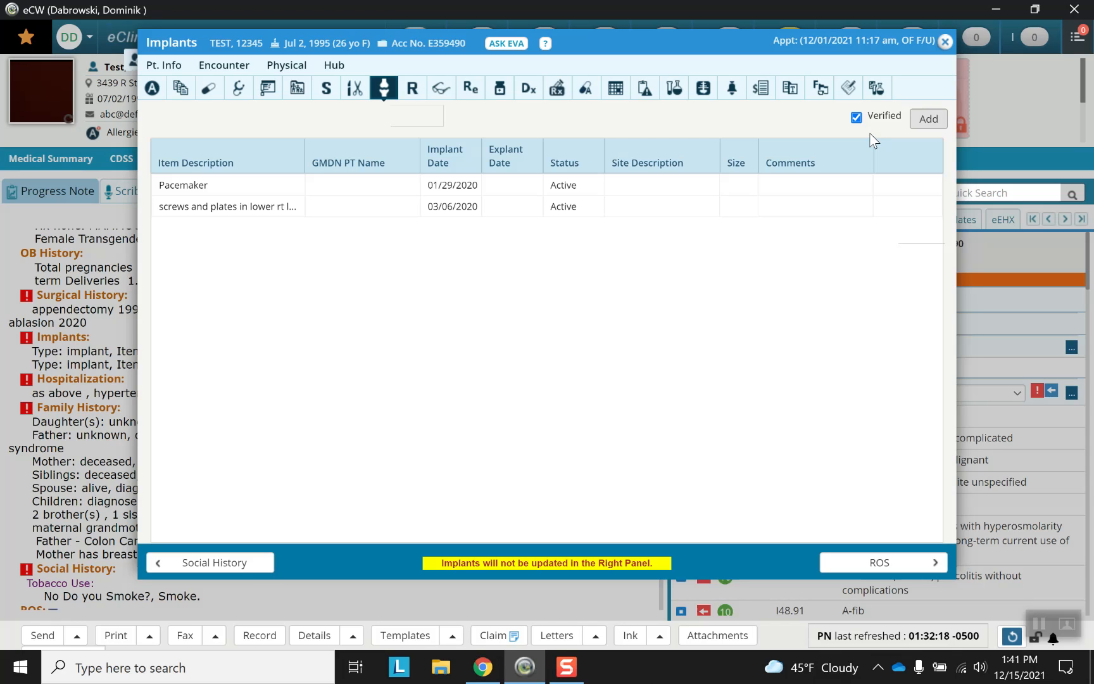
pyautogui.moveTo(864, 136)
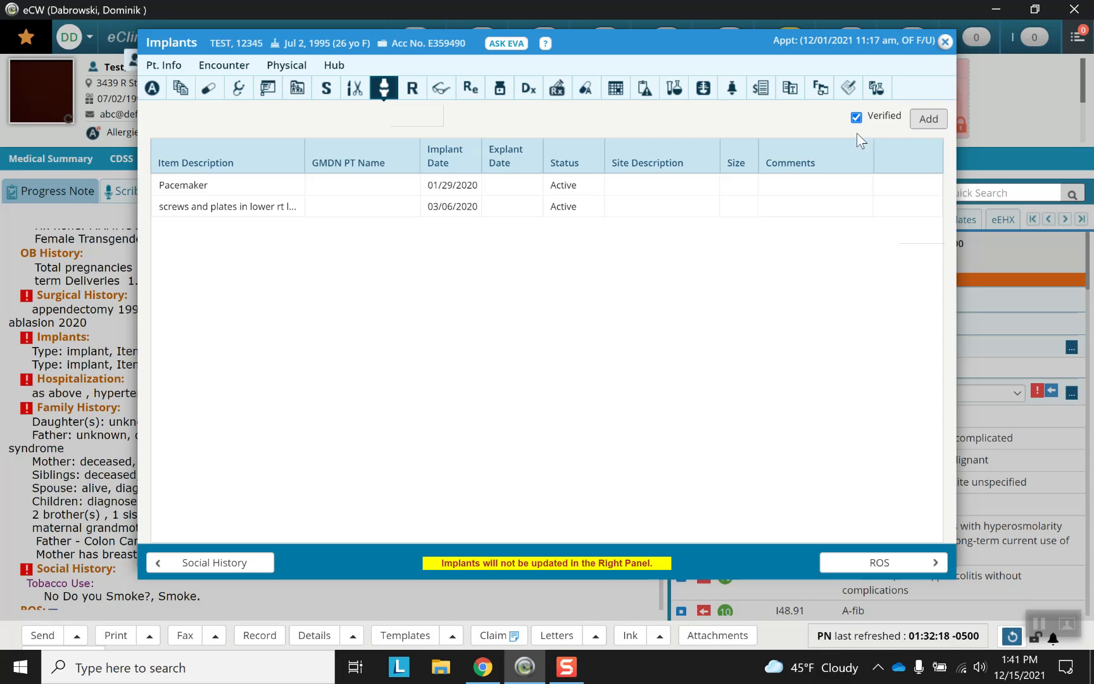
pyautogui.moveTo(897, 143)
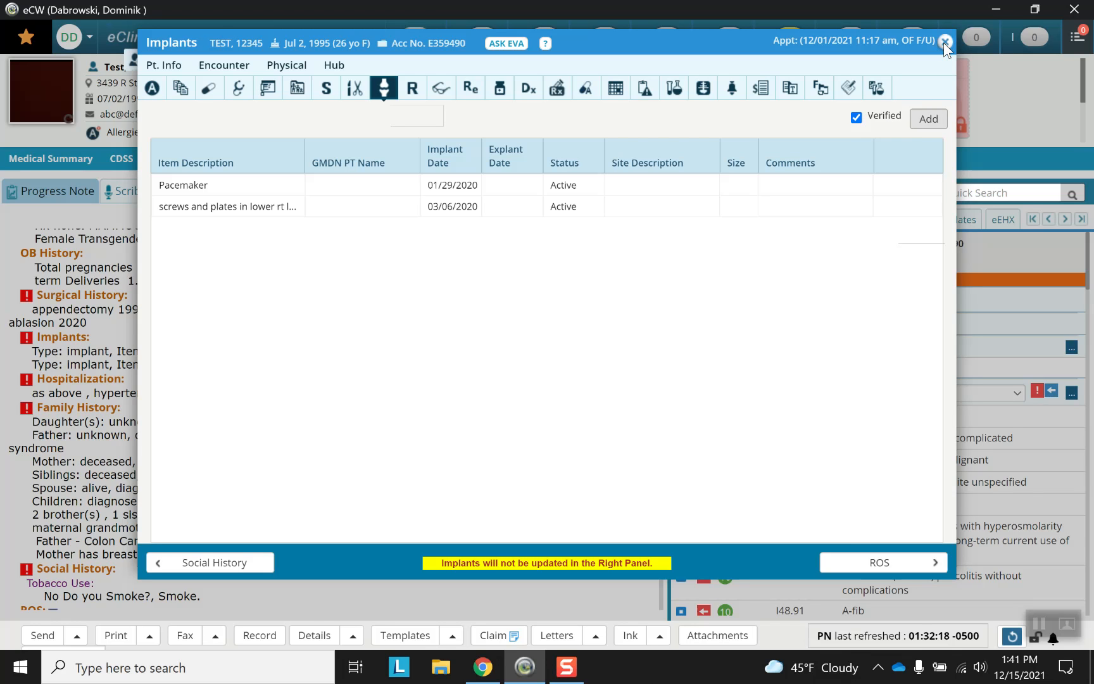
# Step: Close Implants and review CABG 2020, implants, Pneumonia 08/2019, family and social history in the note
pyautogui.click(945, 40)
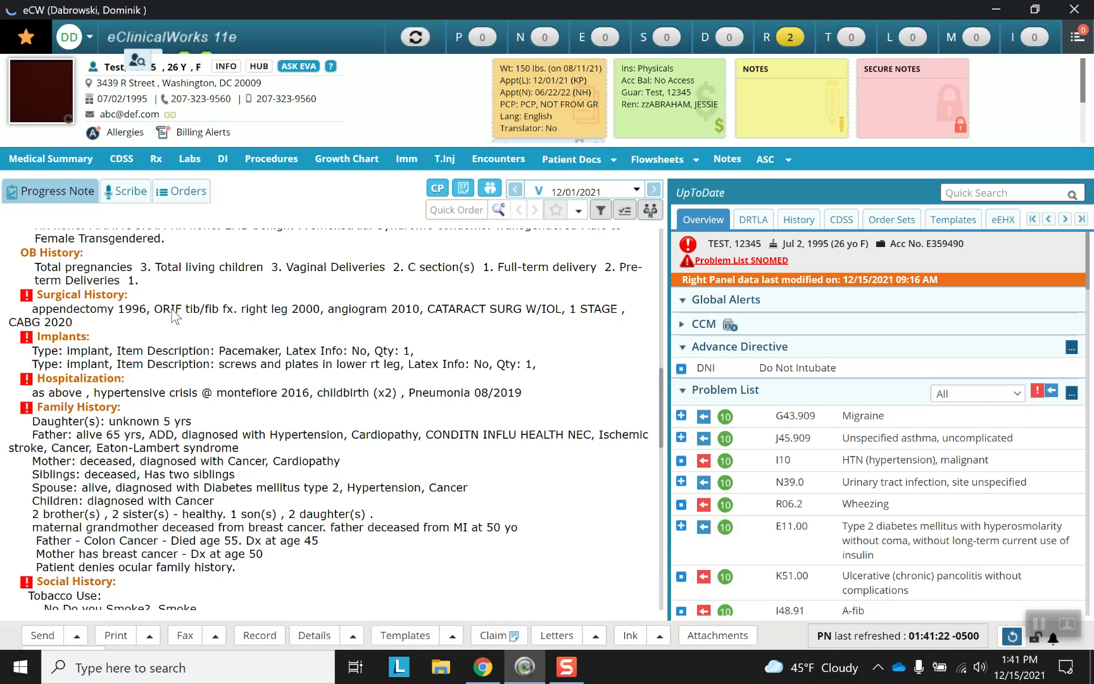
pyautogui.moveTo(55, 337)
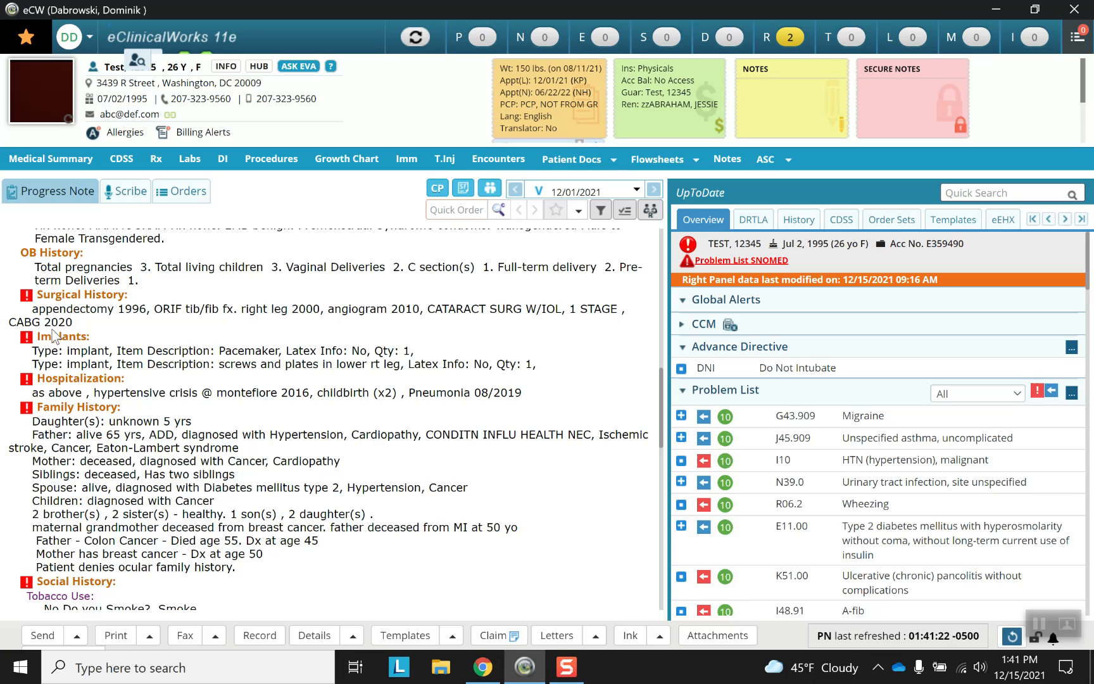
pyautogui.moveTo(143, 370)
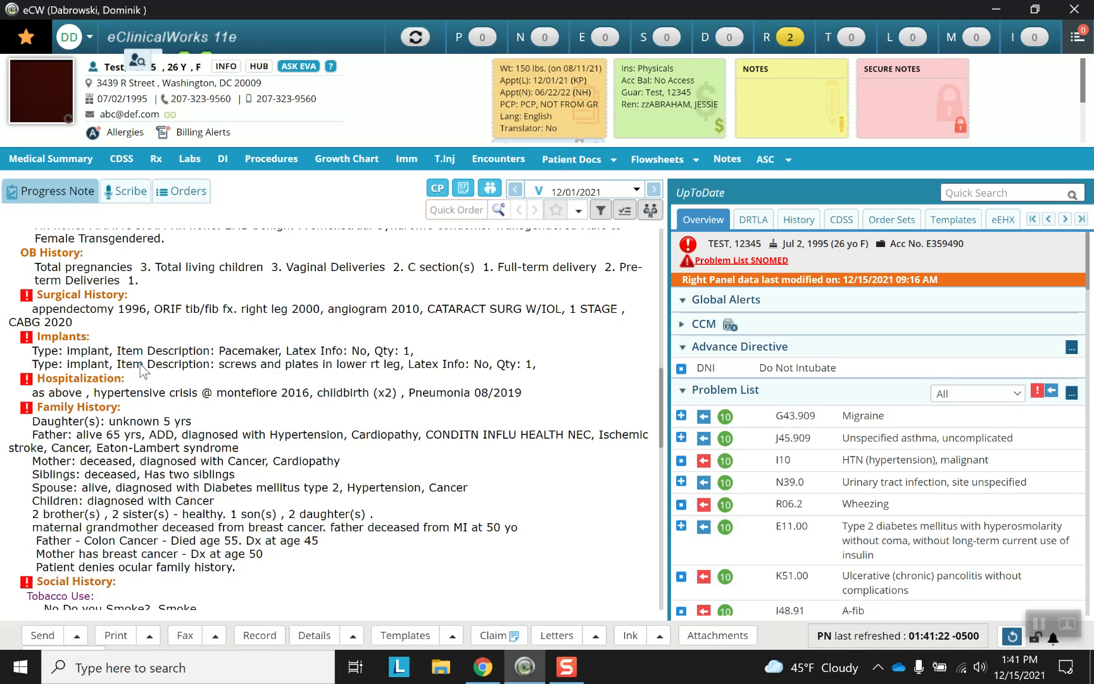
pyautogui.moveTo(450, 405)
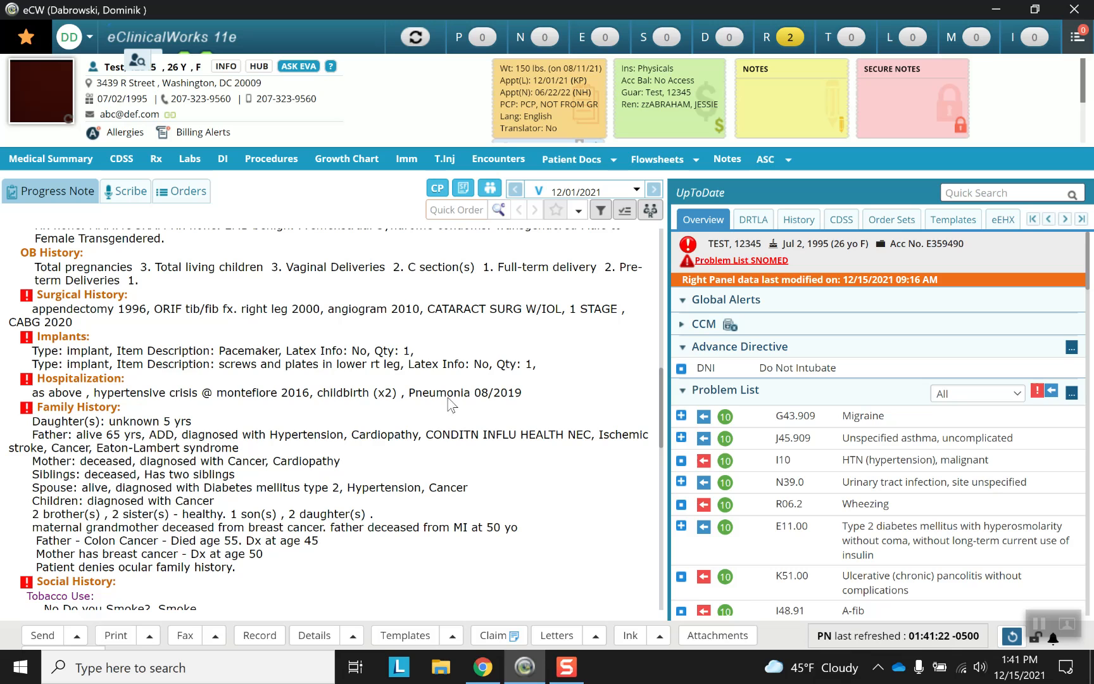
pyautogui.moveTo(206, 431)
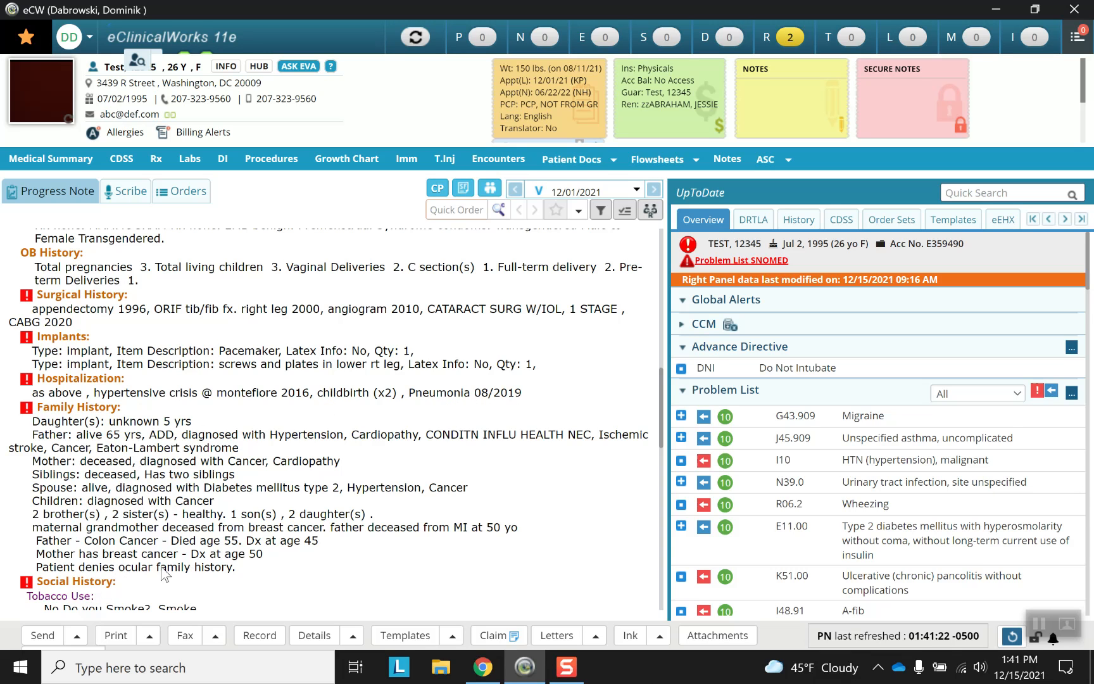
pyautogui.scroll(-3)
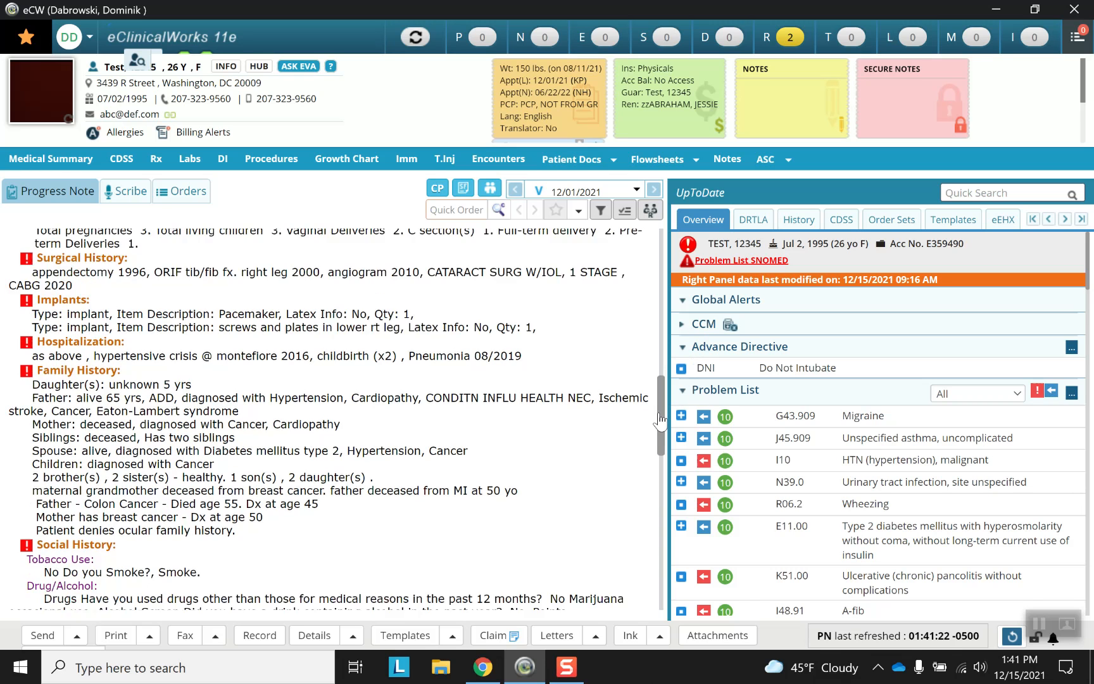
pyautogui.scroll(-3)
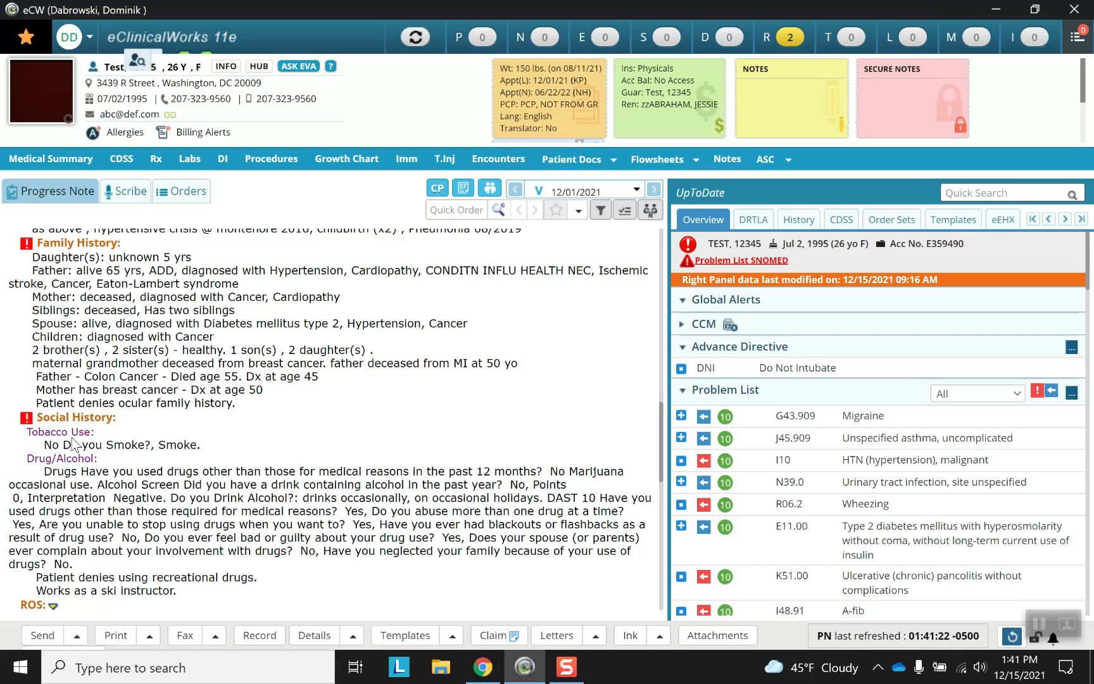
pyautogui.moveTo(43, 443)
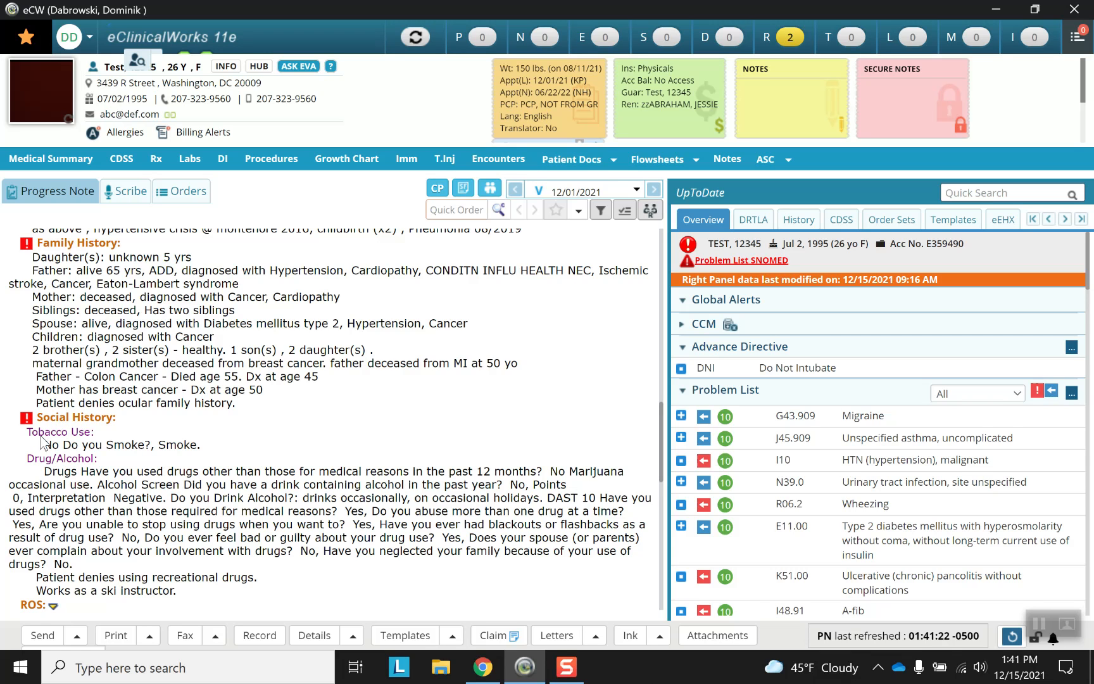
pyautogui.moveTo(86, 468)
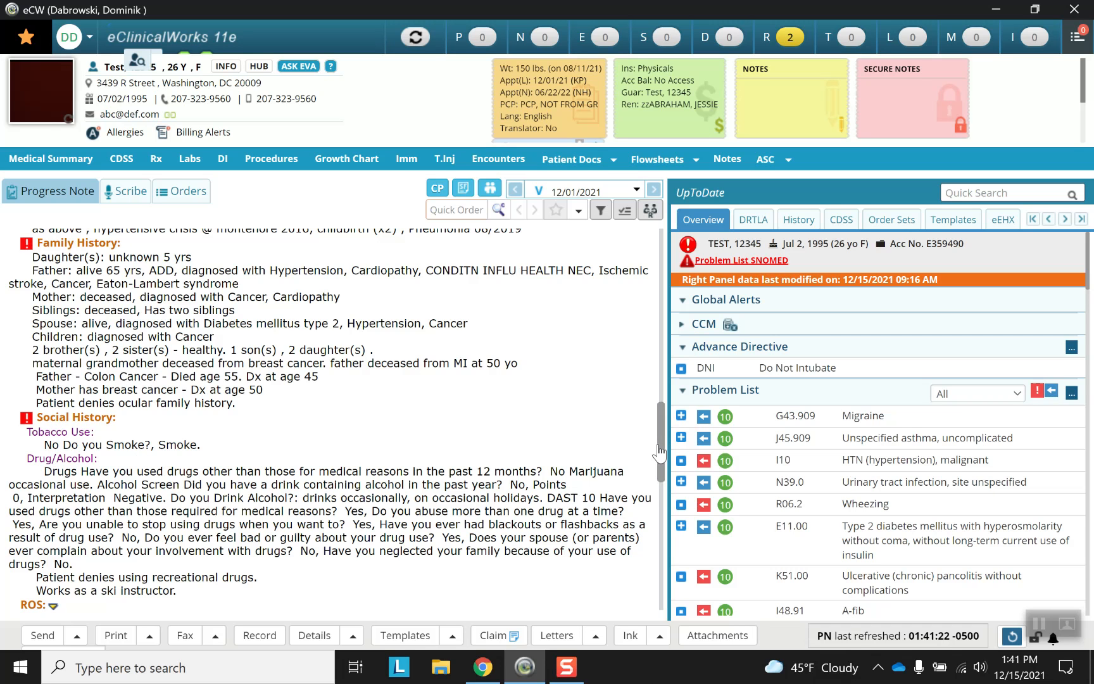
pyautogui.scroll(-3)
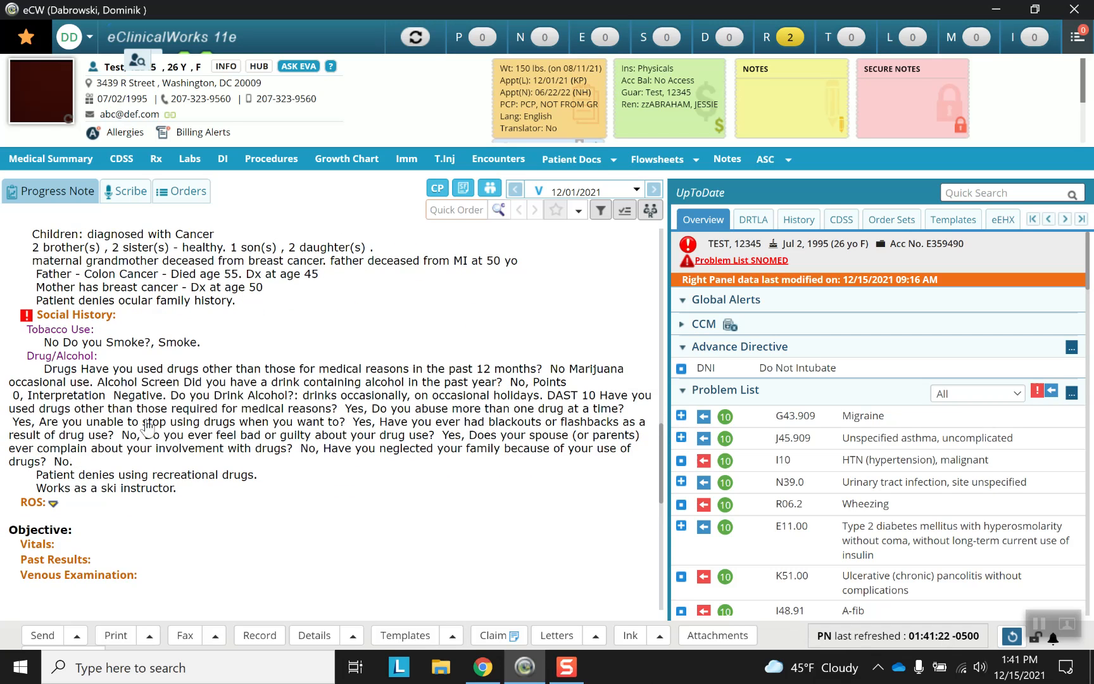
pyautogui.moveTo(57, 440)
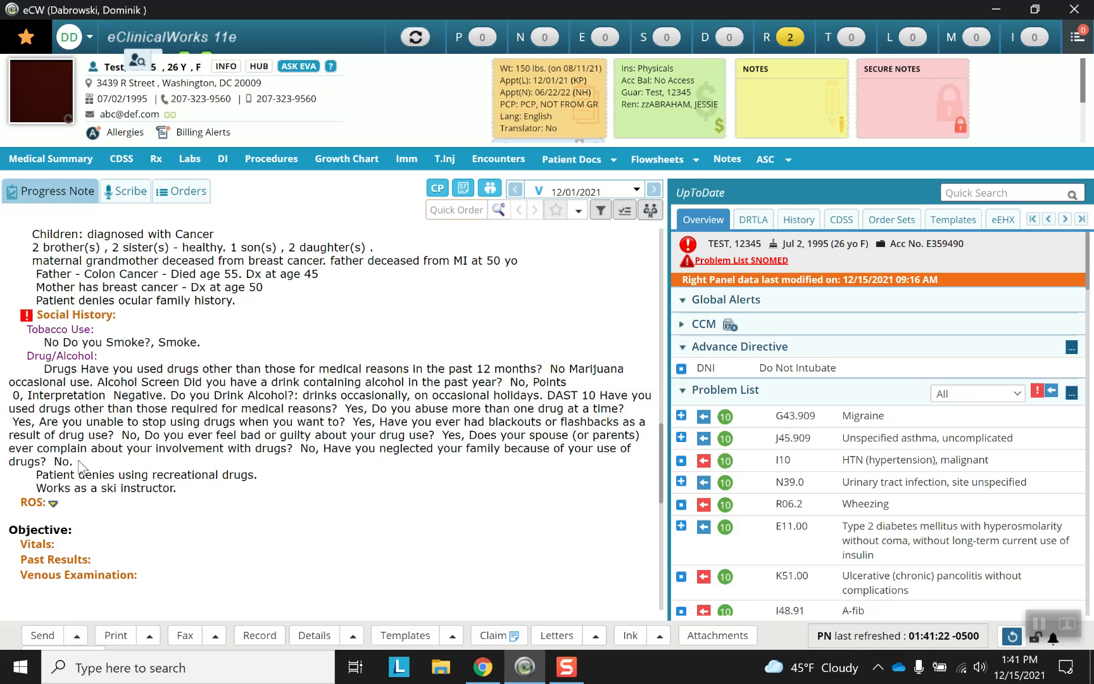
pyautogui.moveTo(201, 480)
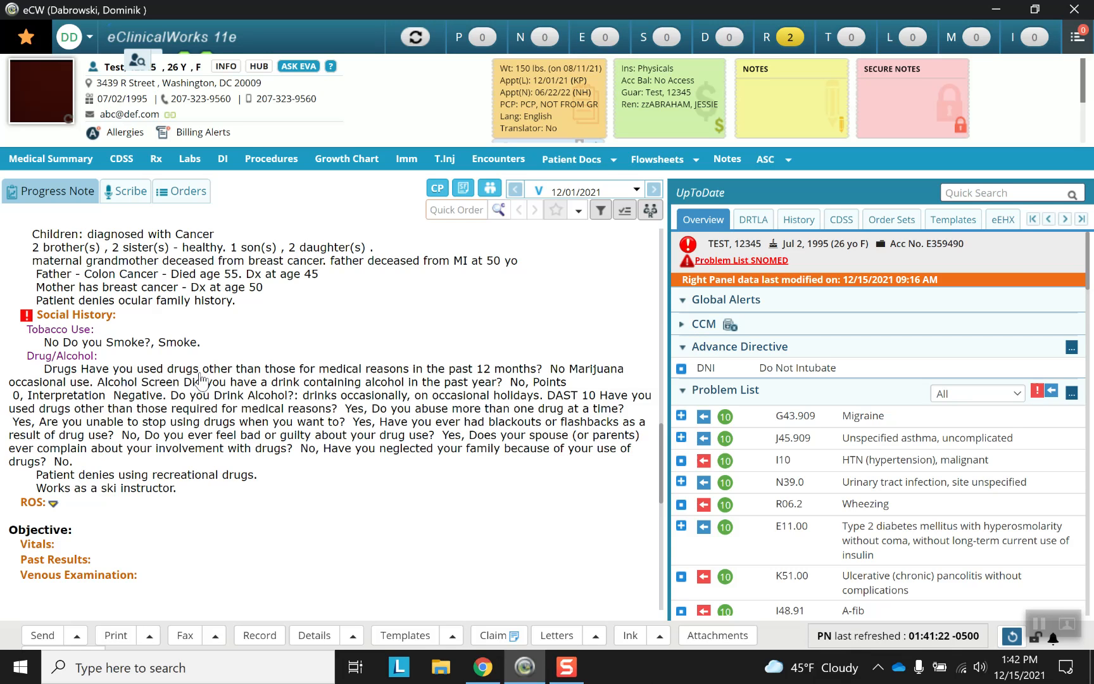
pyautogui.moveTo(237, 363)
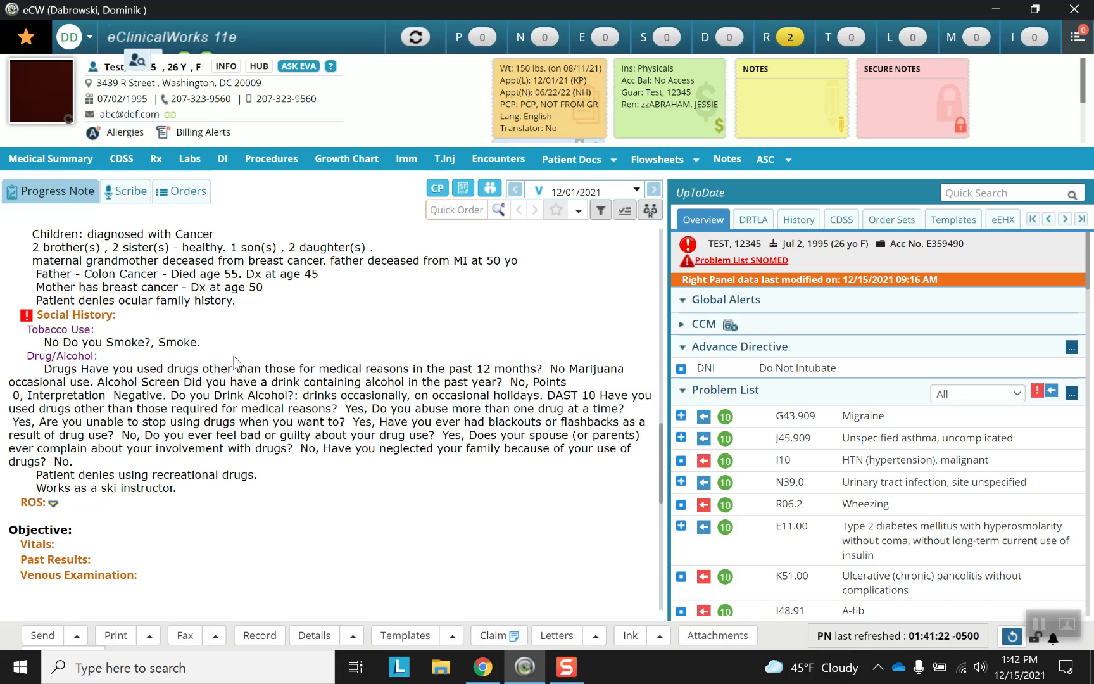
pyautogui.moveTo(336, 303)
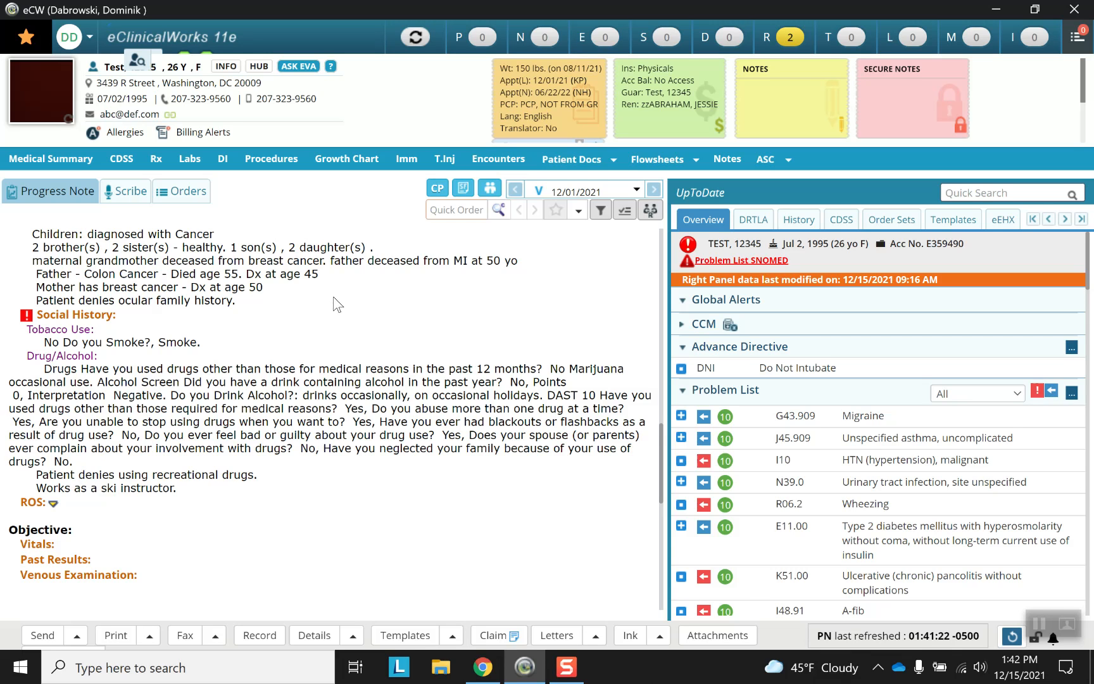